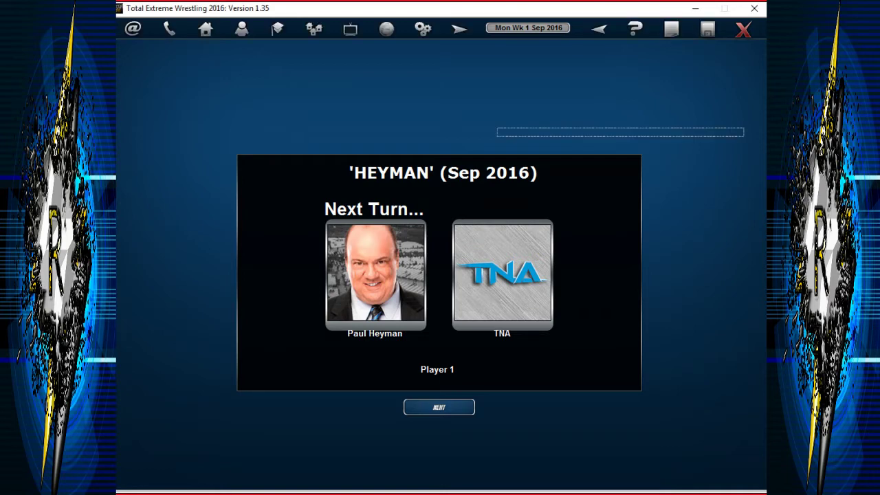
Start the turn, read the Heyman, Tanahashi and Eva Marie stories, and open settings.
click(439, 407)
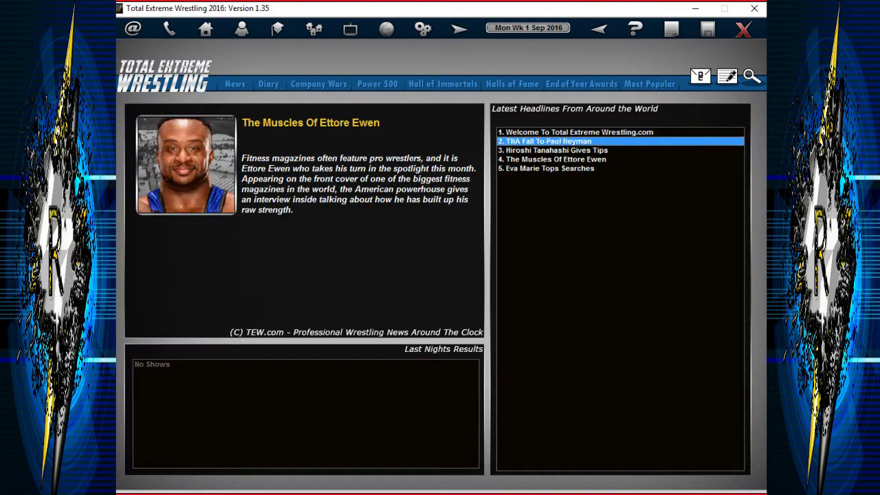
click(549, 141)
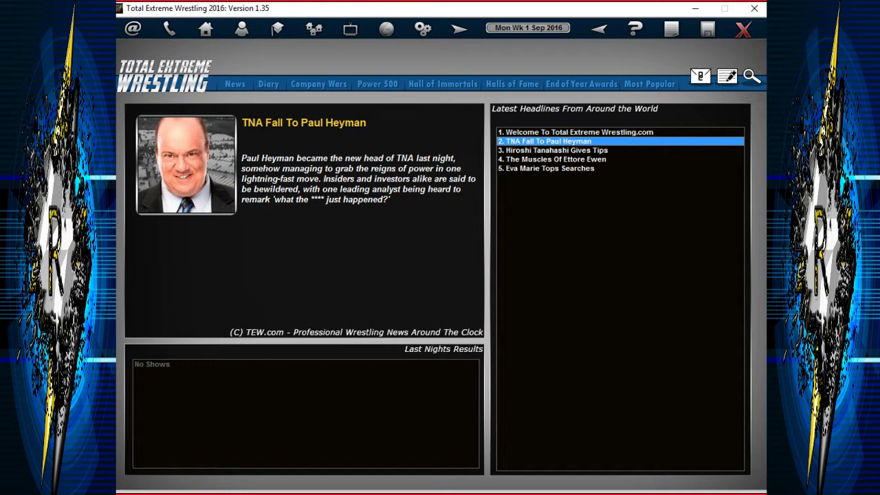
click(556, 150)
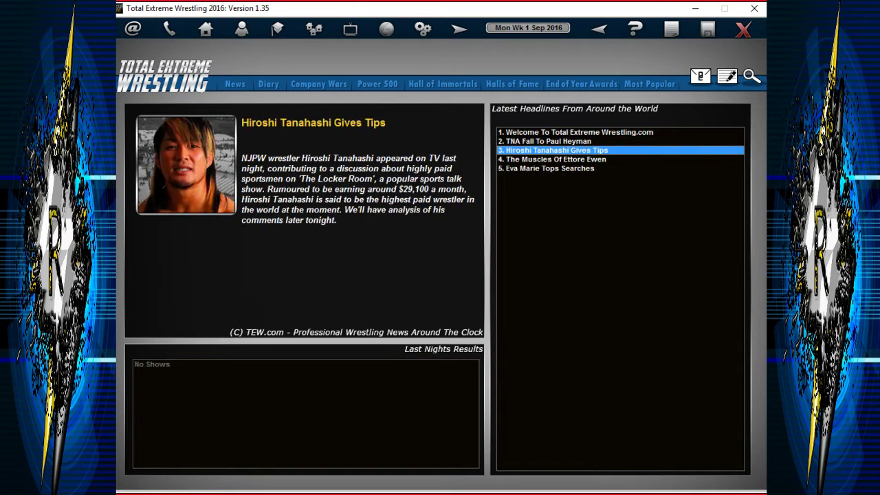
click(551, 168)
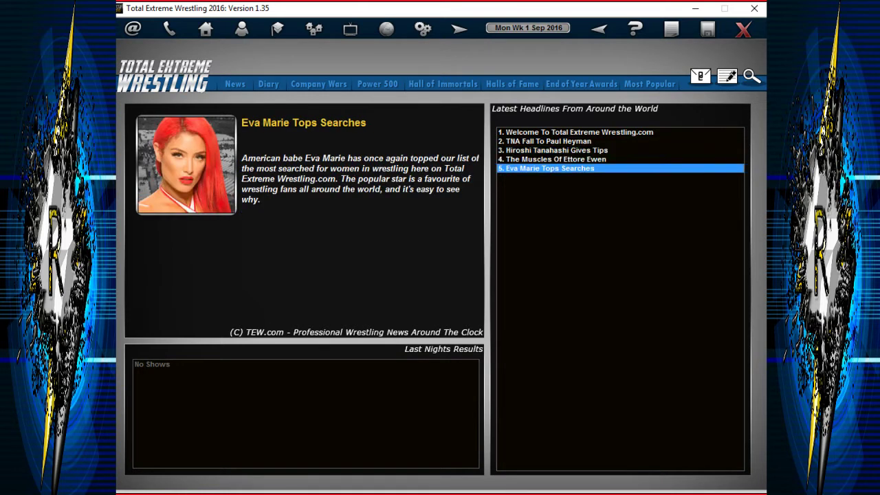
click(423, 29)
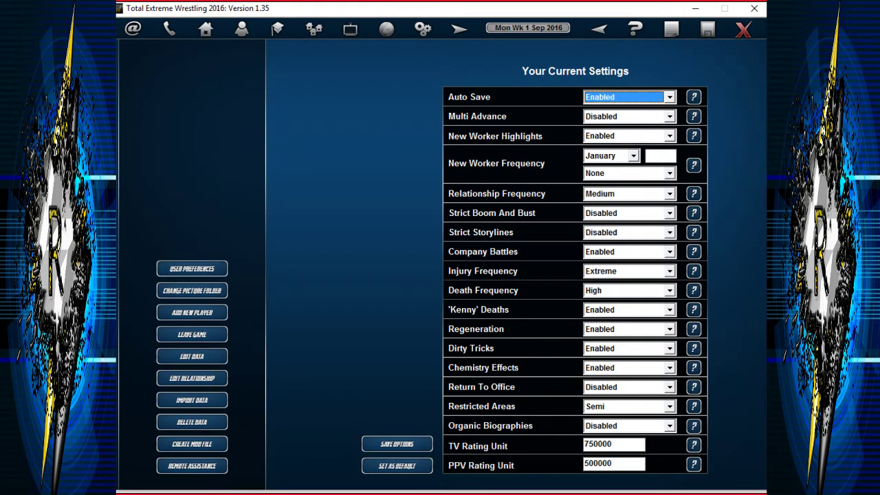
Save the game options and dismiss the Saved confirmation.
click(397, 443)
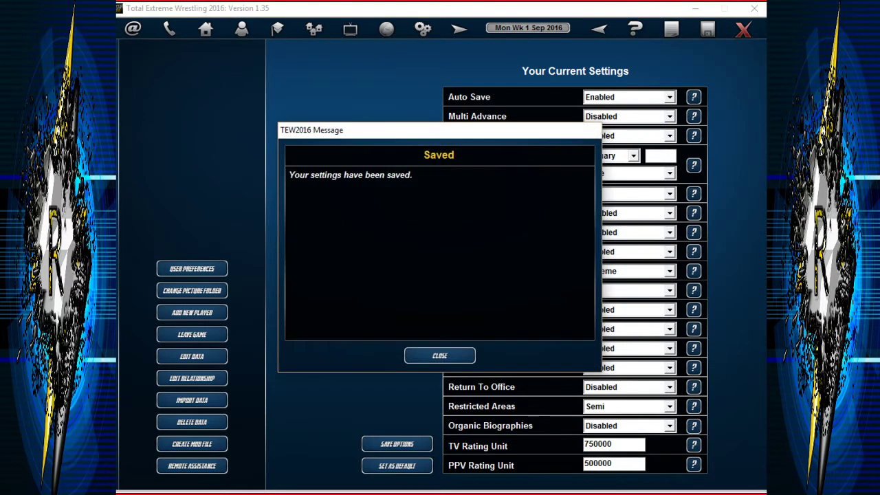
click(439, 355)
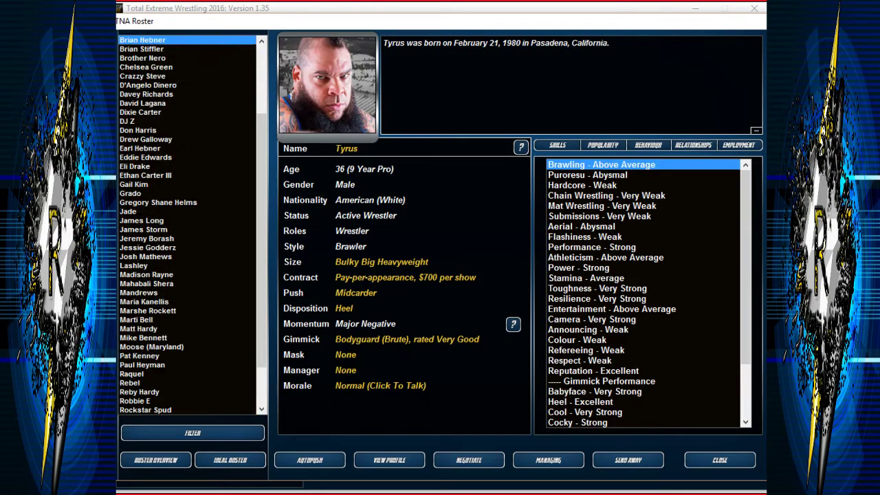
click(719, 460)
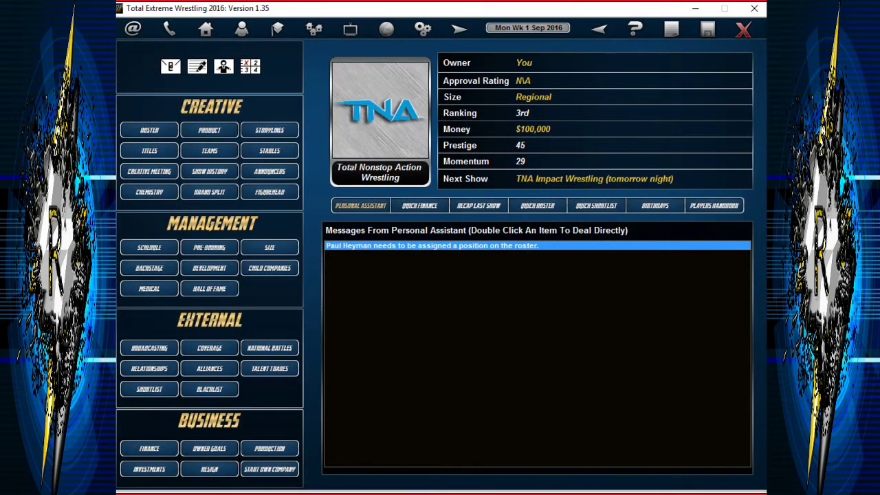
double_click(431, 245)
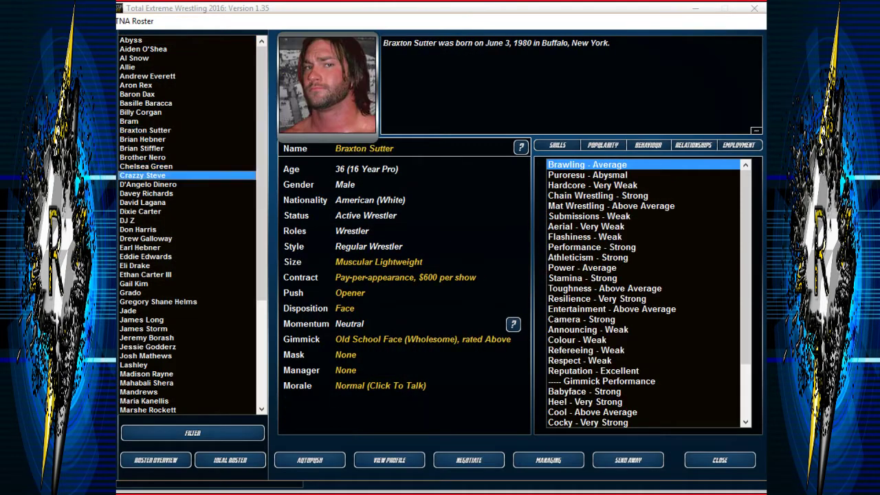
click(147, 184)
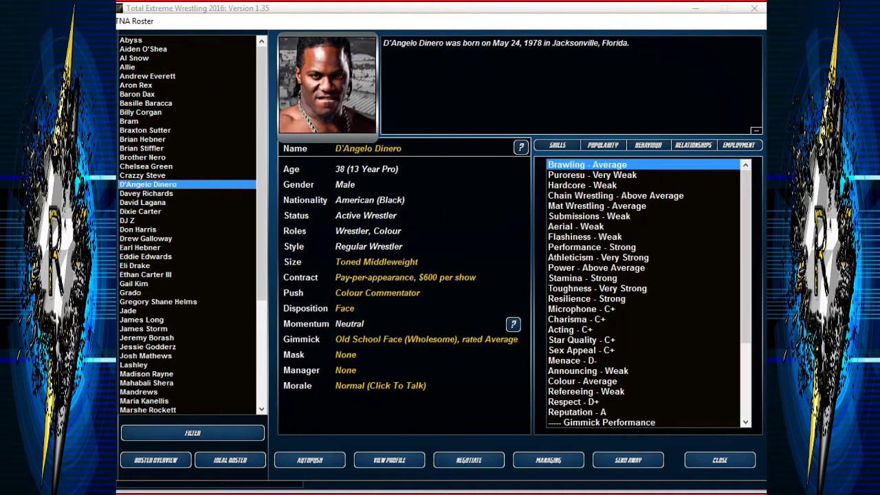
click(142, 148)
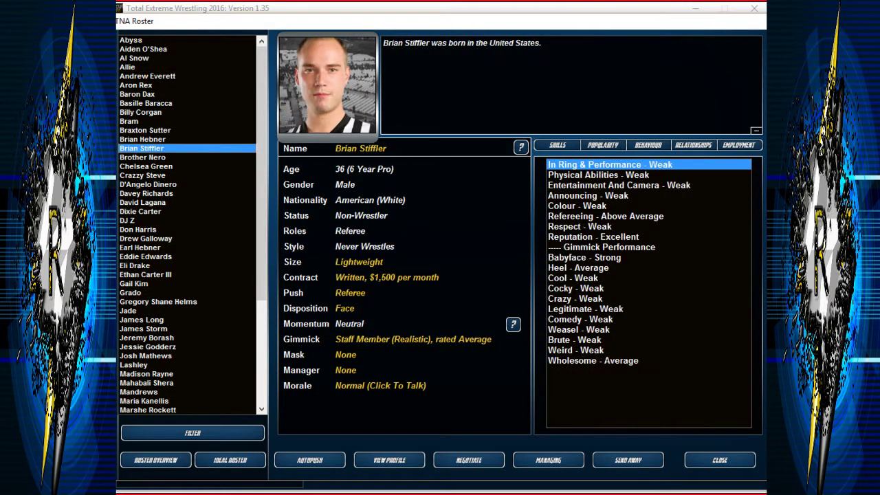
click(140, 112)
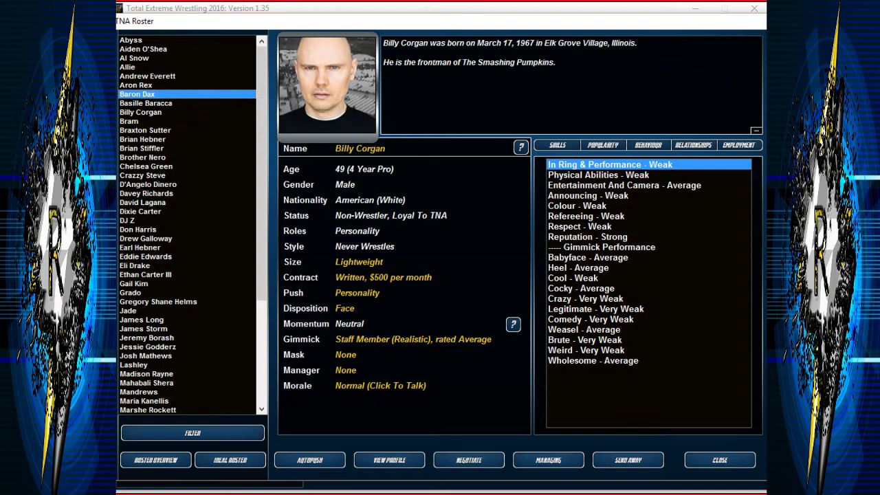
click(145, 104)
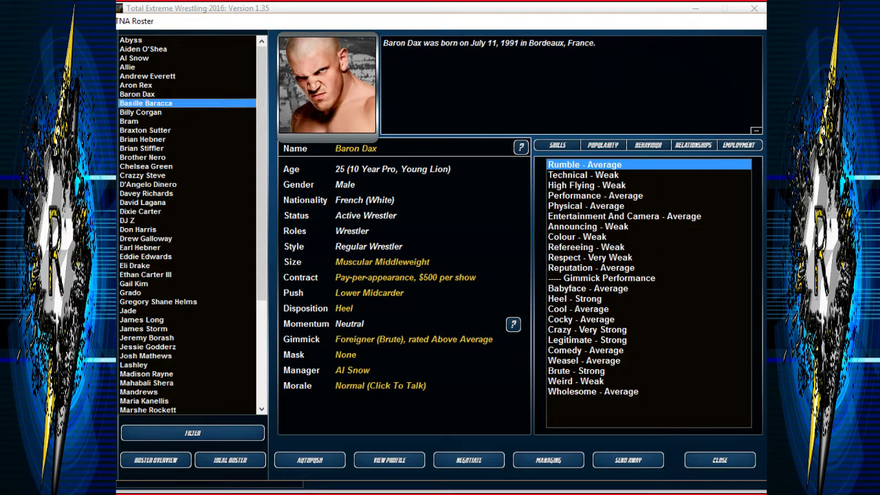
click(136, 84)
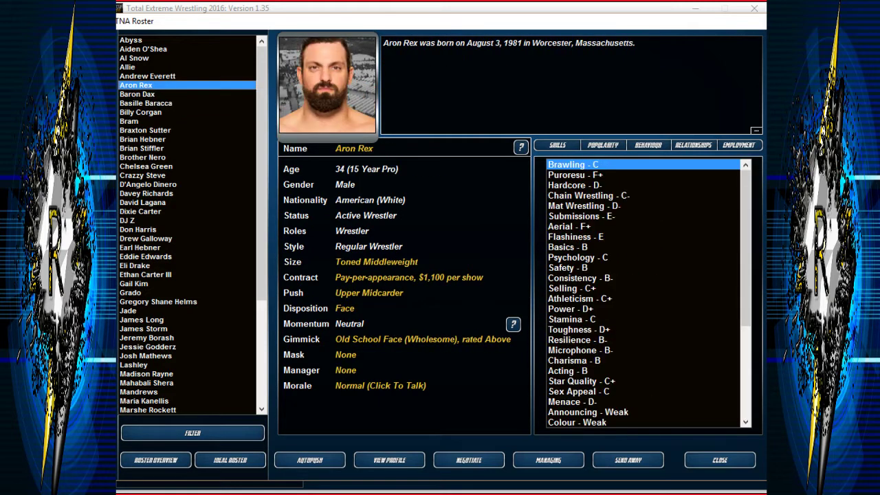
click(129, 410)
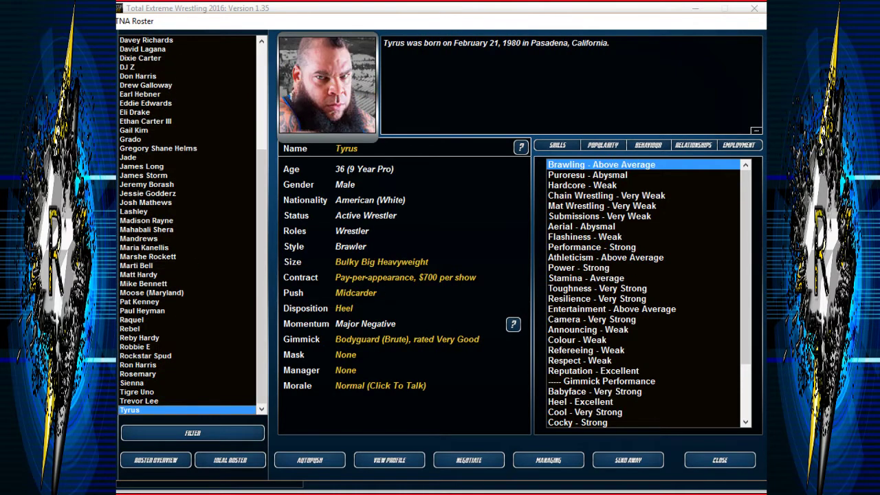
click(147, 193)
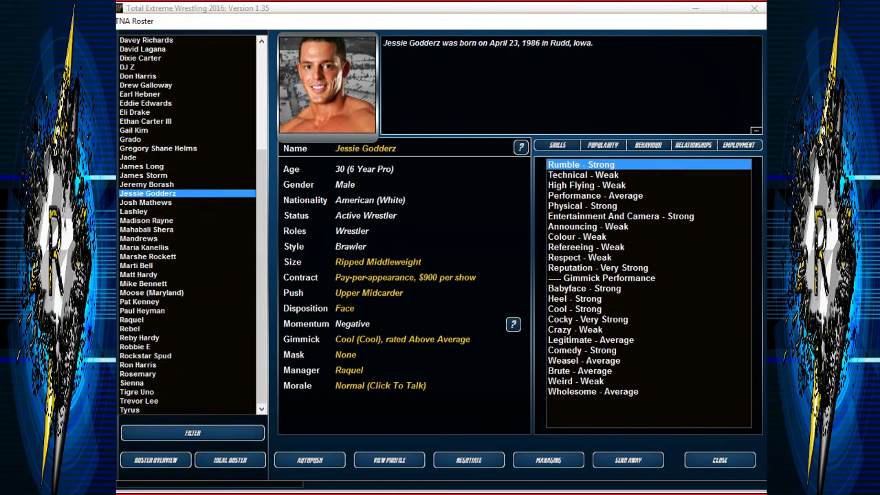
click(142, 226)
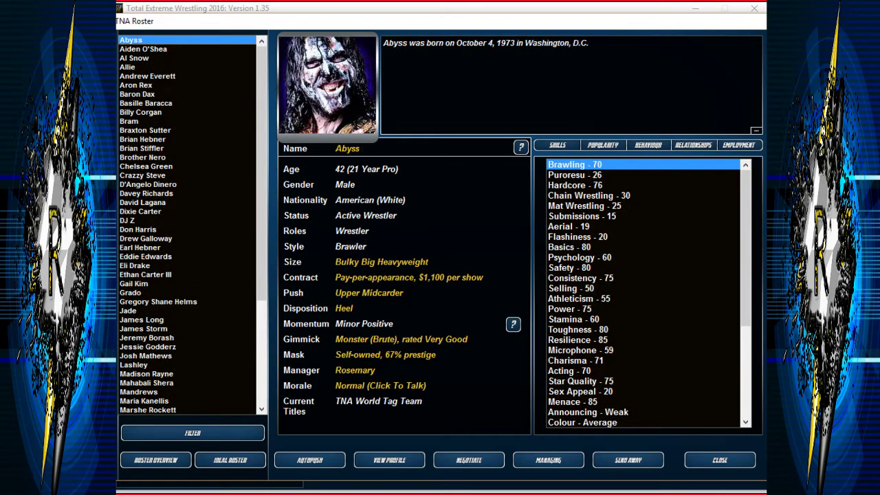
Release Paredyse from his TNA contract.
click(142, 320)
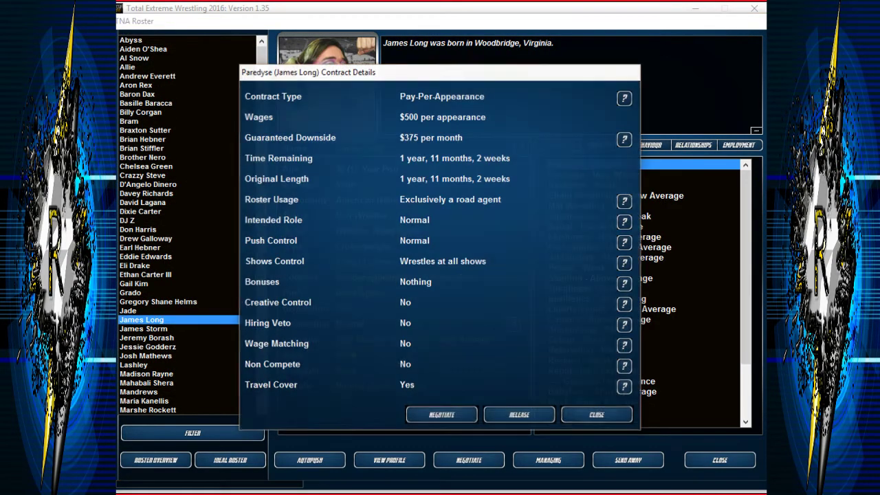
click(519, 415)
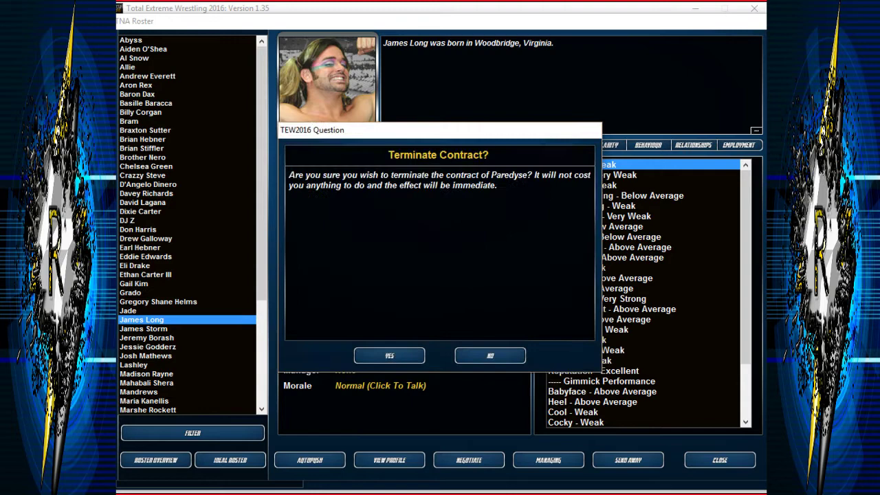
click(389, 356)
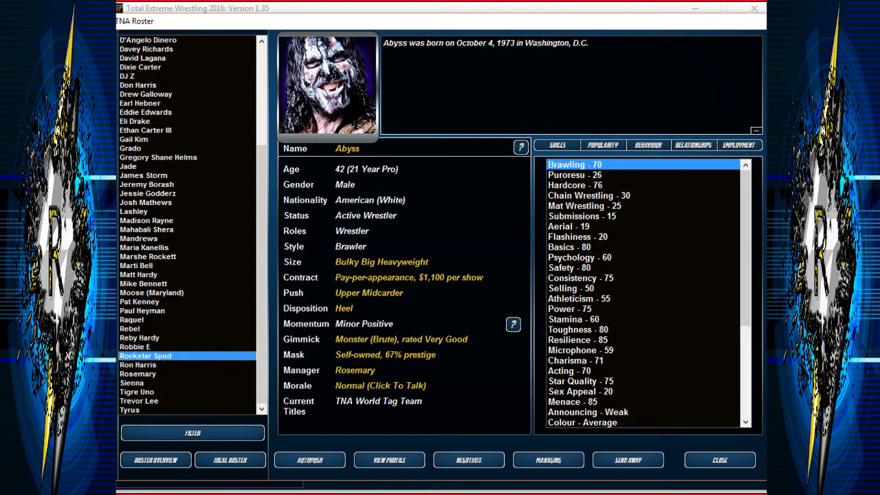
click(129, 328)
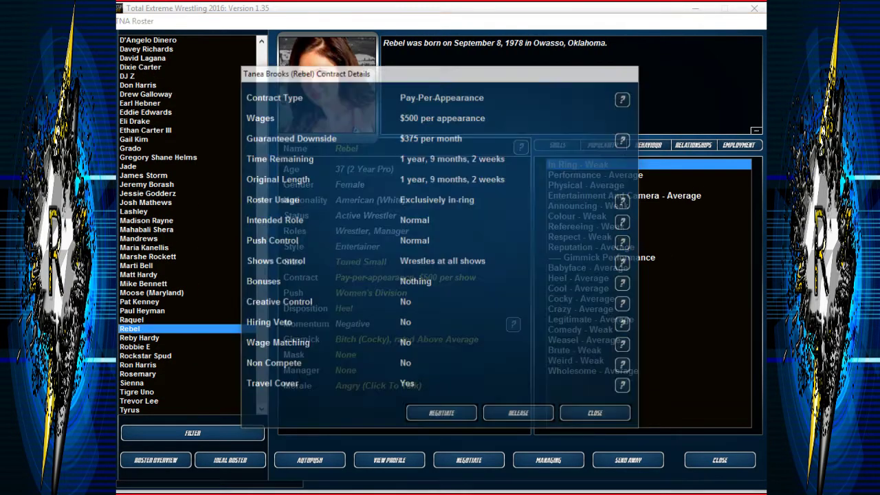
click(517, 413)
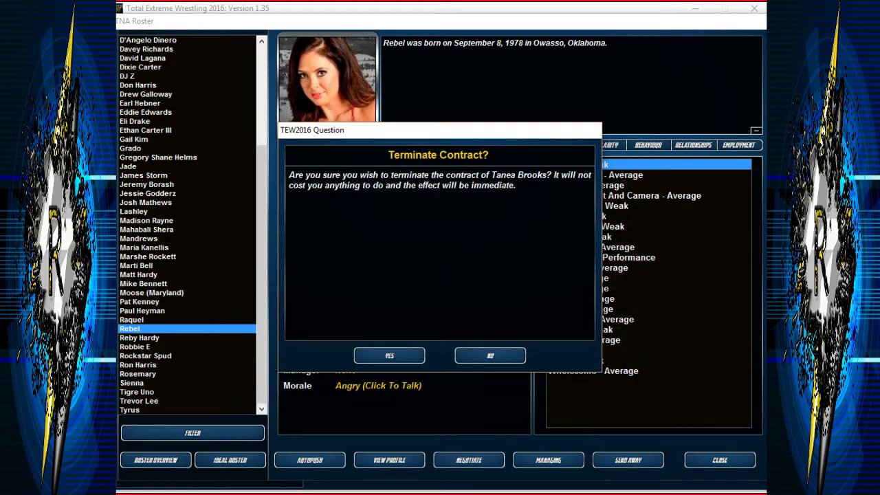
click(389, 356)
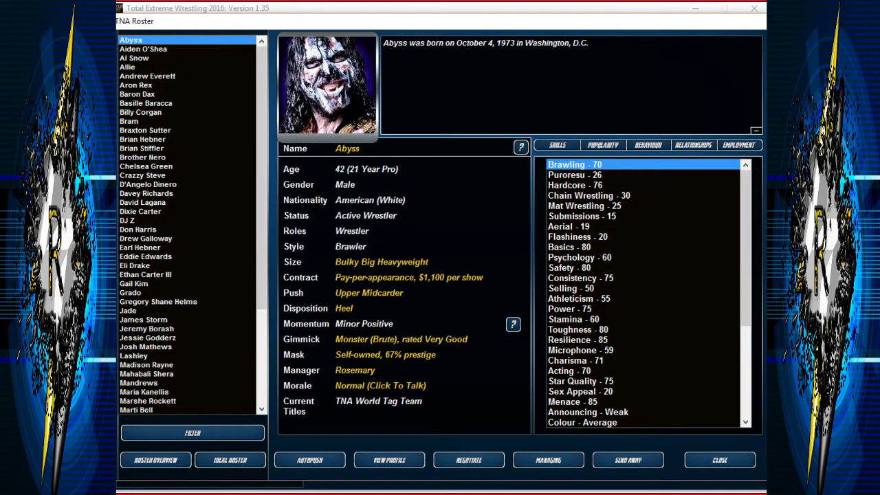
click(143, 49)
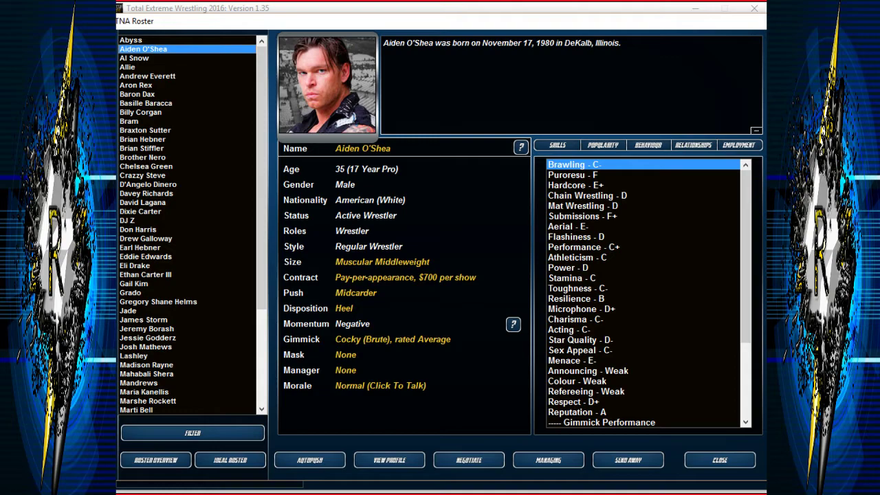
click(719, 460)
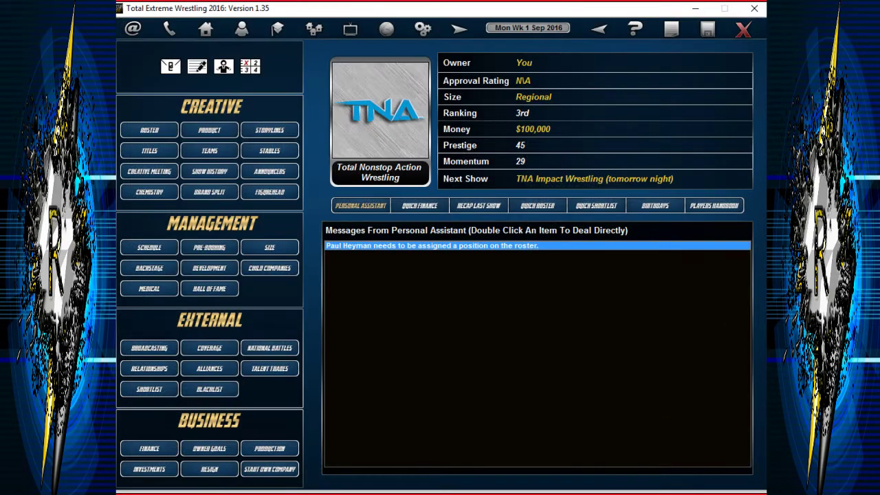
click(210, 129)
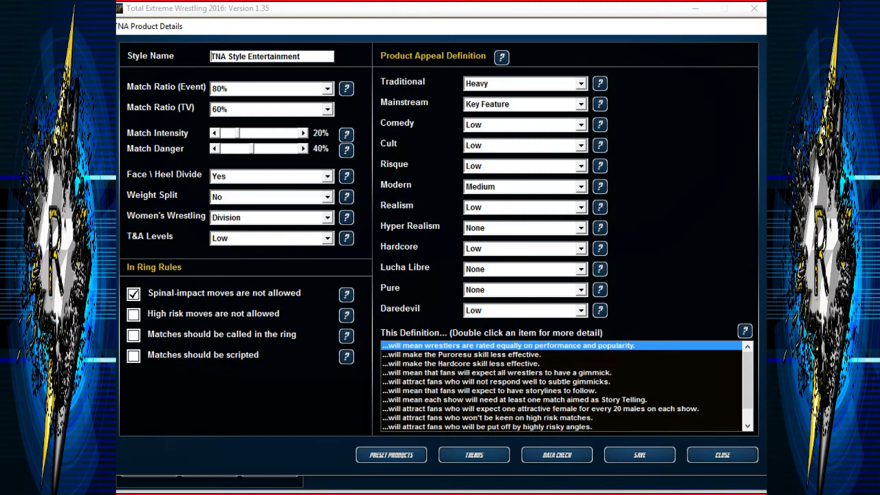
click(722, 454)
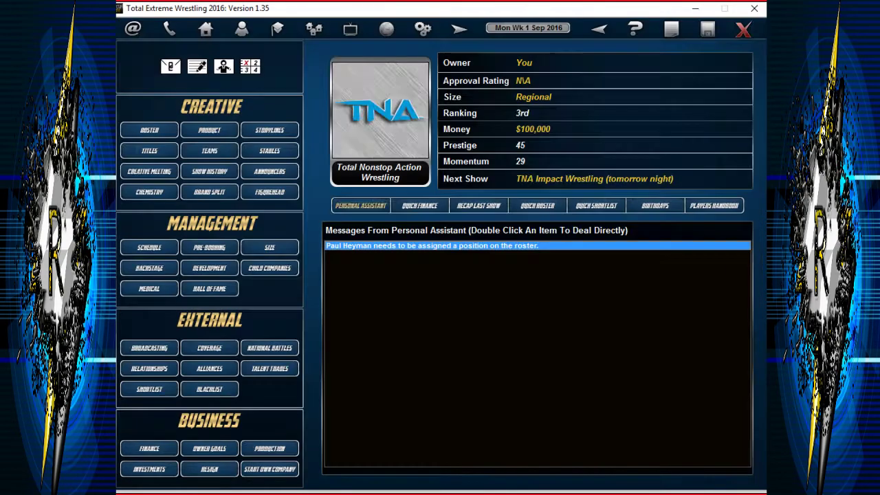
click(209, 130)
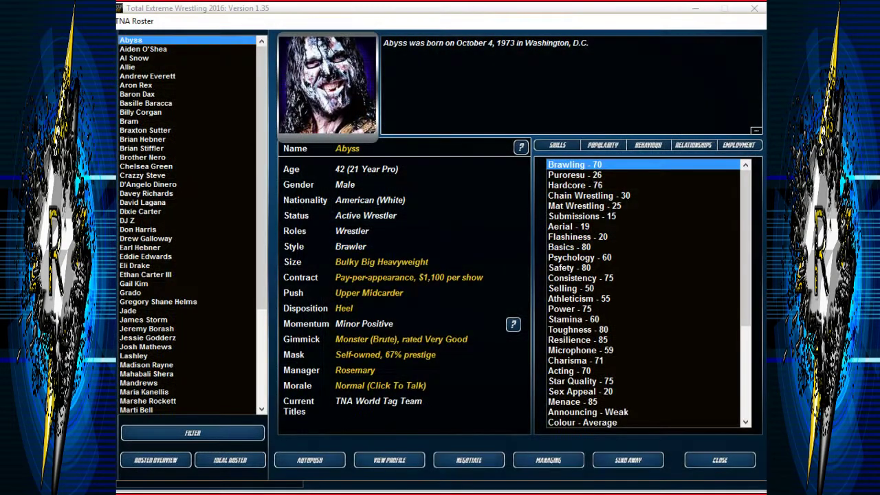
Browse profiles of Aiden O'Shea, Al Snow, Allie, Tyrus, Trevor Lee, Aron Rex and Baron Dax.
click(719, 460)
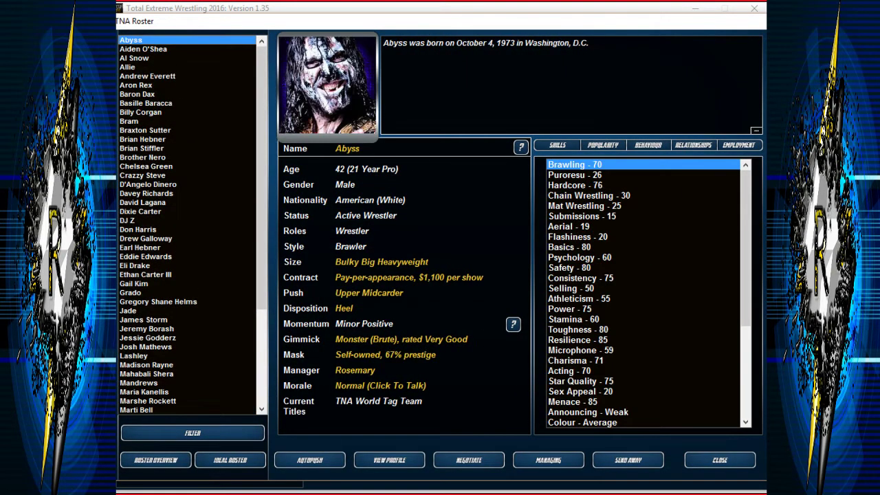
click(143, 49)
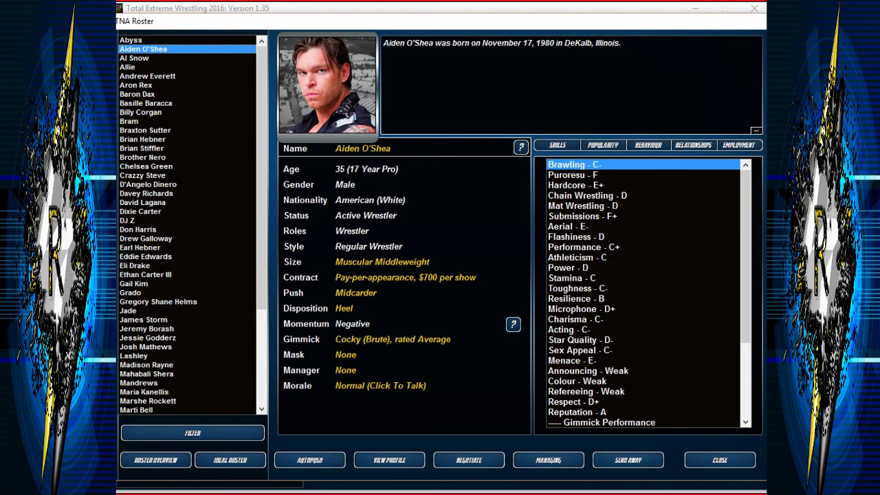
click(133, 57)
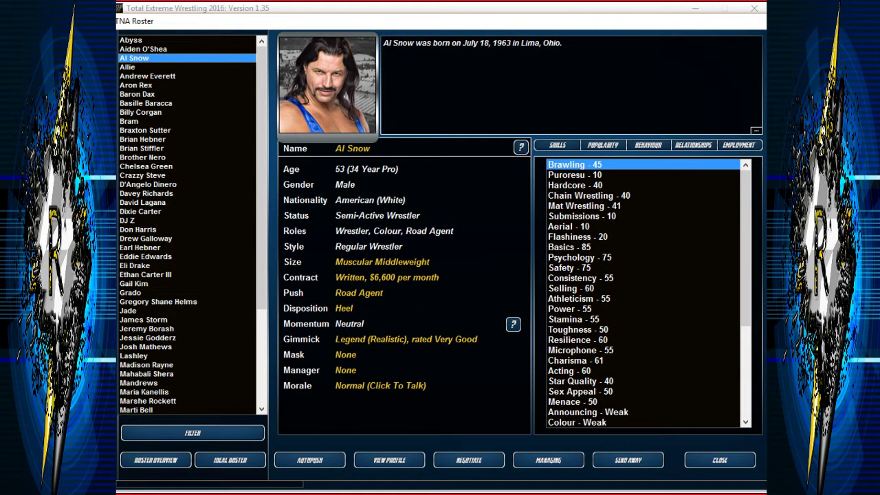
click(127, 67)
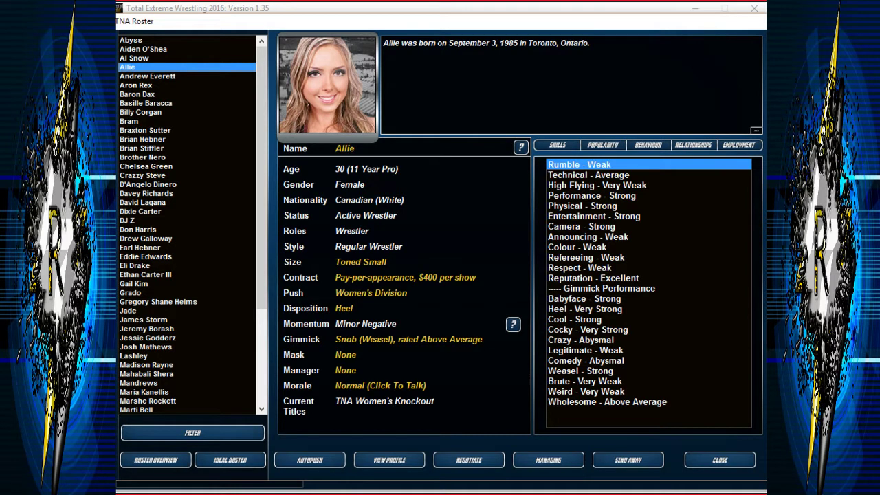
click(147, 76)
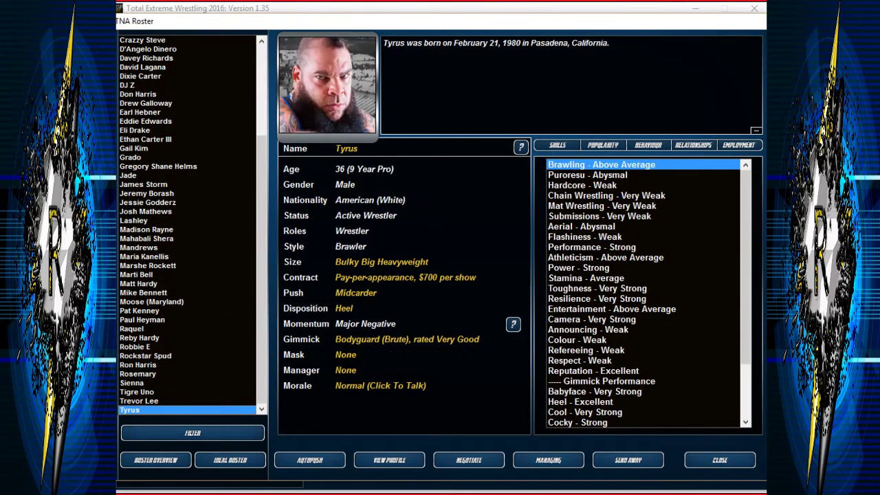
click(139, 401)
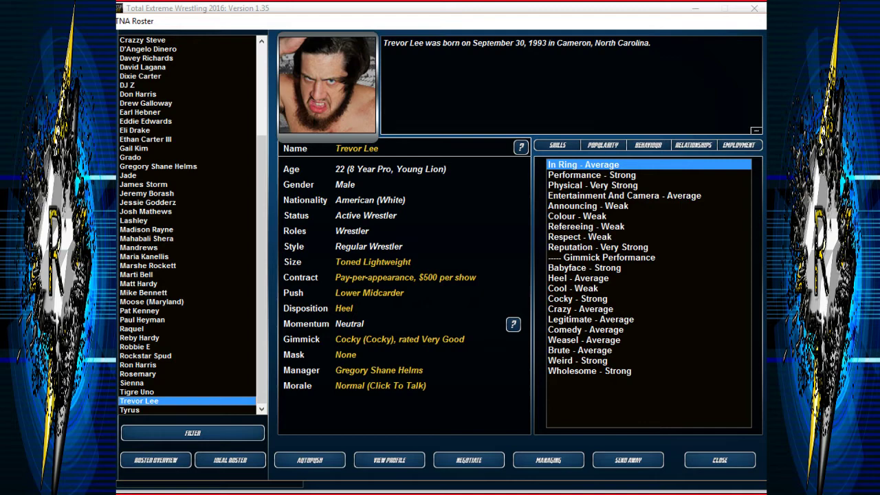
scroll(up, 3)
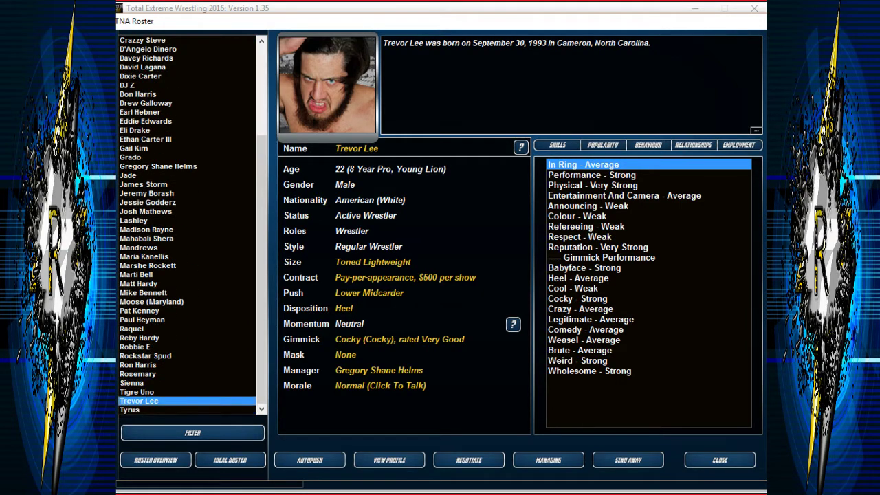
click(129, 410)
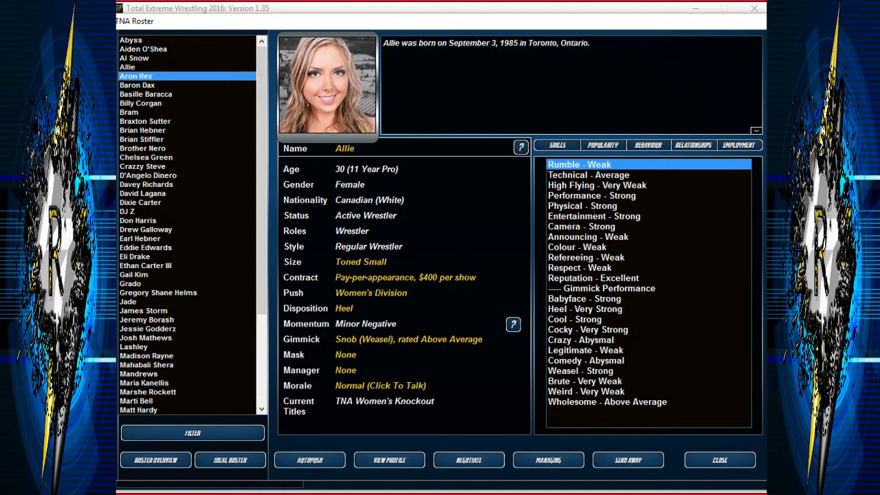
click(137, 85)
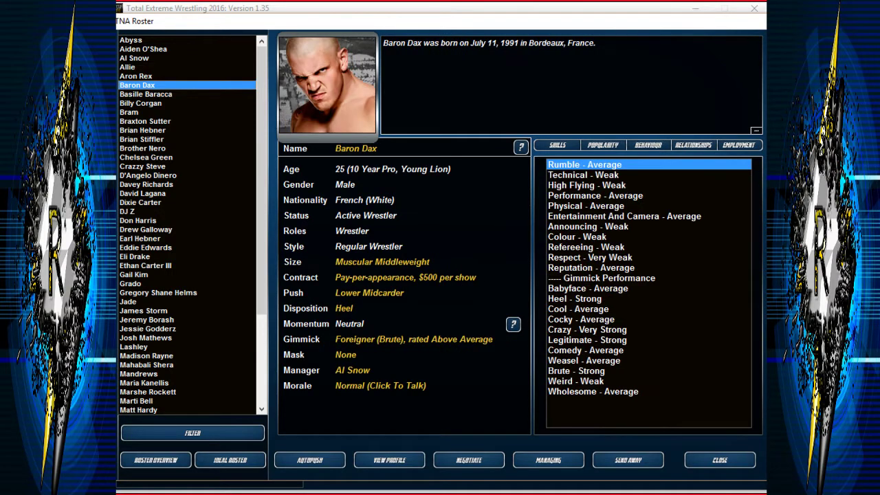
click(135, 75)
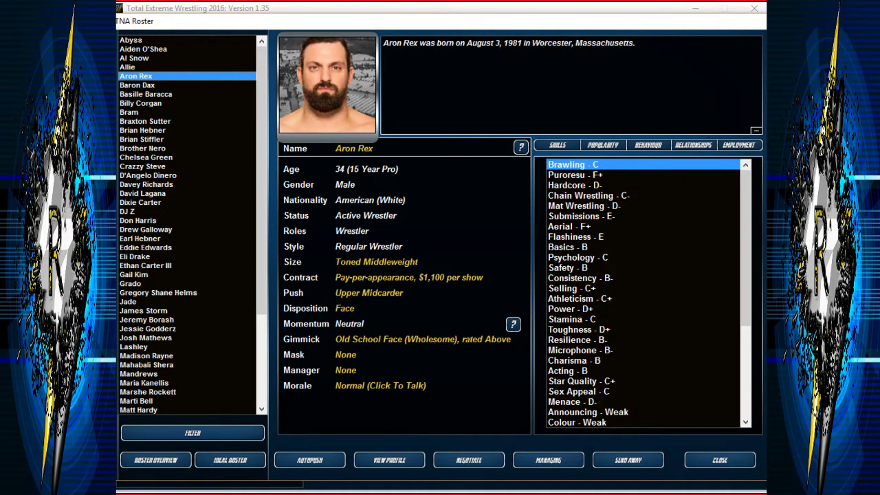
Browse Bram, Chelsea Green, Crazzy Steve, Brian Stiffler, D'Angelo Dinero, Abyss, Drew Galloway, DJ Z and James Storm.
click(129, 112)
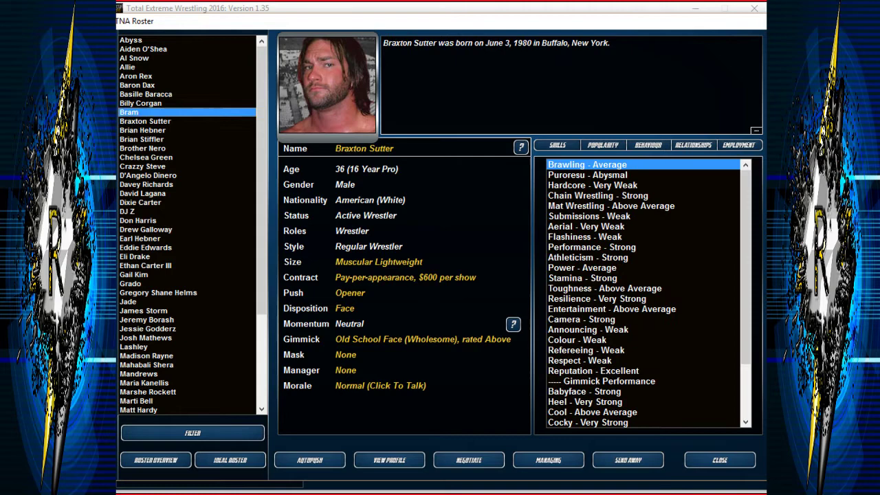
click(129, 112)
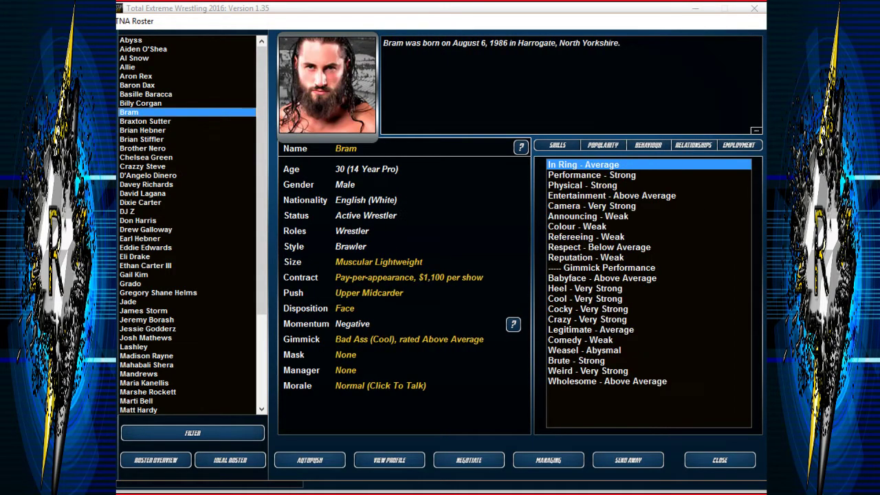
click(146, 157)
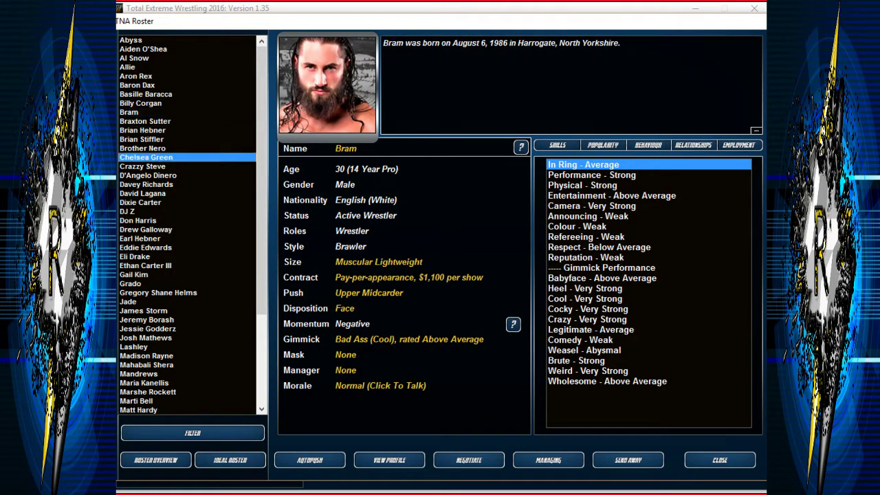
click(142, 148)
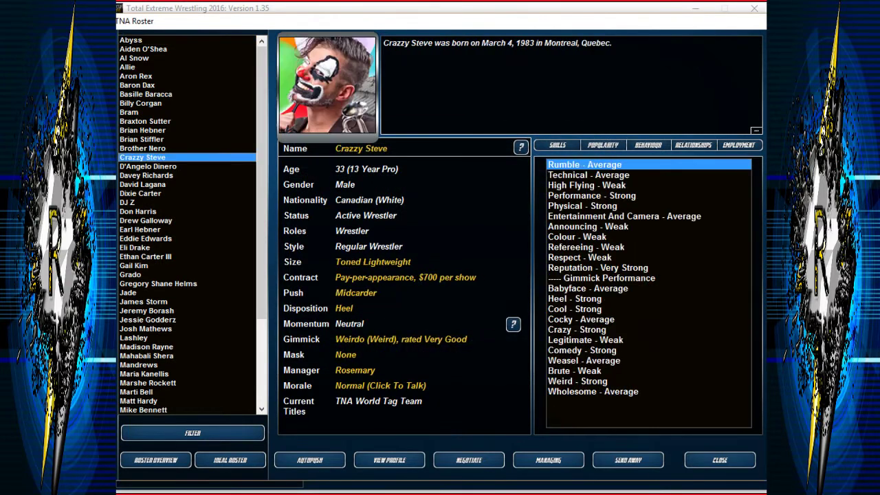
click(141, 139)
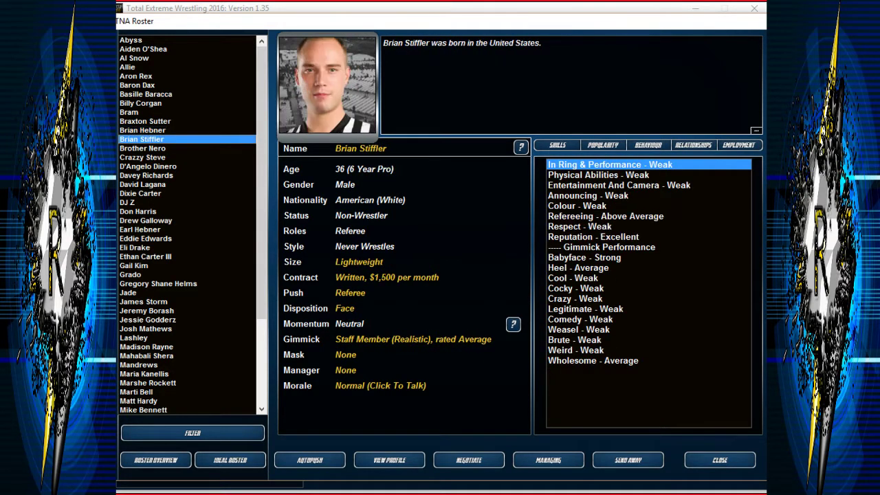
click(148, 166)
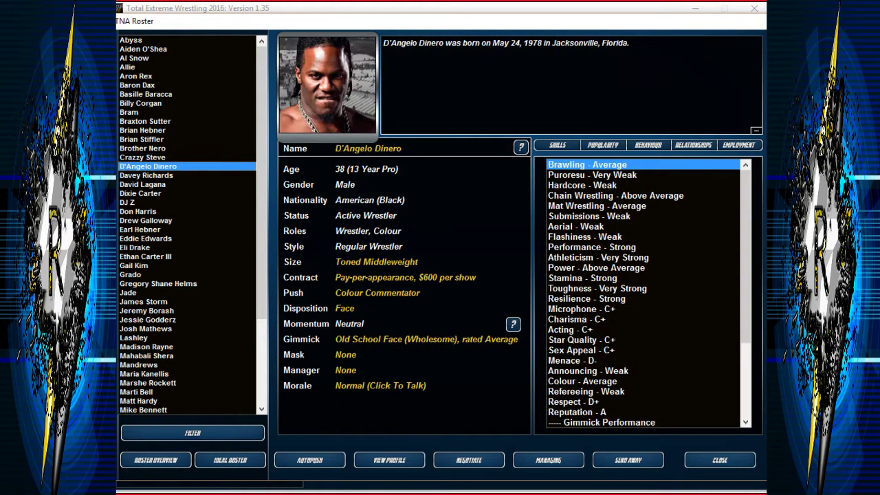
click(693, 144)
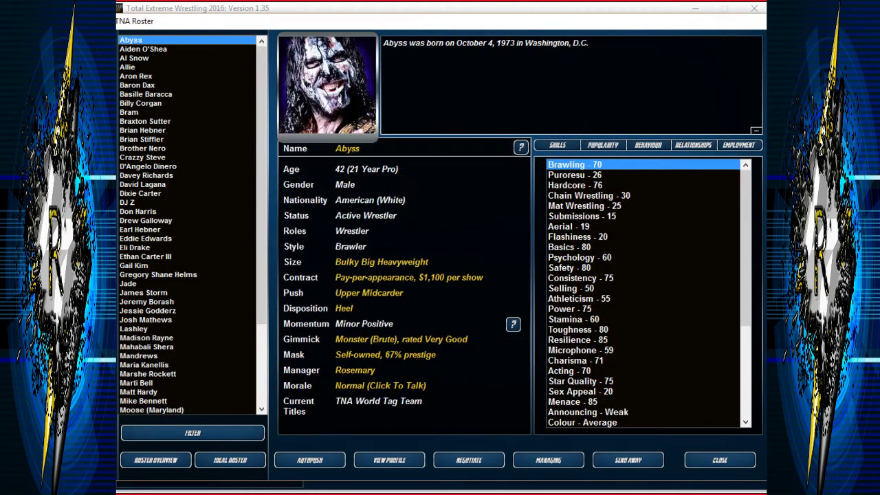
click(146, 220)
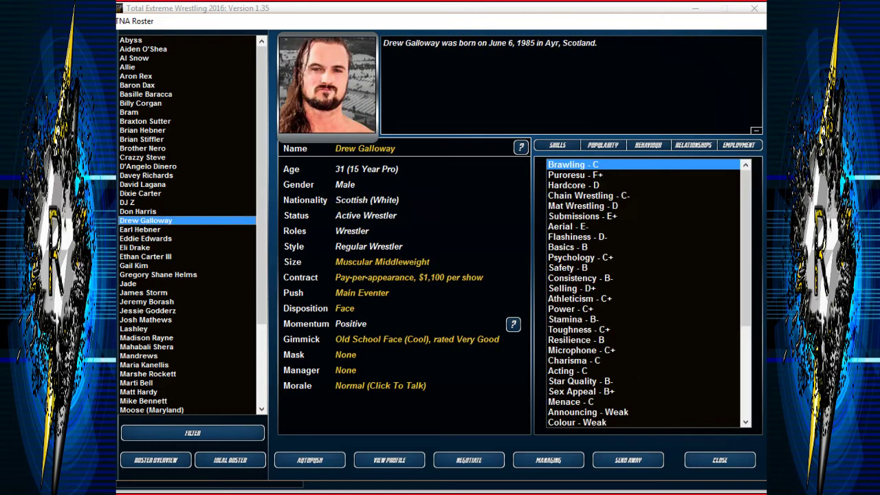
click(128, 203)
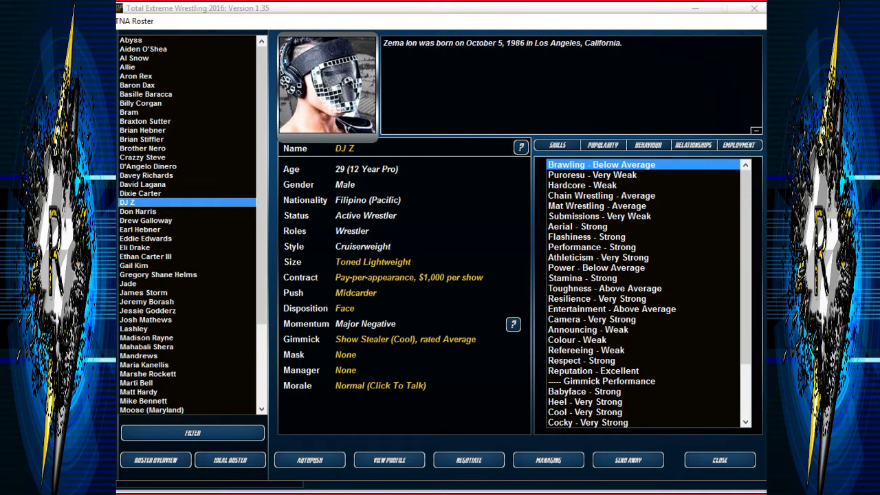
click(138, 211)
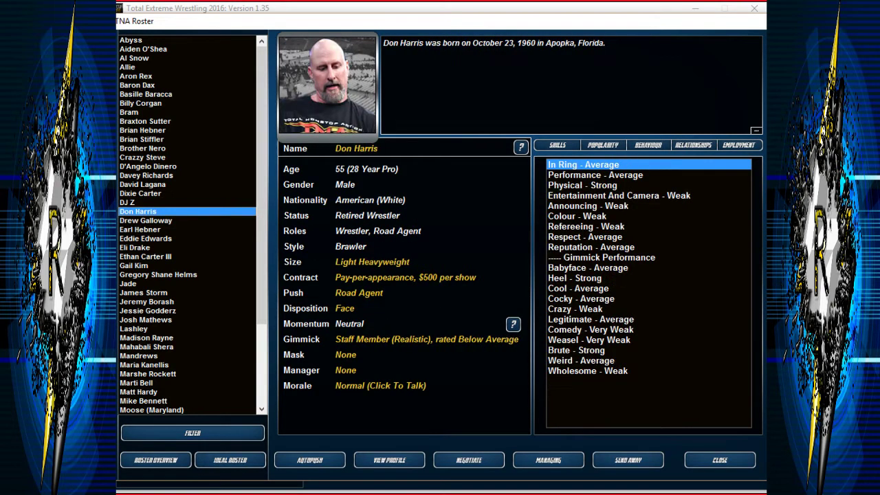
click(145, 220)
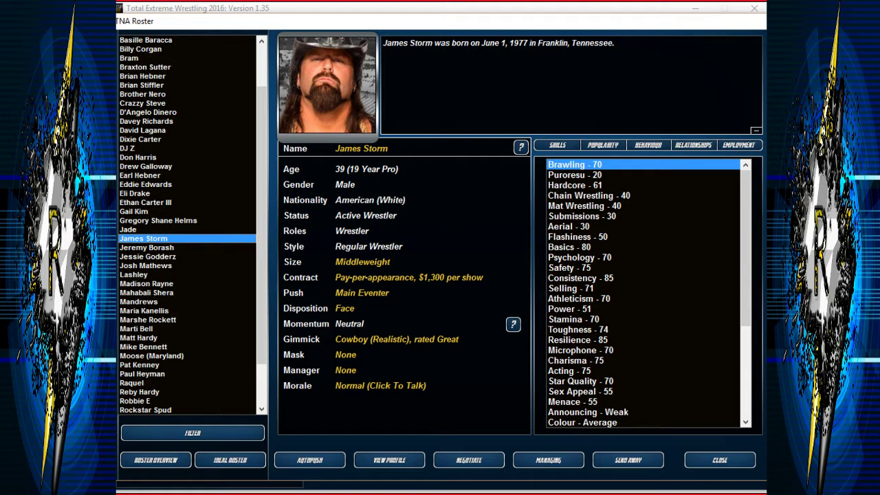
View Jessie Godderz, Madison Rayne, Mahabali Shera and Marti Bell, then start releasing Marshe Rockett.
click(148, 257)
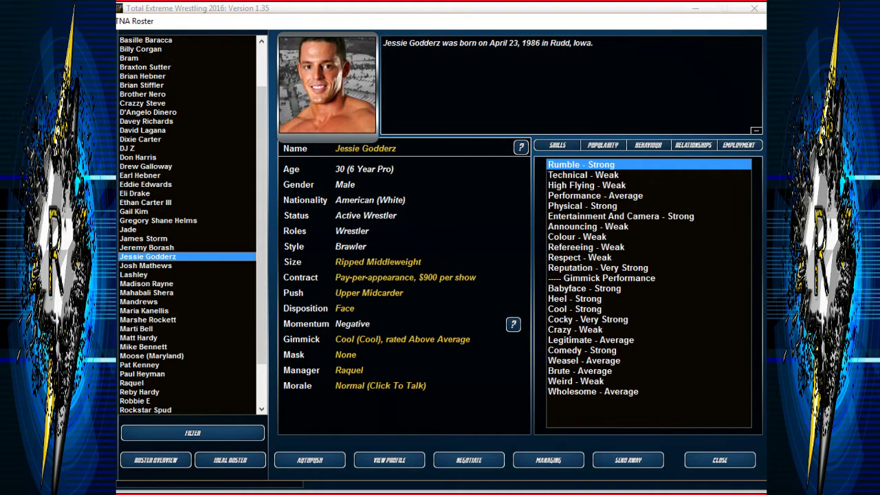
click(134, 274)
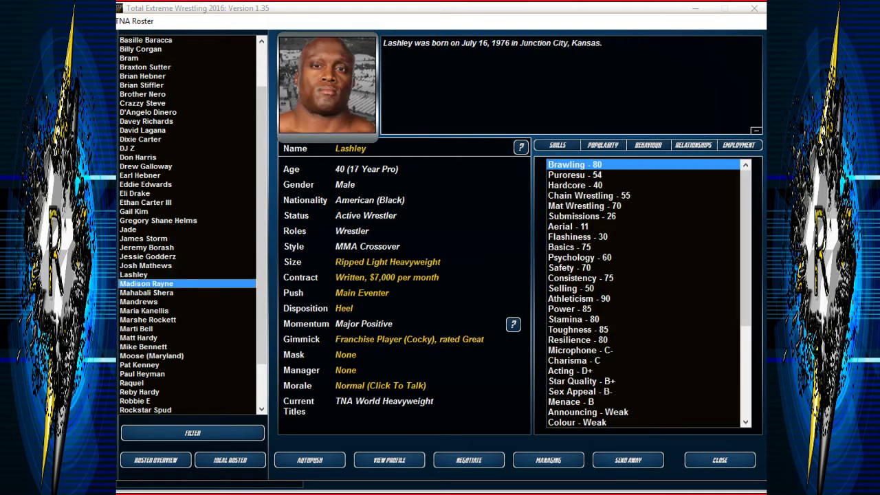
click(147, 292)
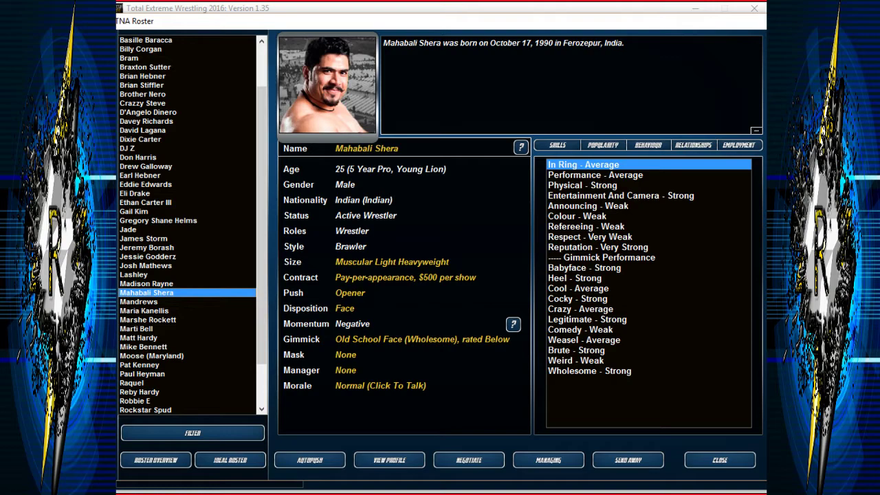
click(627, 460)
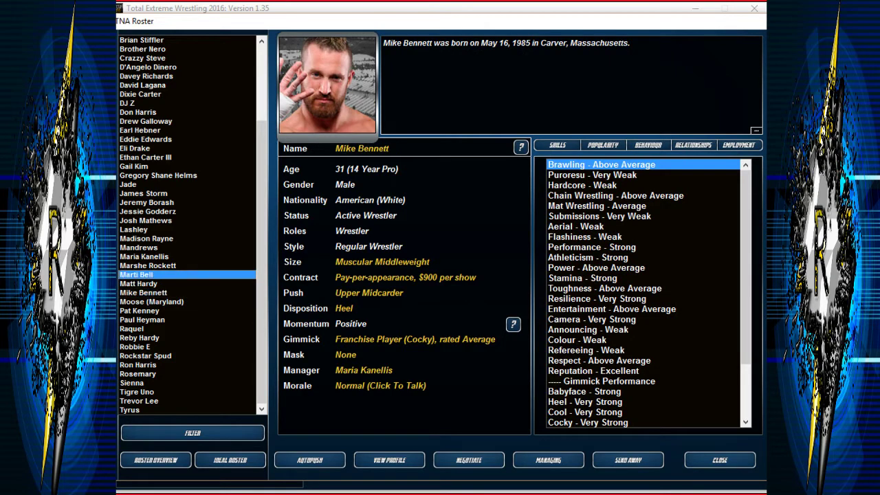
click(147, 266)
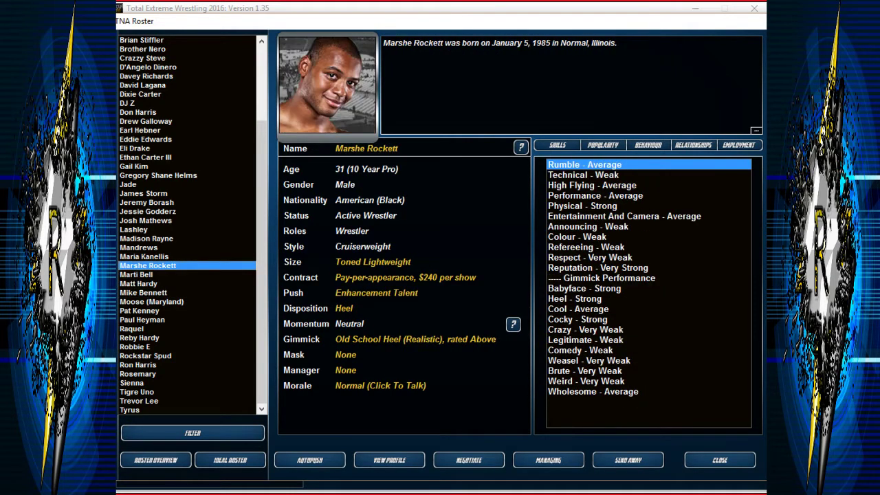
click(144, 256)
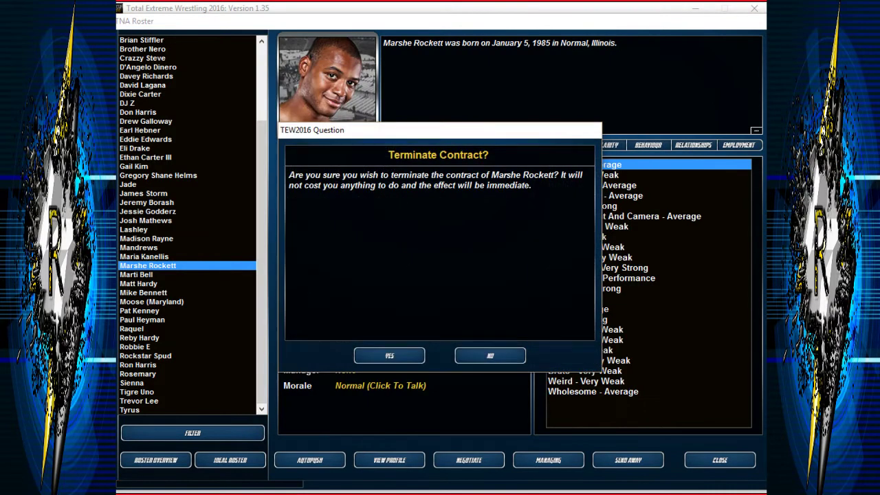
Confirm Marshe Rockett's release and view Tyrus, Tigre Uno, Rockstar Spud, Reby Hardy and Moose.
click(389, 356)
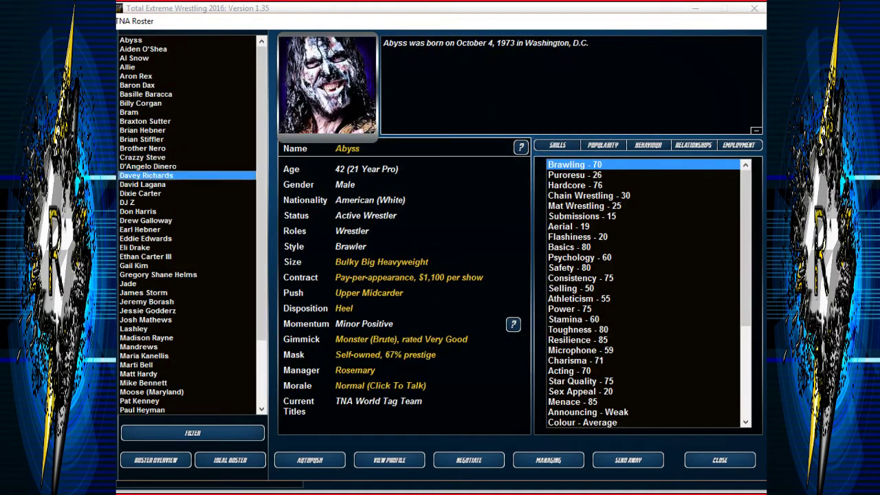
click(138, 211)
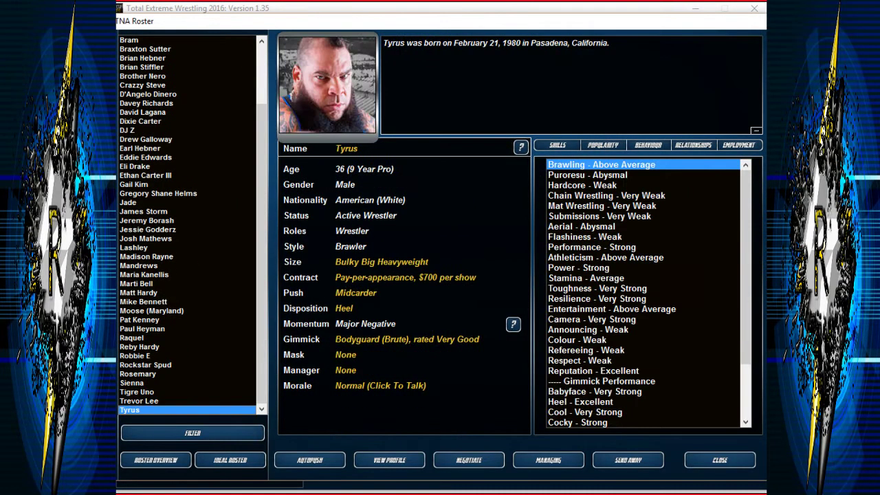
click(137, 393)
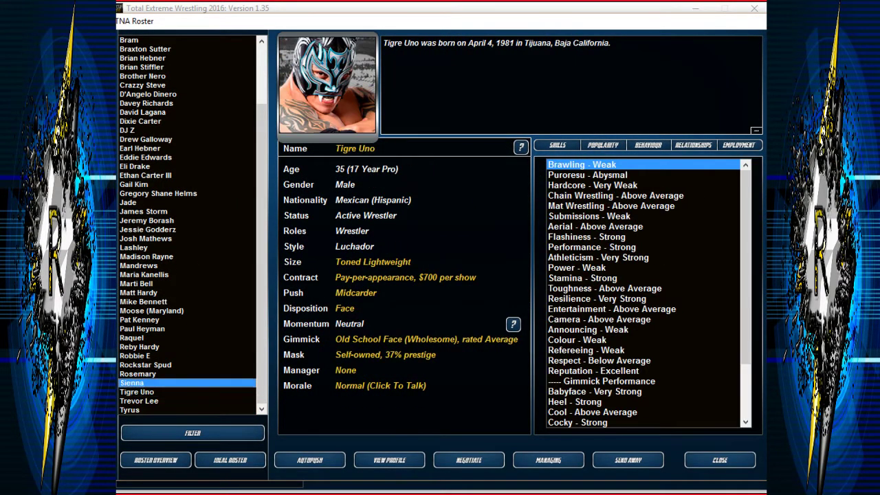
click(145, 365)
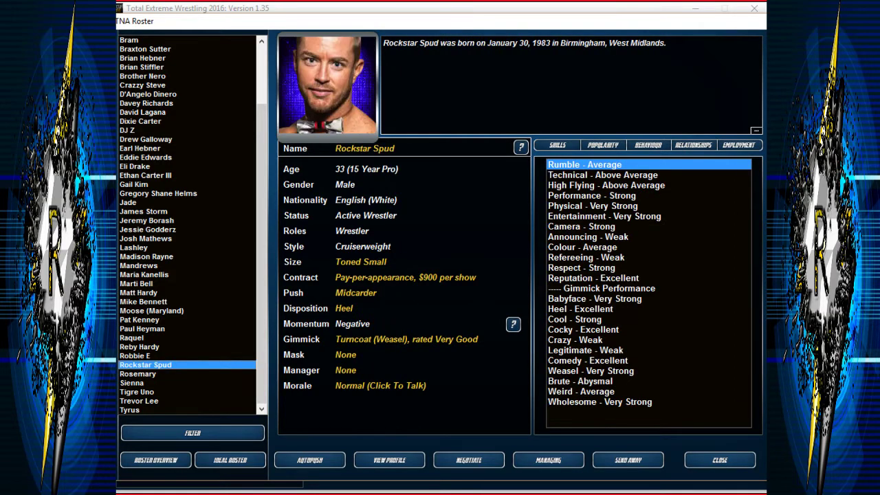
click(132, 338)
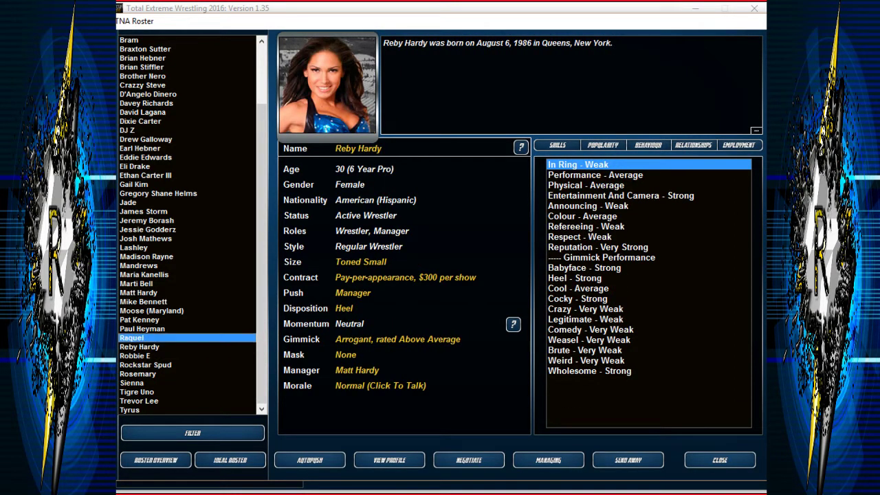
click(151, 310)
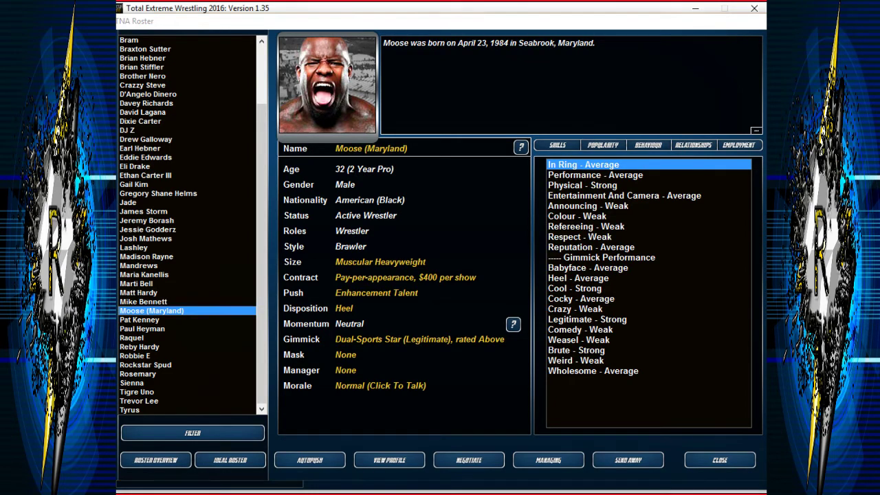
click(719, 460)
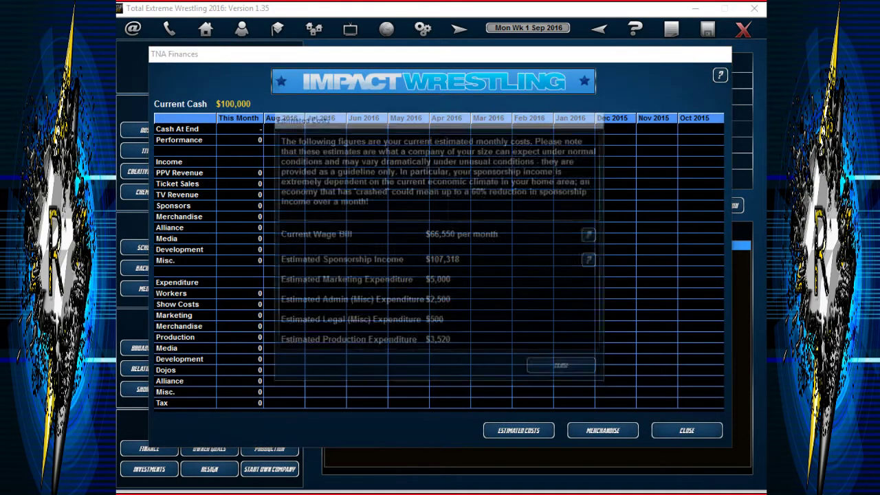
Check estimated monthly costs and filter the worker search to 'A Draw' popularity.
click(518, 429)
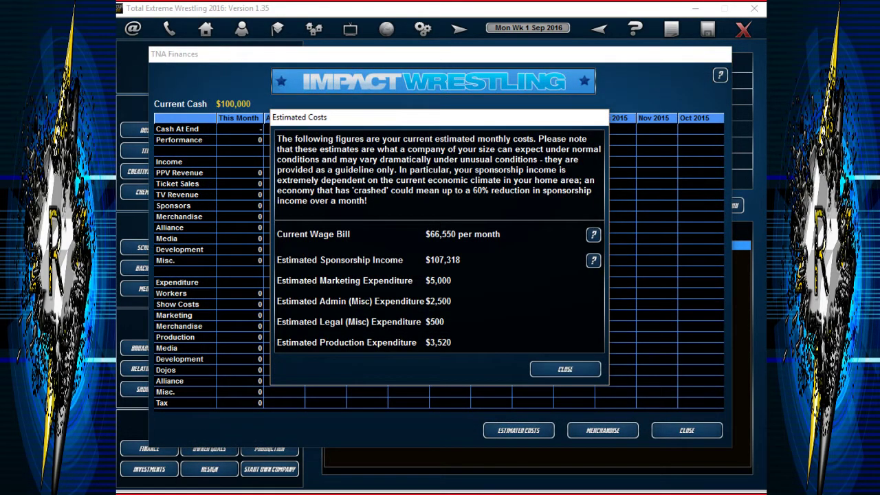
click(686, 430)
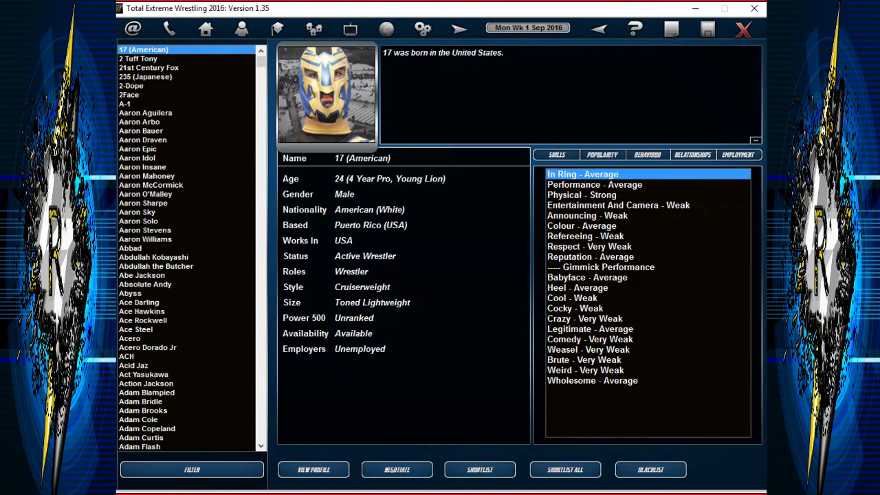
click(191, 470)
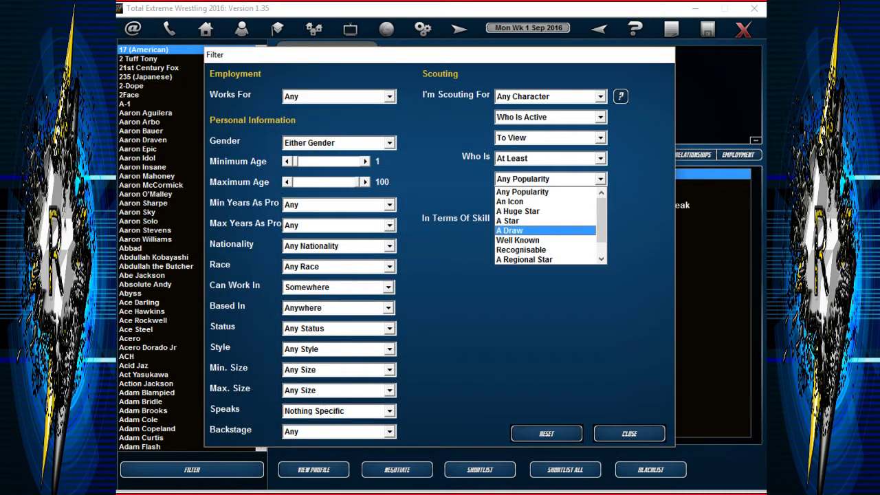
click(517, 240)
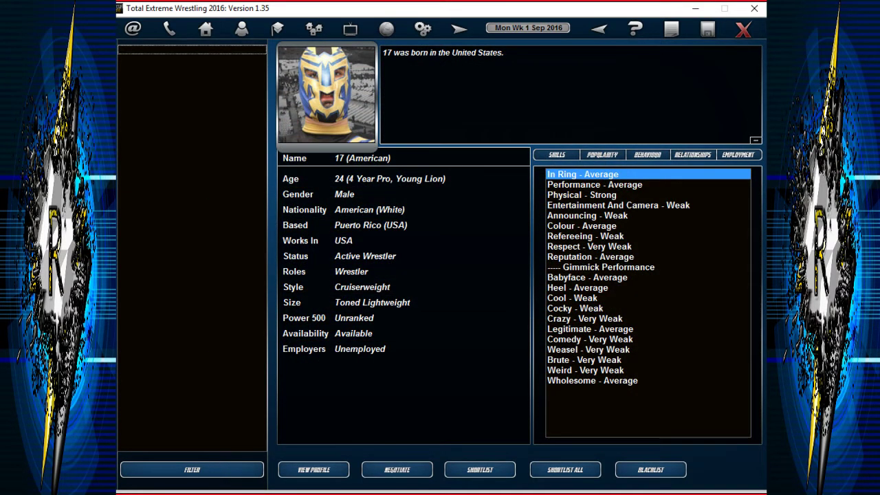
View Ronda Rousey's and Dwayne Johnson's profiles, then return to the company overview.
click(144, 94)
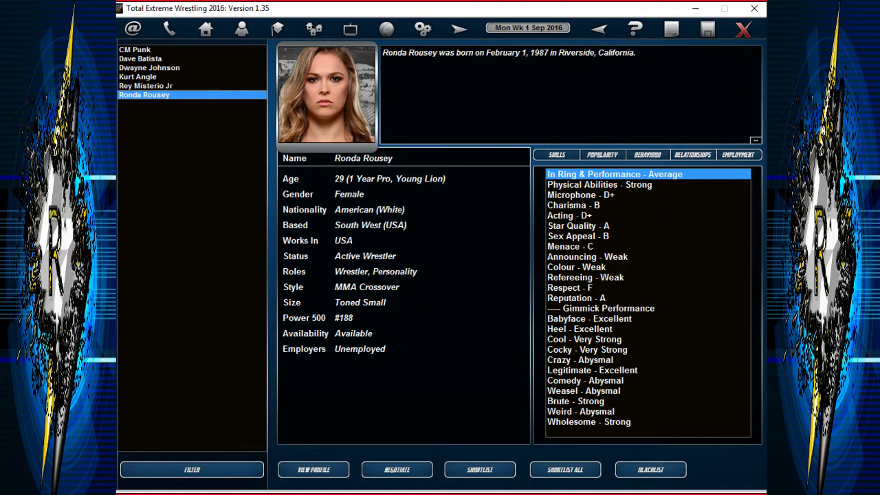
click(149, 68)
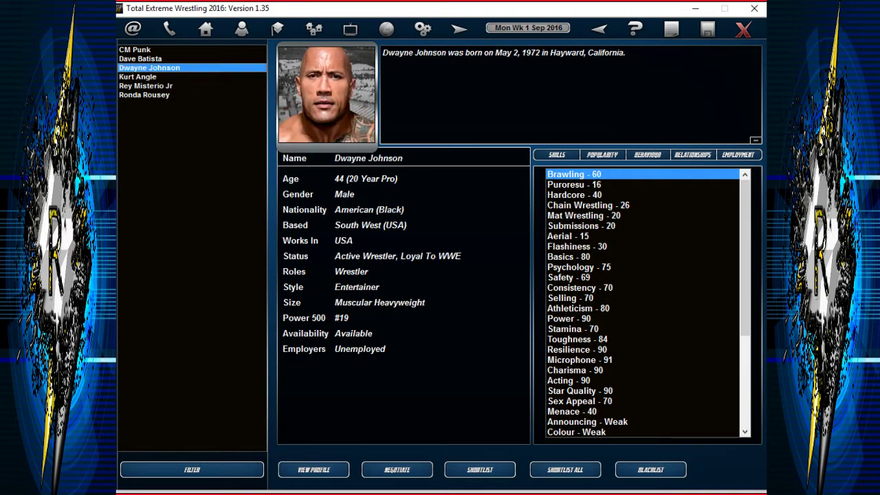
click(205, 28)
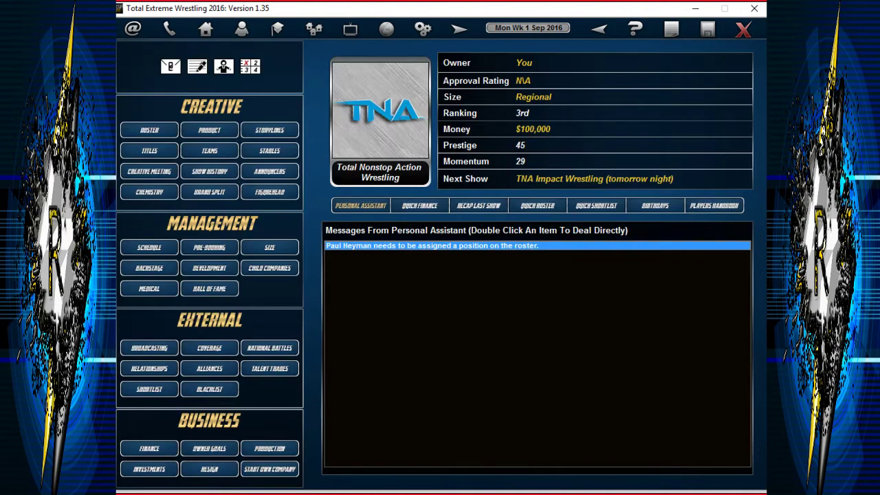
Open Paul Heyman's roster position message and select Tommy Dreamer in the worker list.
double_click(432, 245)
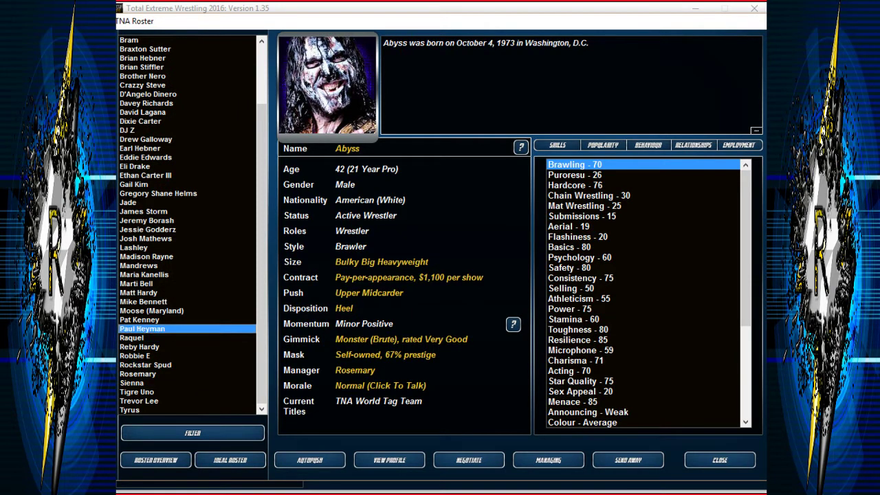
click(141, 328)
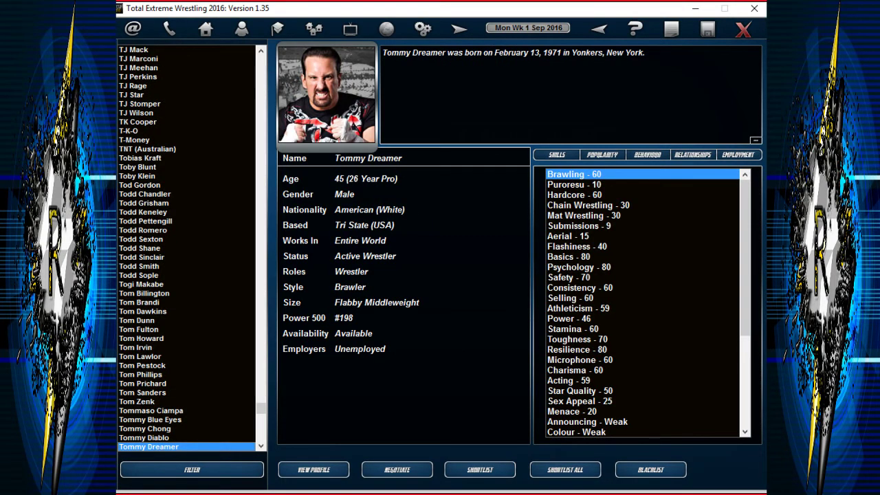
Open a contract offer for Tommy Dreamer and close it.
click(396, 470)
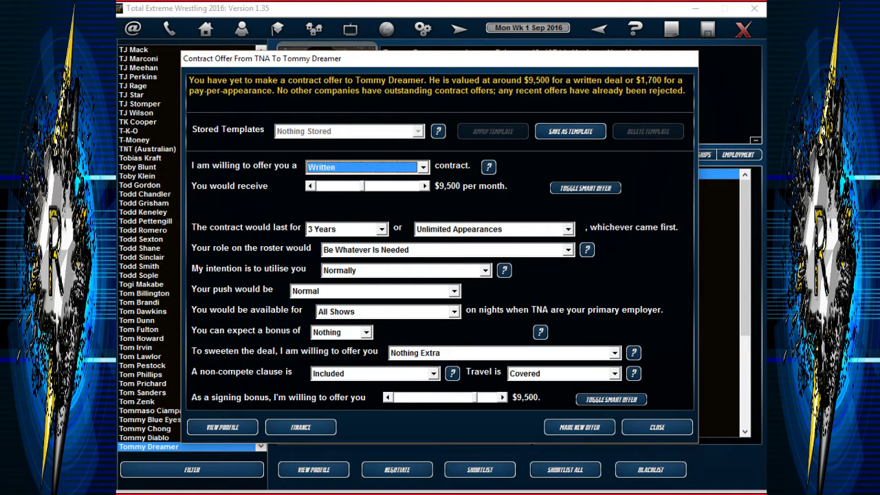
click(579, 427)
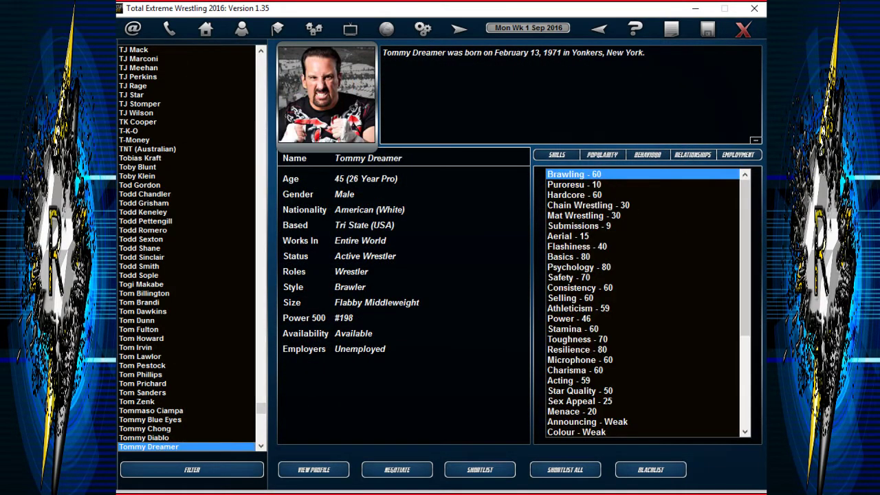
click(692, 154)
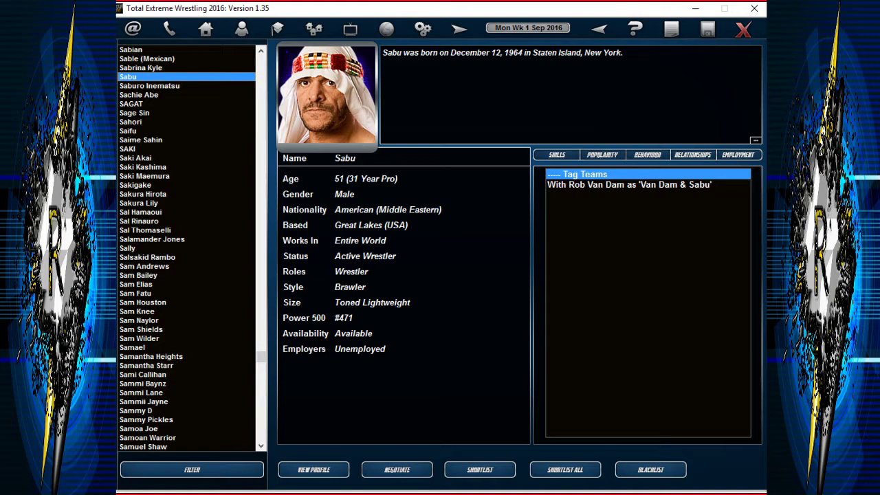
View Sabu's skills and draft an offer available for Events And 'A' TV Shows.
click(556, 154)
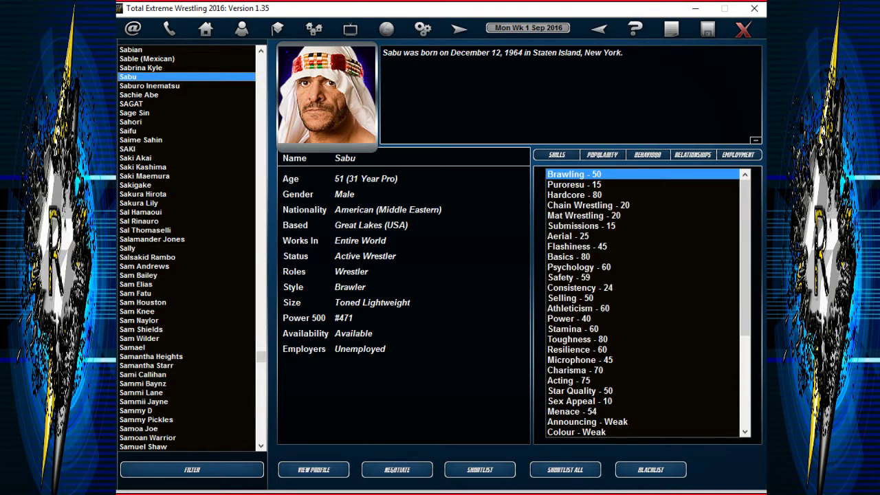
click(396, 470)
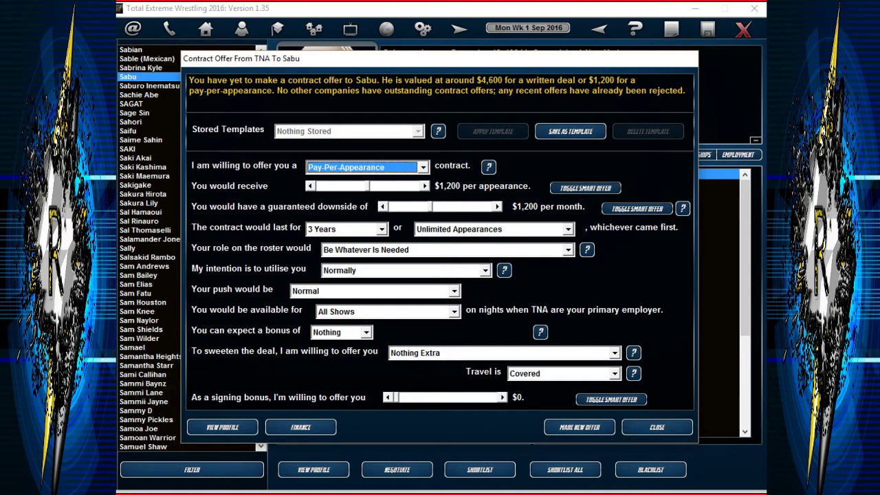
click(485, 270)
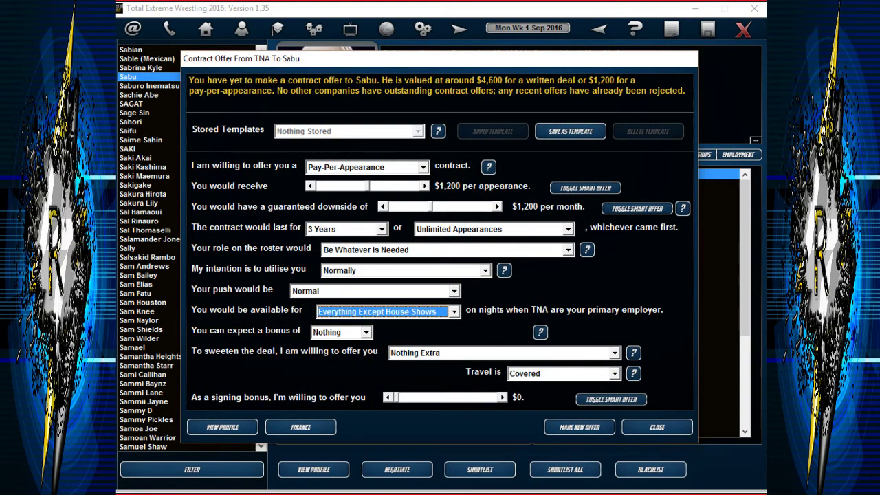
click(387, 311)
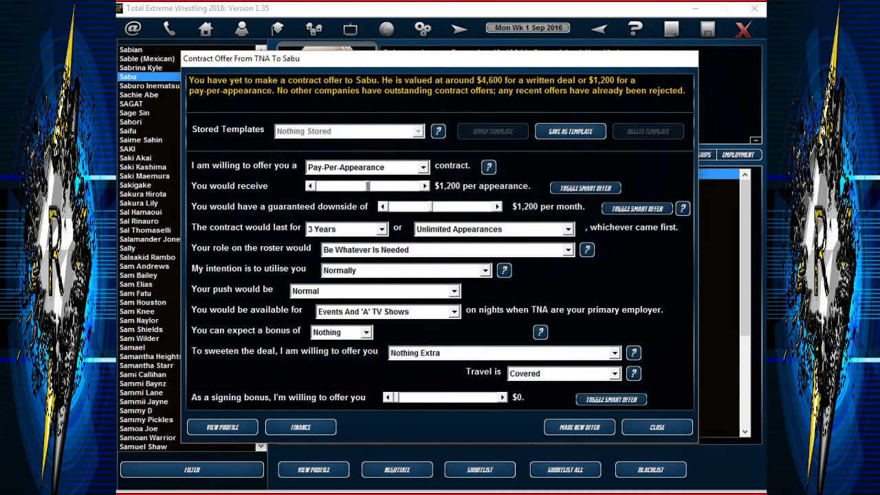
click(656, 427)
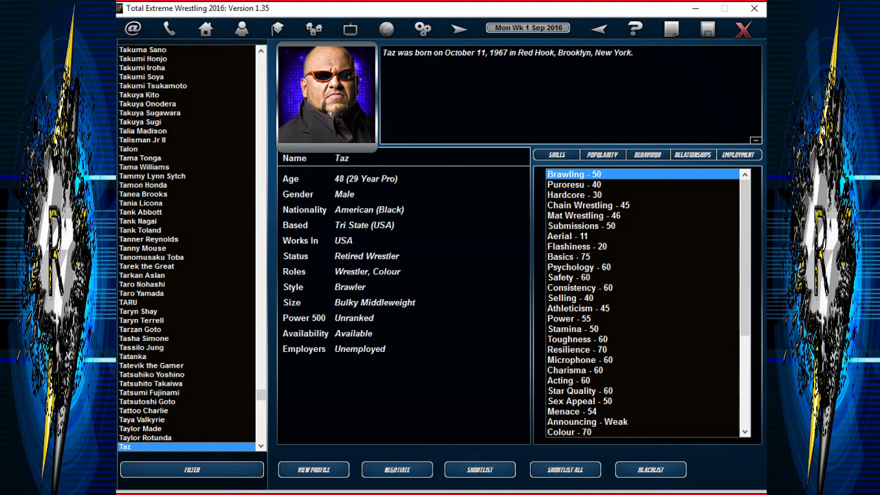
Send Taz the pay-per-appearance offer, dismiss the confirmation, and open the companies directory.
click(397, 469)
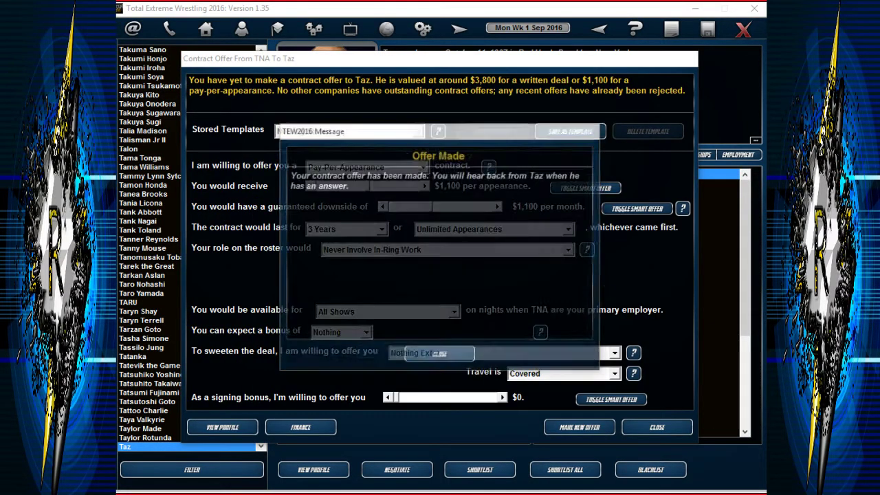
click(656, 427)
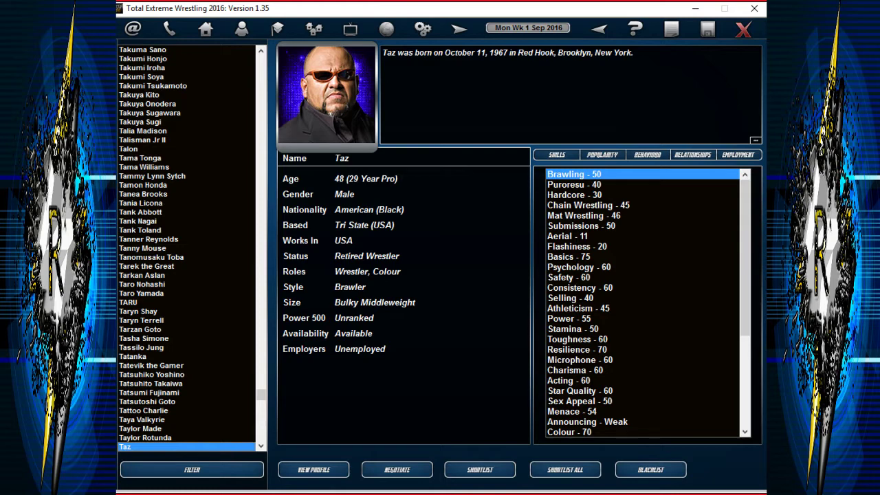
click(145, 437)
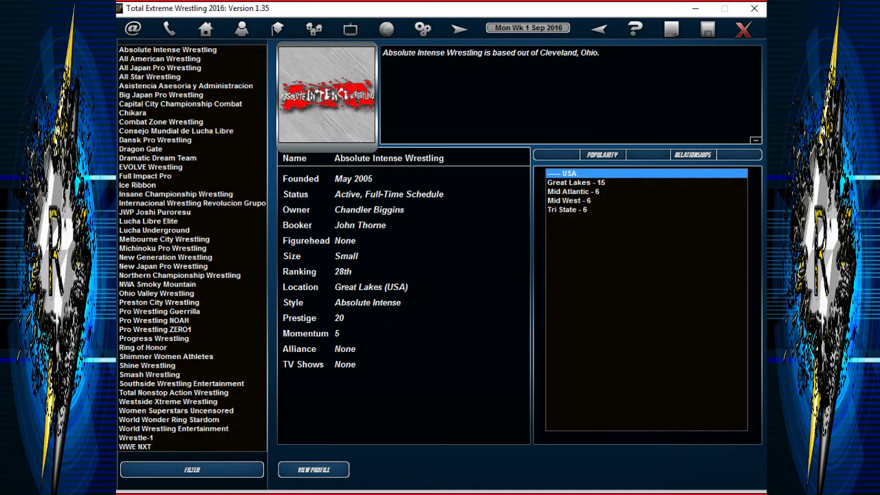
Open WWE's roster and view Carmella, Dana Brooke and DJ Phat Pat.
click(173, 428)
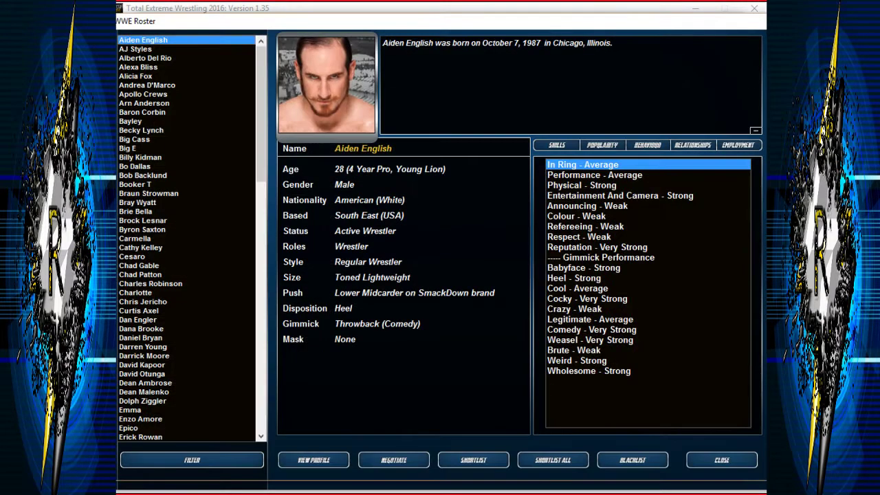
click(135, 238)
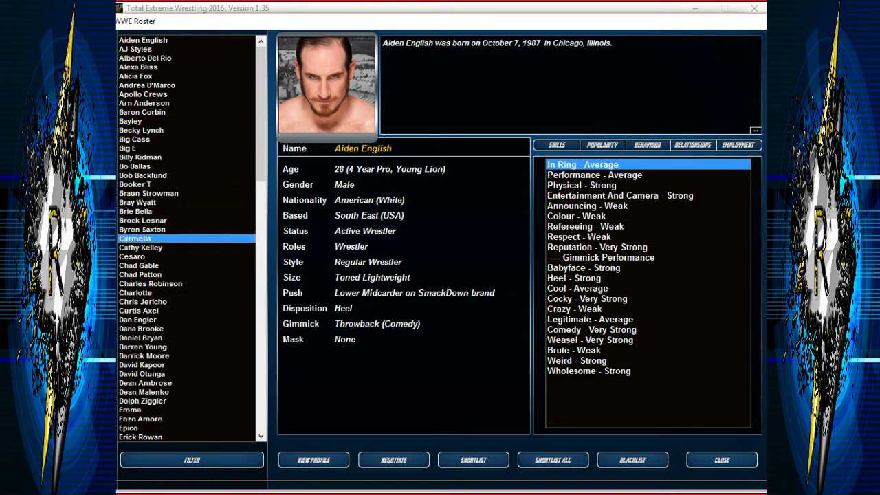
click(141, 329)
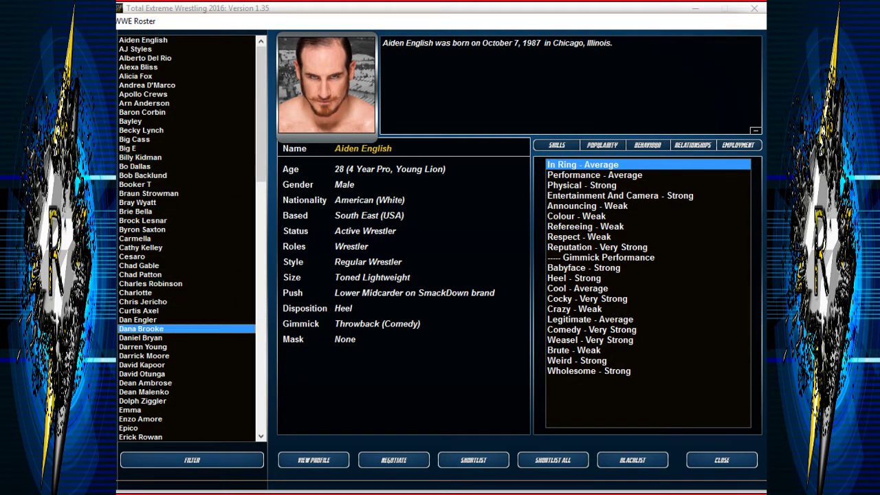
click(144, 355)
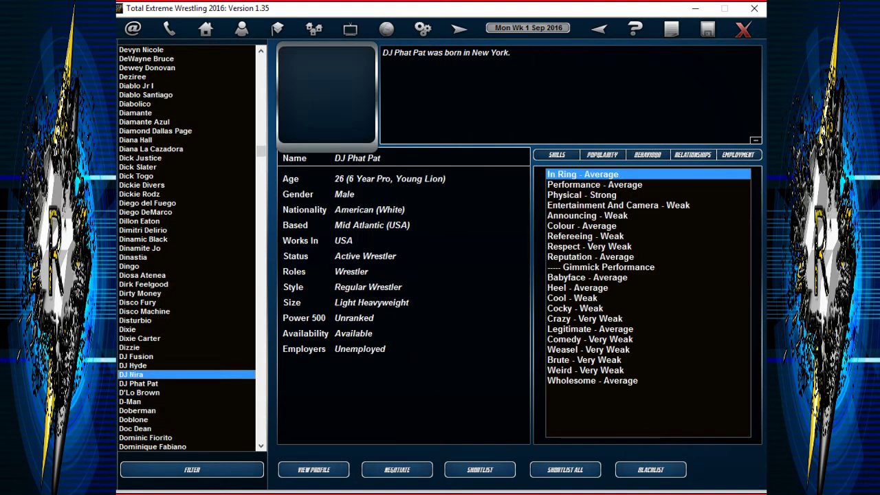
Browse free agents past DJ Hira and send Devon Hughes a pay-per-appearance offer.
click(142, 184)
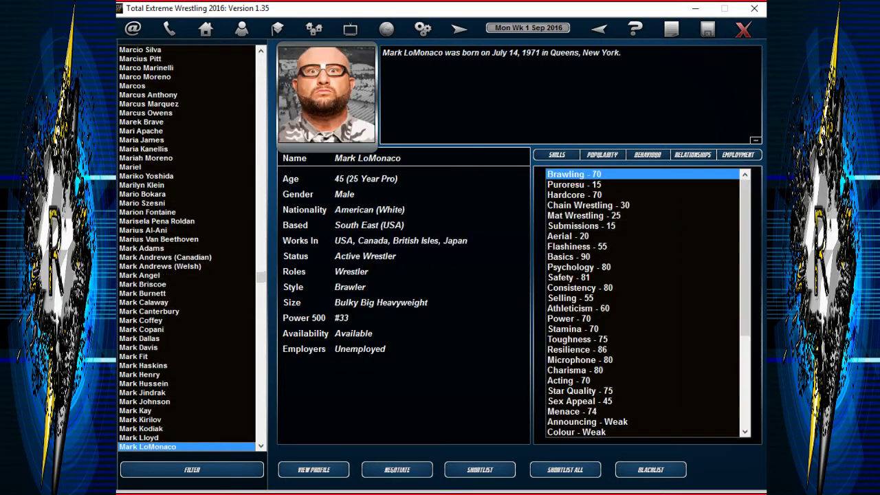
scroll(down, 3)
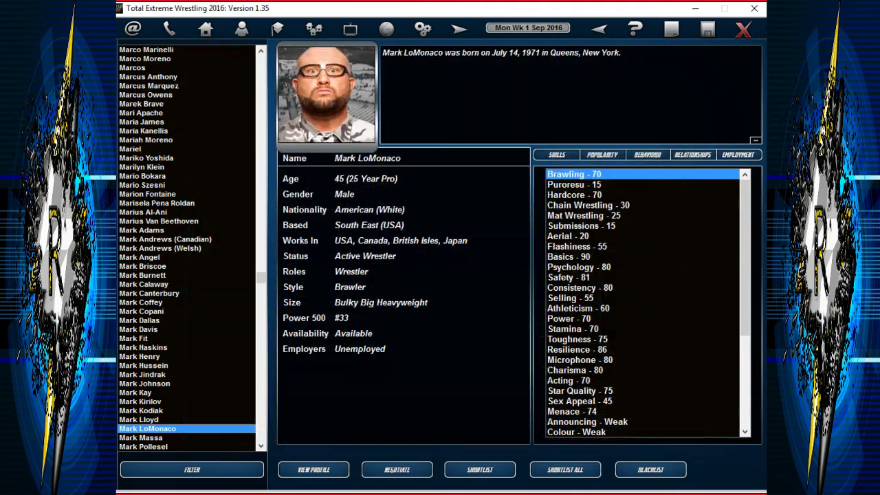
click(693, 154)
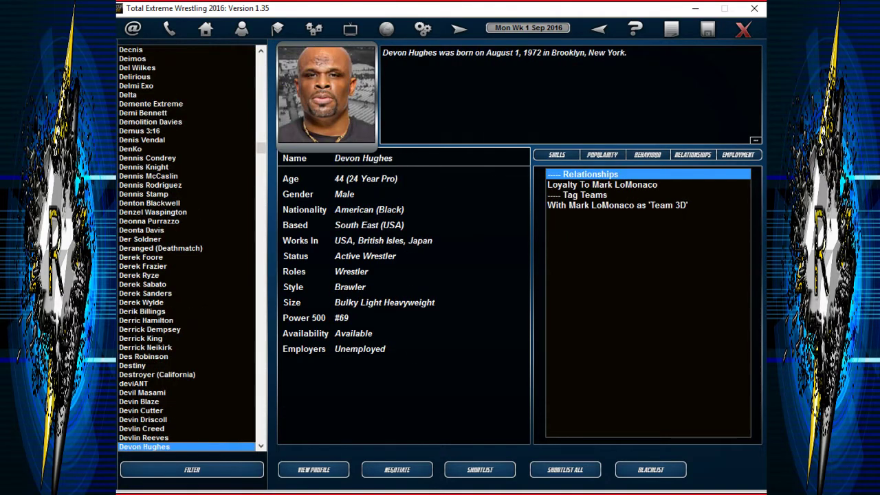
click(397, 469)
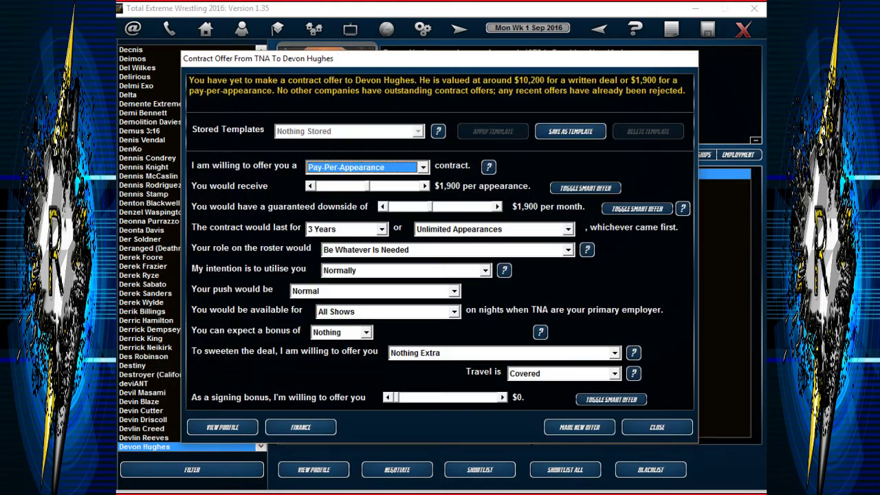
click(579, 427)
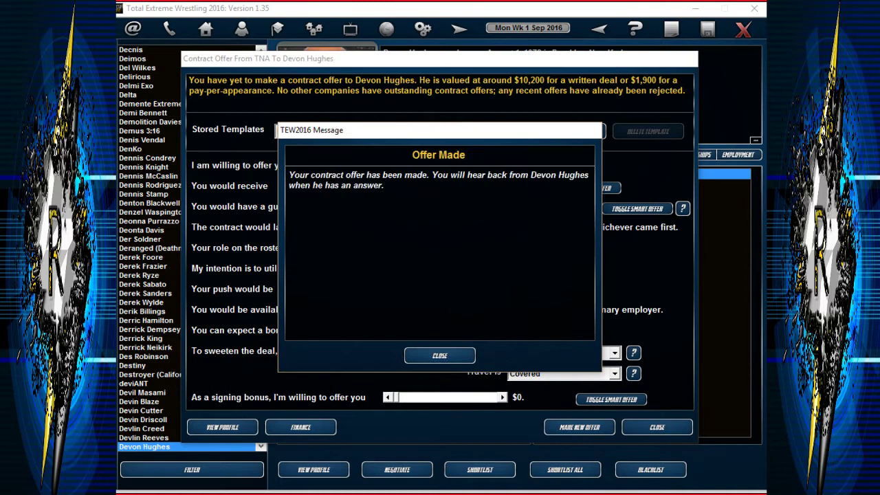
click(440, 355)
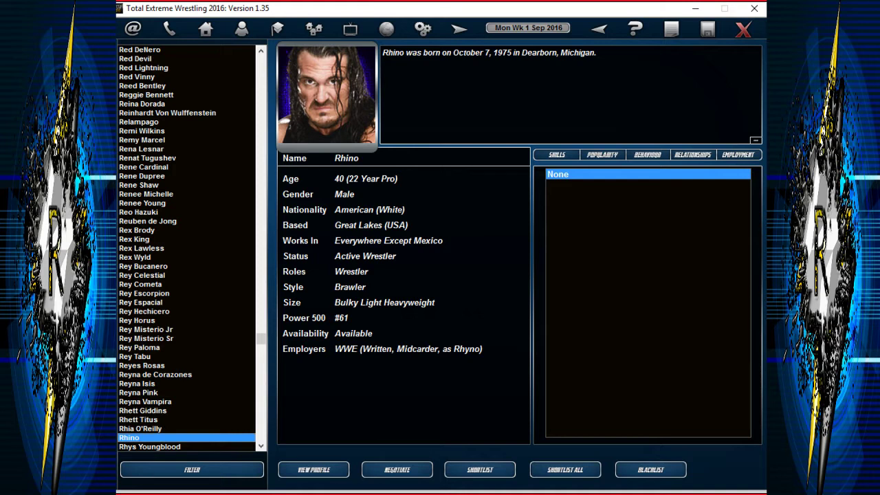
Scroll the worker list past Chavo Guerrero Jr and confirm Christian Cage's contract offer.
scroll(down, 3)
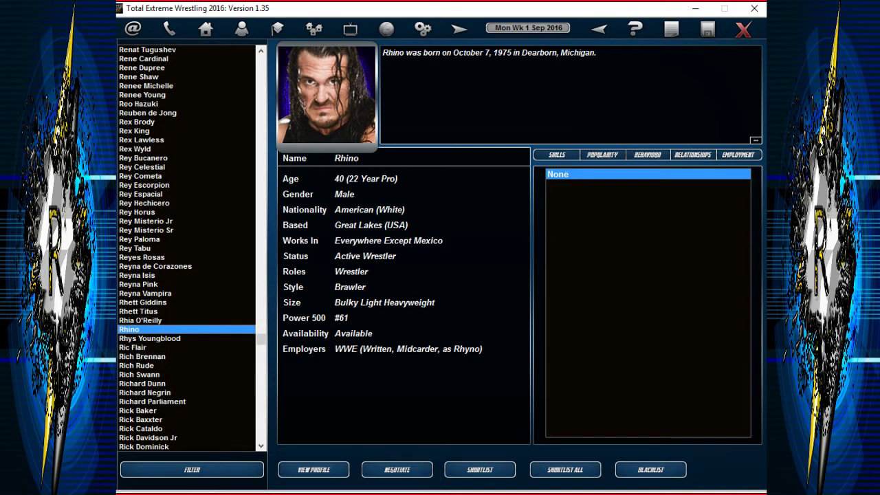
scroll(down, 3)
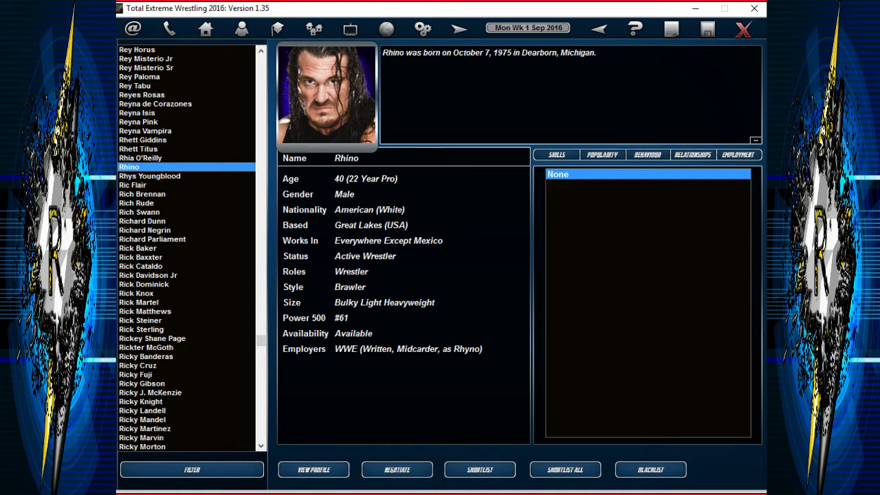
scroll(down, 3)
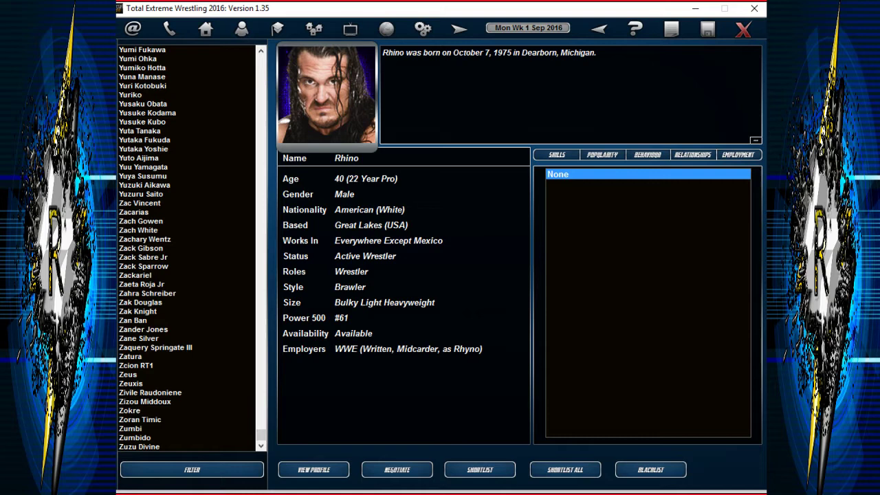
click(140, 302)
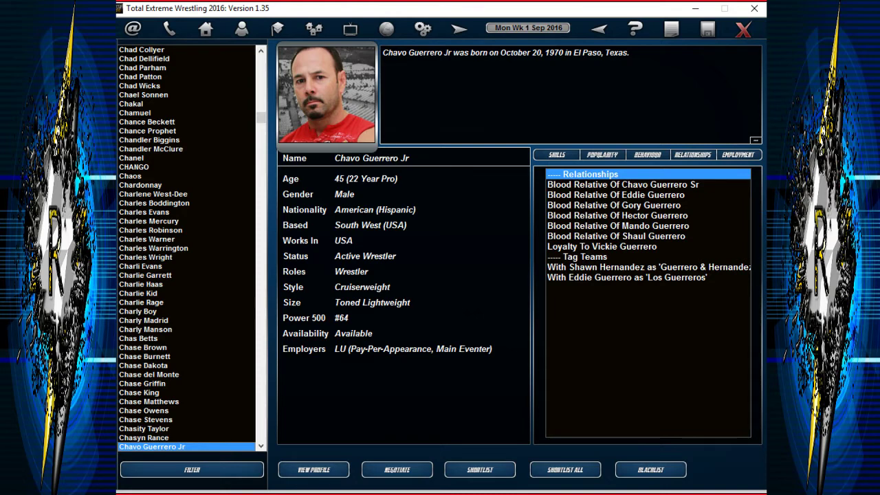
scroll(down, 3)
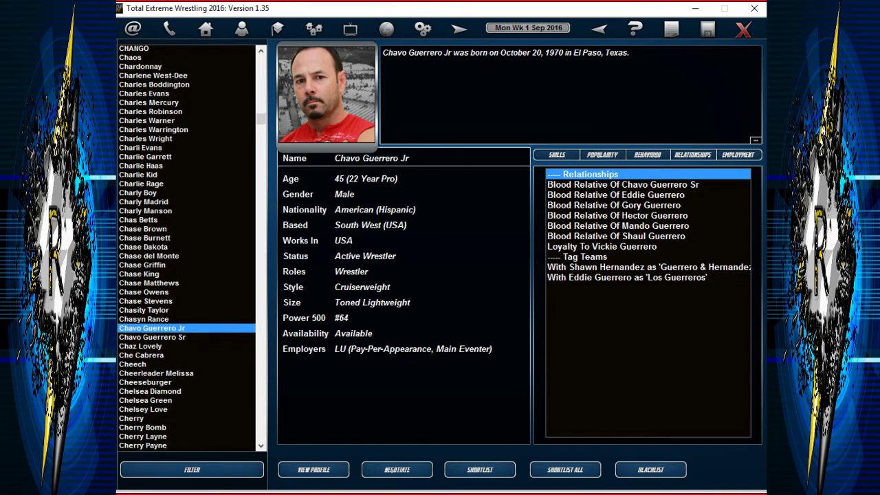
scroll(down, 3)
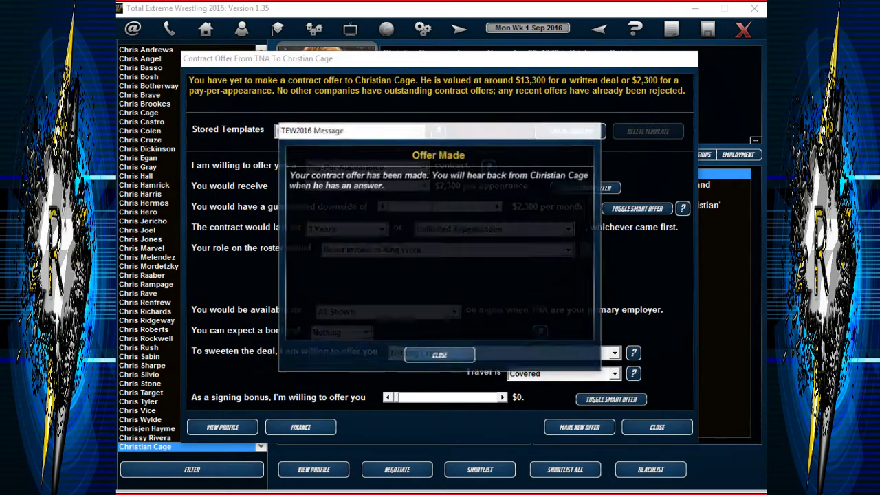
click(439, 355)
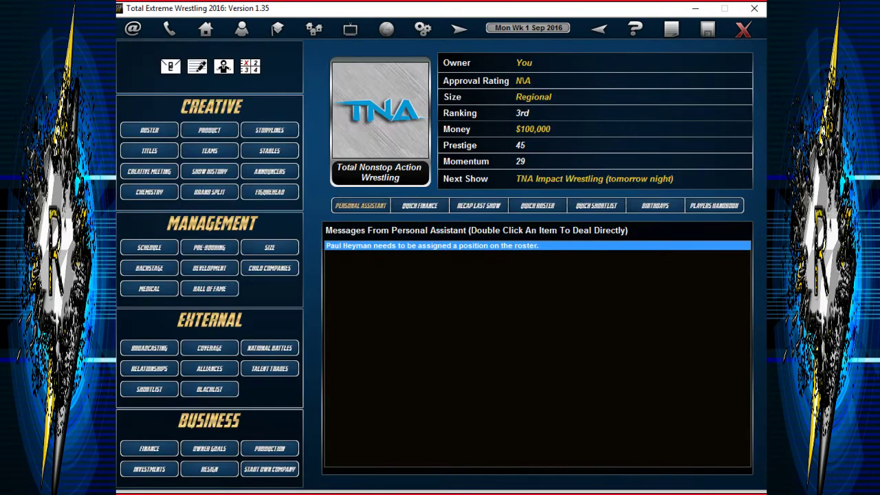
double_click(431, 246)
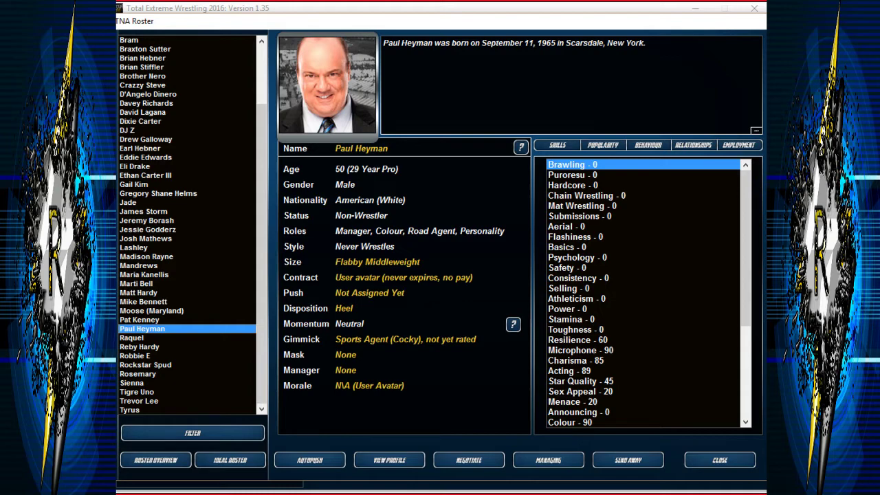
click(719, 460)
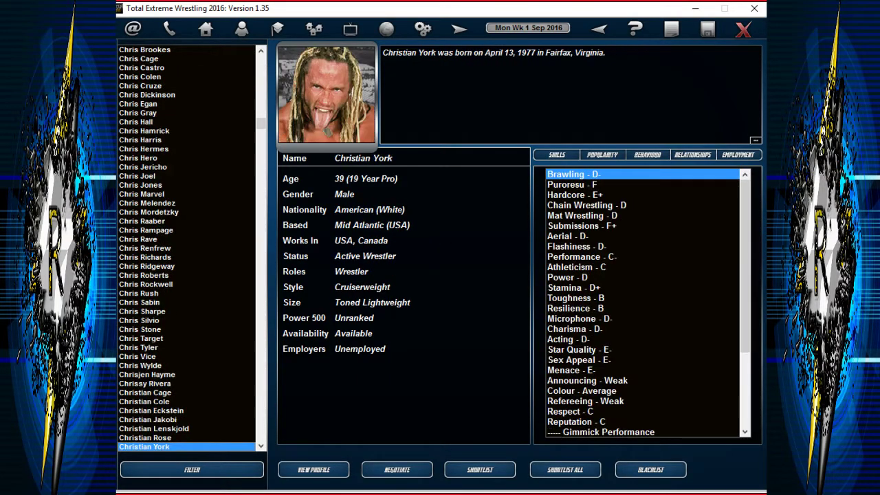
Drop the Christian York offer and offer Justin Credible events and 'A' TV shows availability.
click(397, 470)
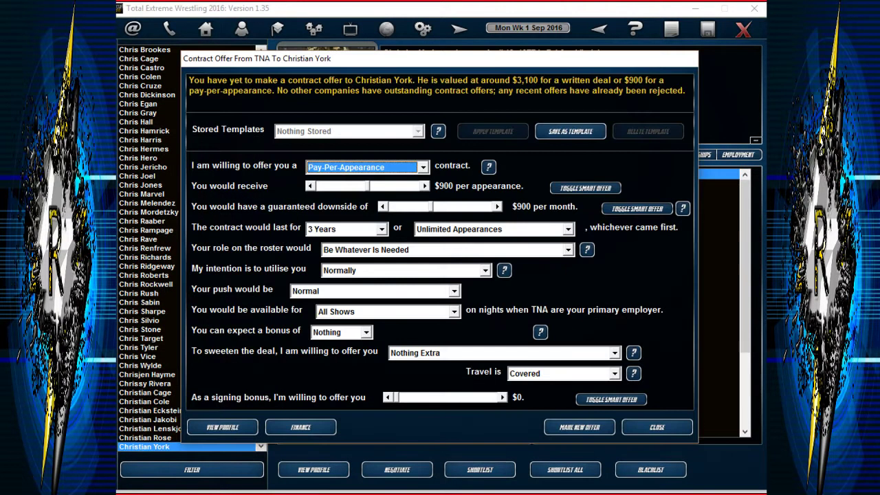
click(657, 428)
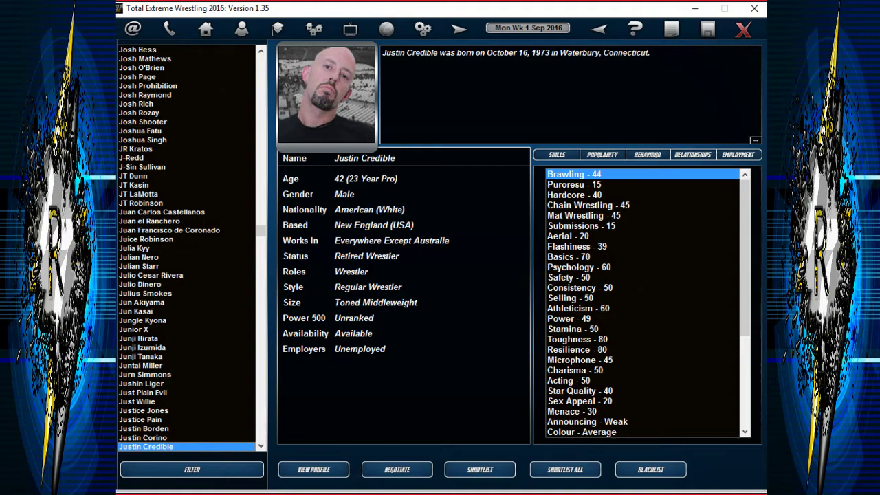
click(396, 469)
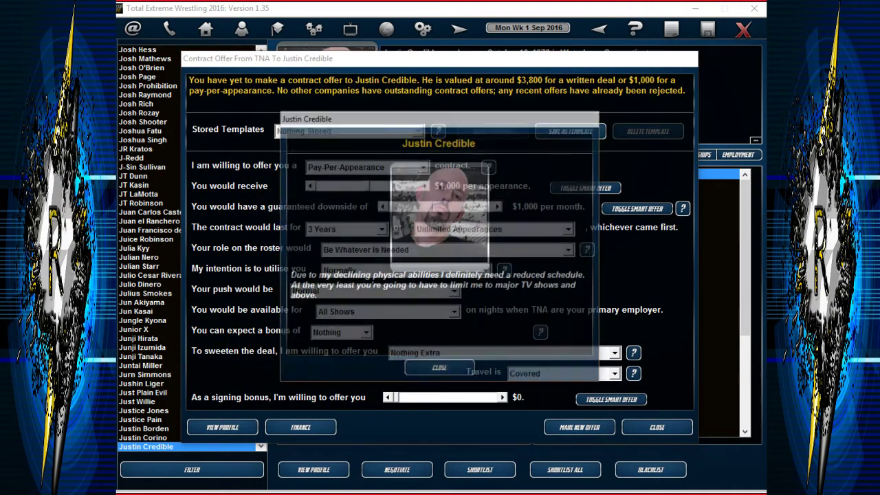
click(454, 312)
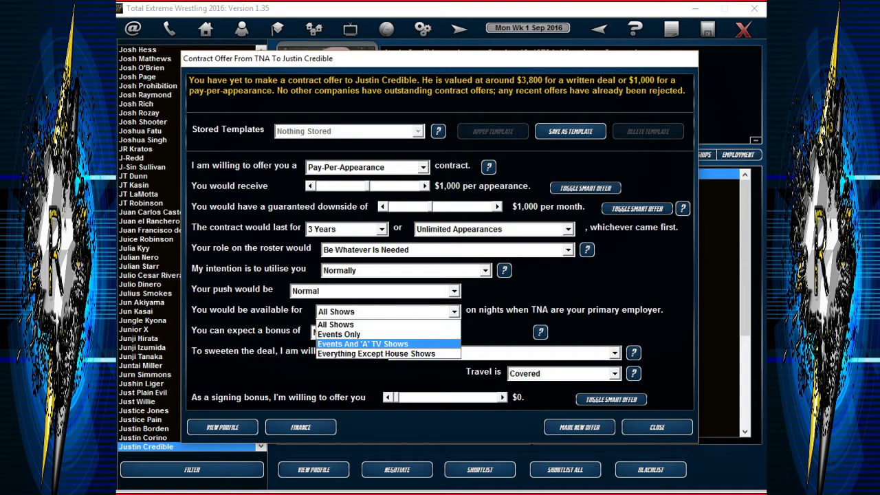
click(579, 427)
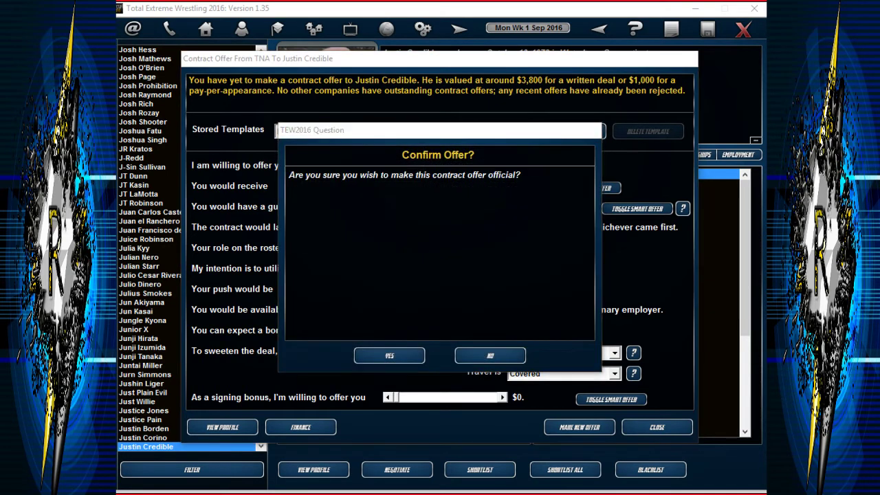
click(490, 356)
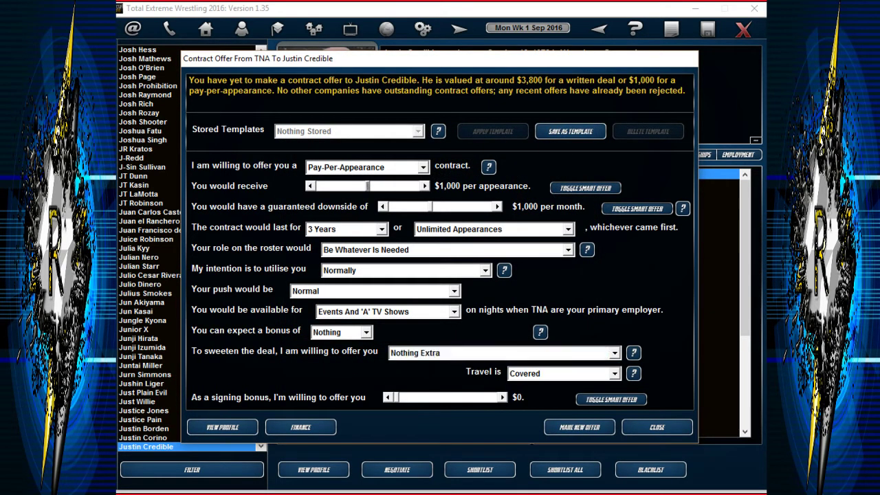
click(656, 427)
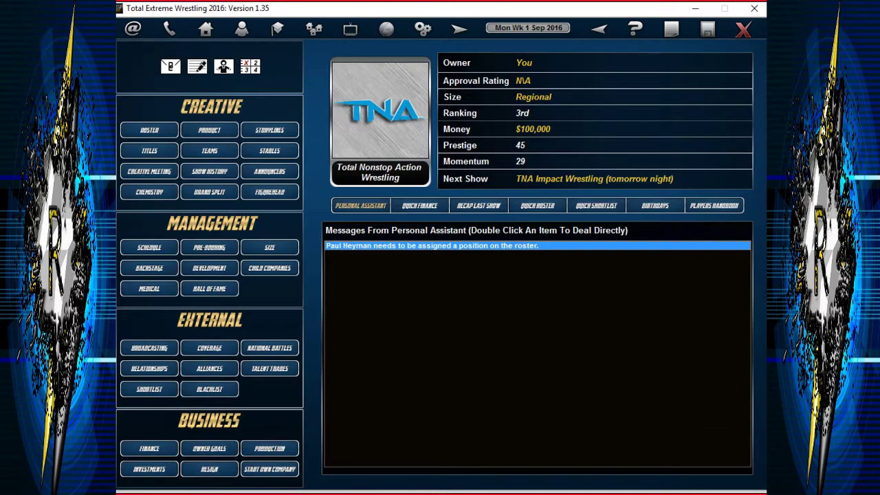
Assign Paul Heyman as Lashley's manager via the potential-managers filter, then revisit Heyman's roster message.
double_click(432, 246)
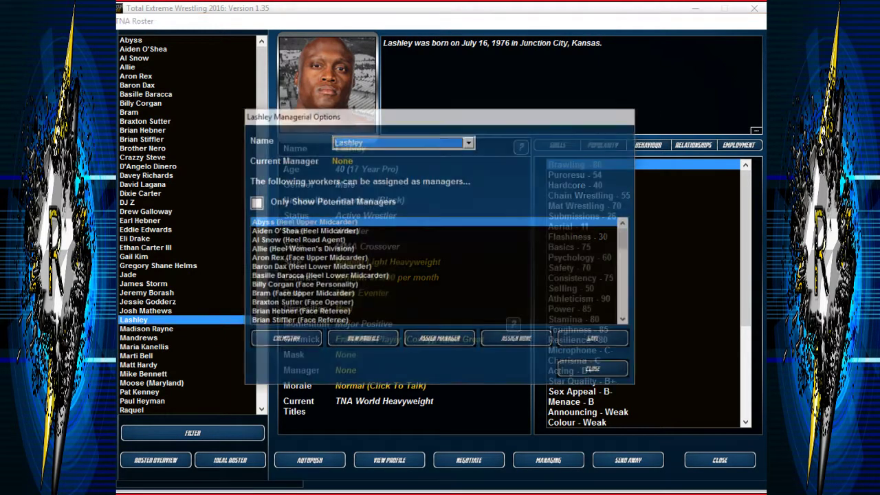
click(255, 201)
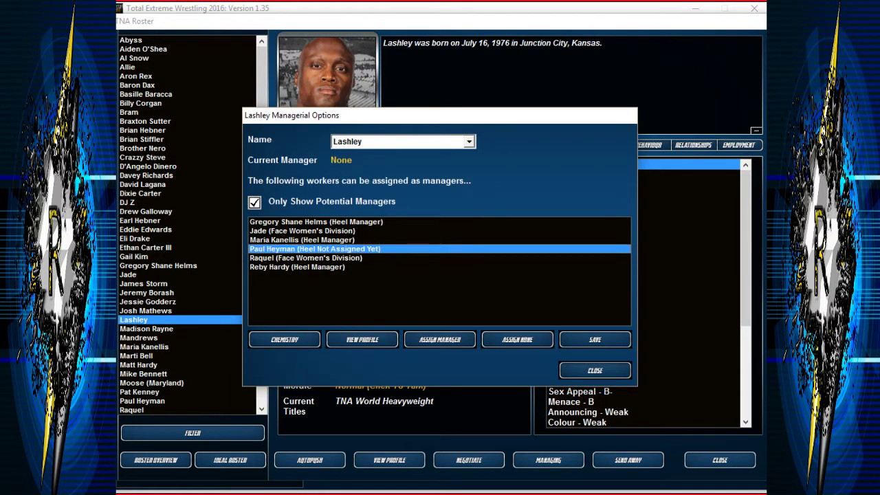
click(594, 339)
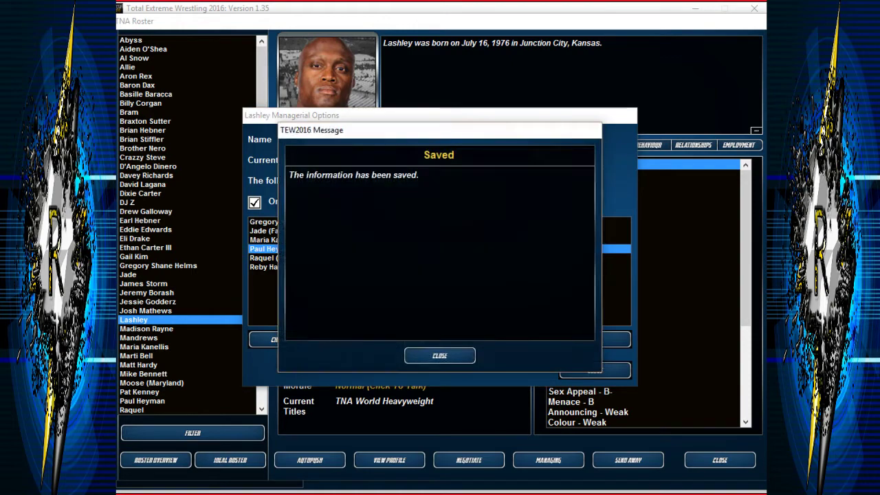
click(440, 355)
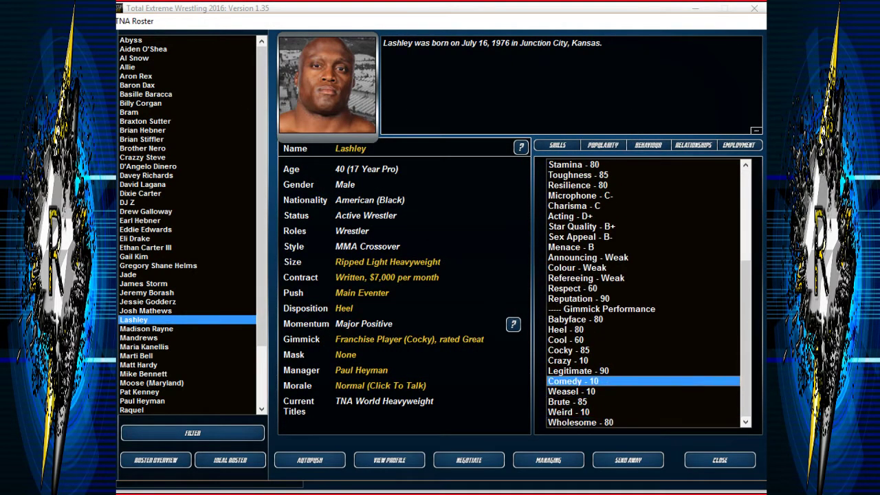
click(568, 350)
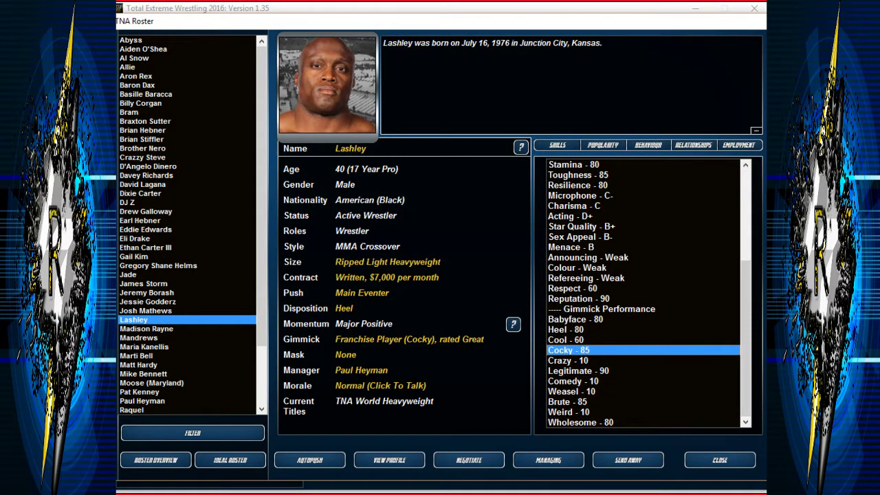
click(720, 459)
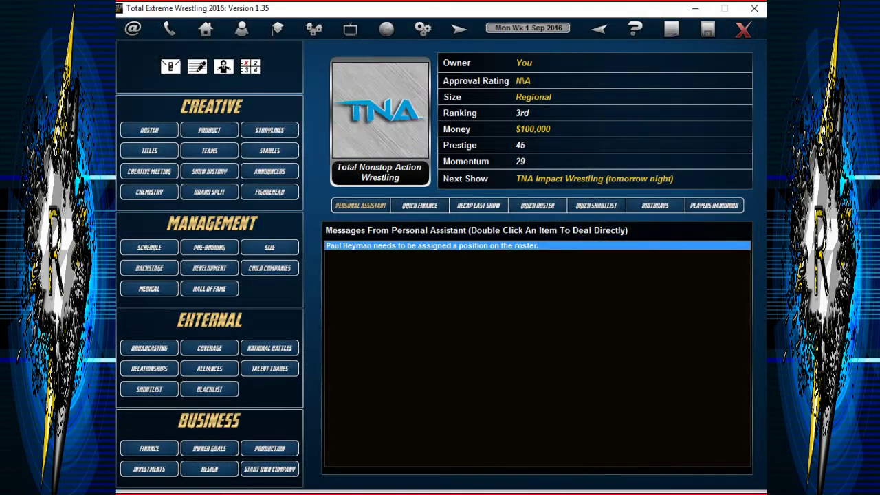
double_click(431, 245)
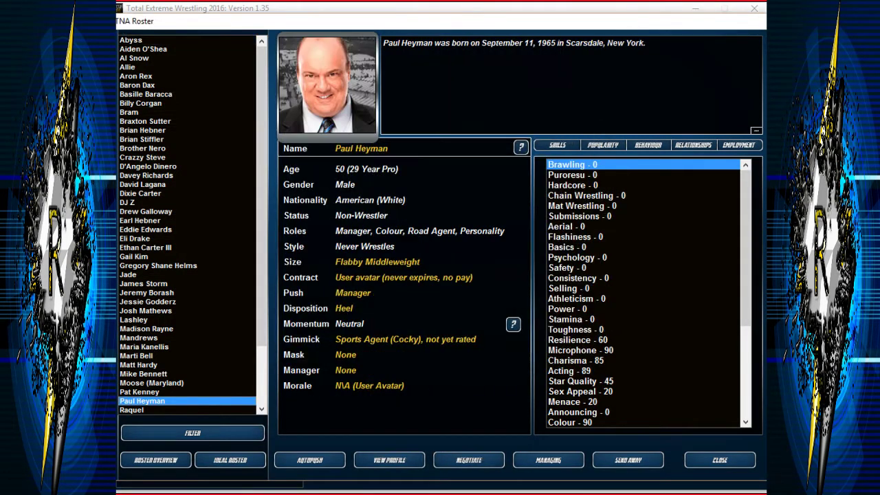
click(720, 460)
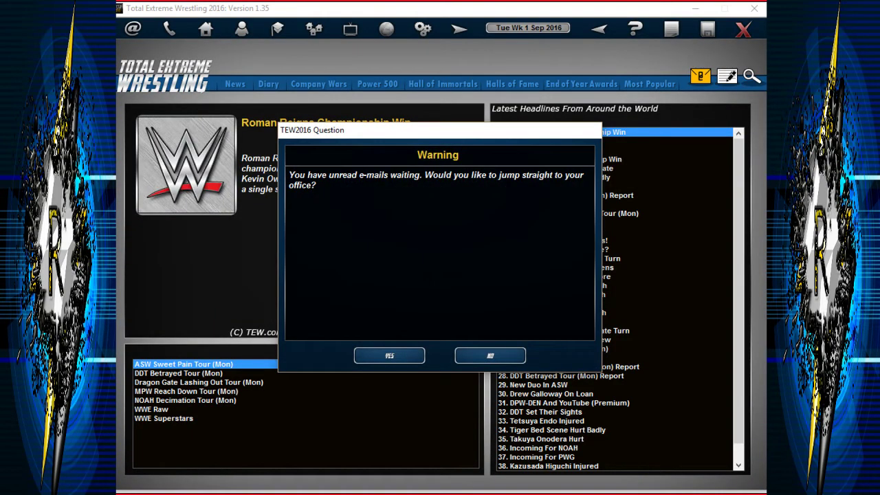
Read the WWE Raw Report, CIMA Storyline and Incoming For NXT headlines.
click(491, 355)
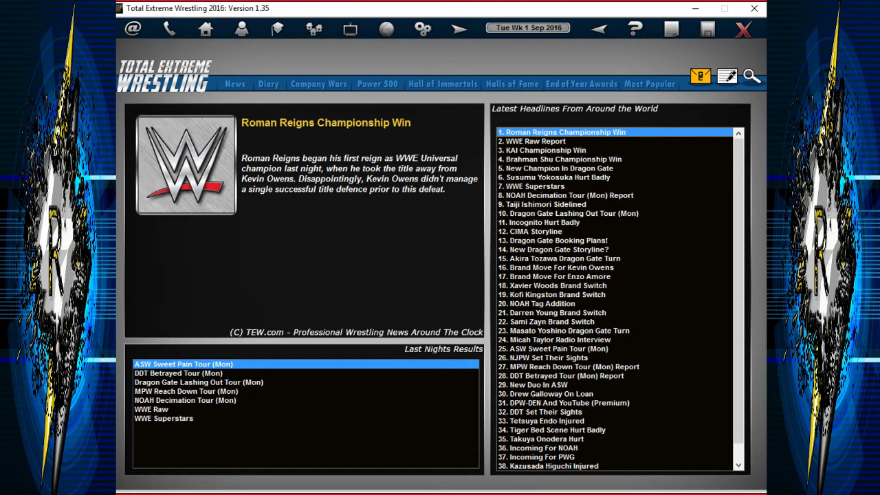
click(538, 141)
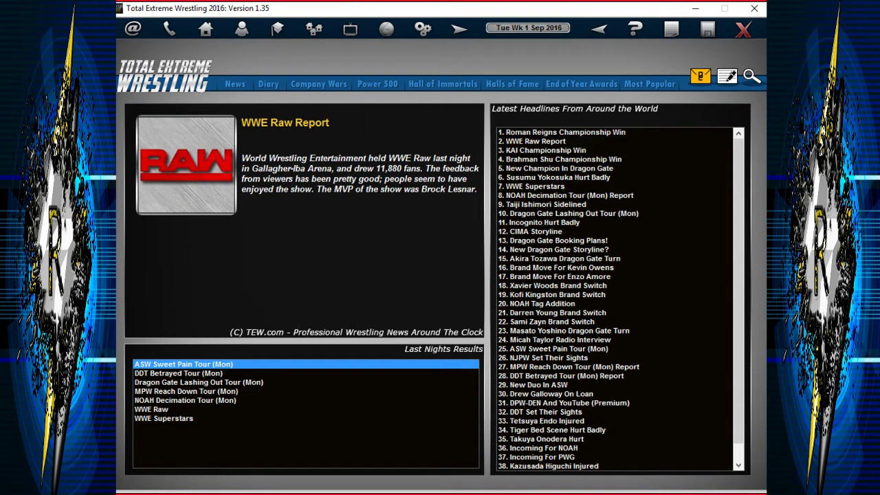
click(536, 231)
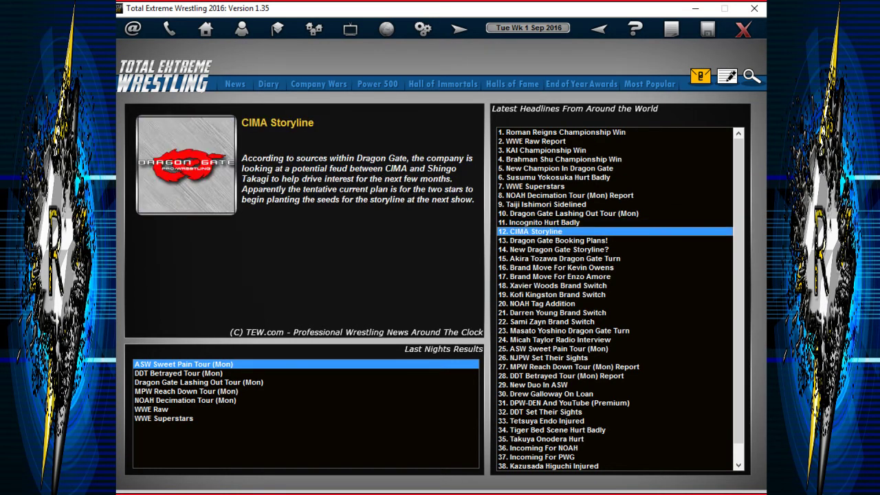
double_click(151, 409)
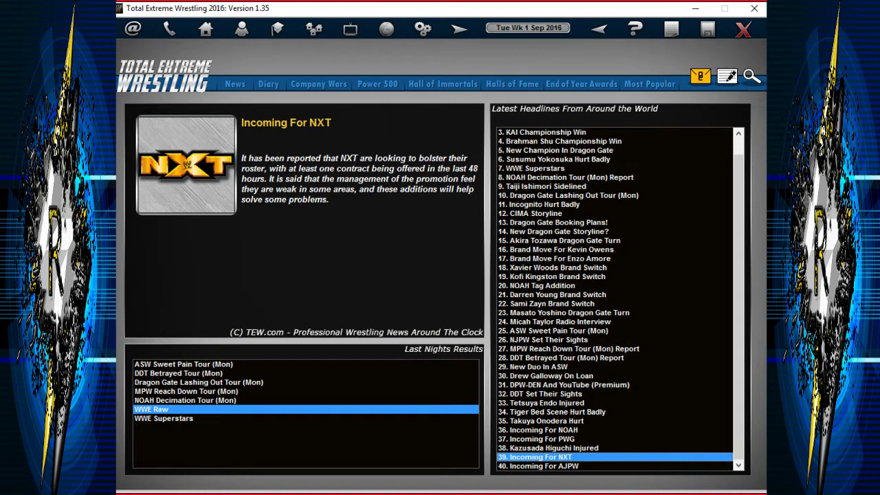
Delete all three unread e-mails from the inbox.
click(132, 28)
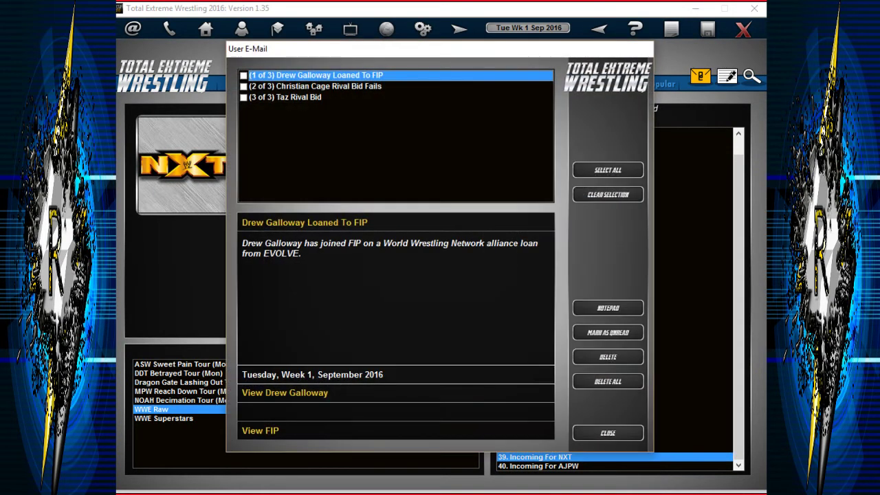
click(607, 381)
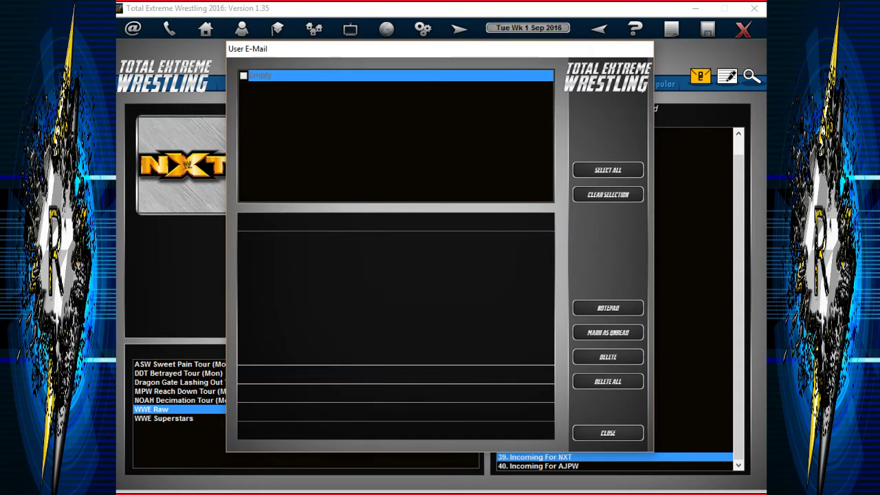
click(608, 433)
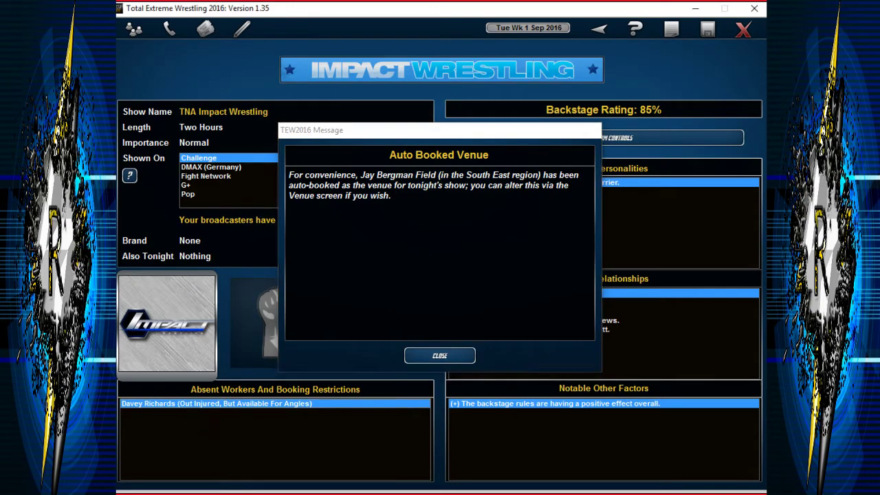
Create a freestyle angle with Paul Heyman and Lashley, auto-named, lasting 10 minutes.
click(440, 355)
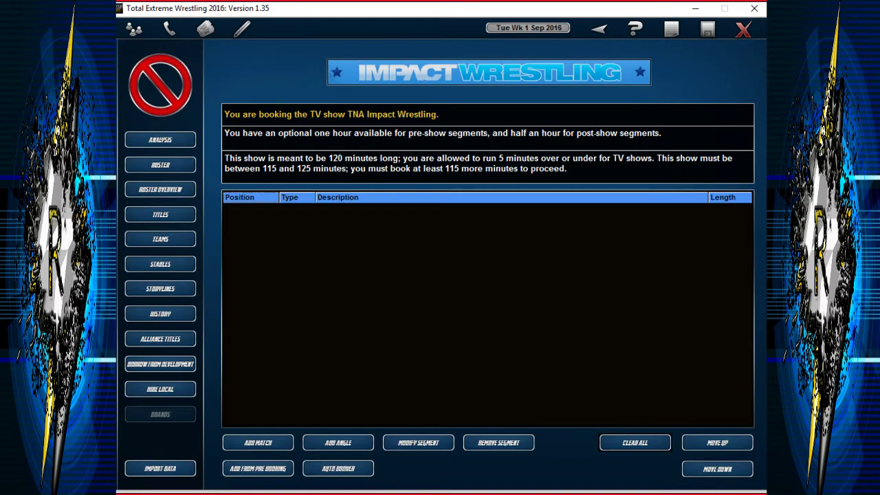
click(337, 442)
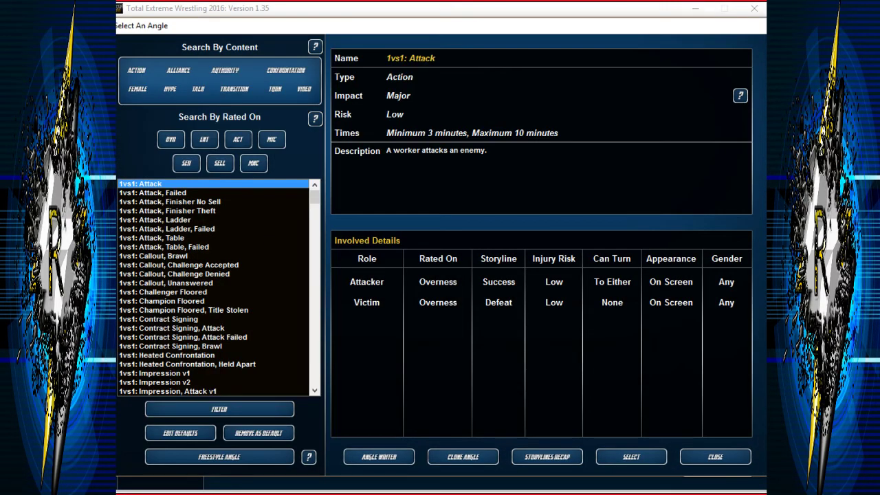
click(219, 457)
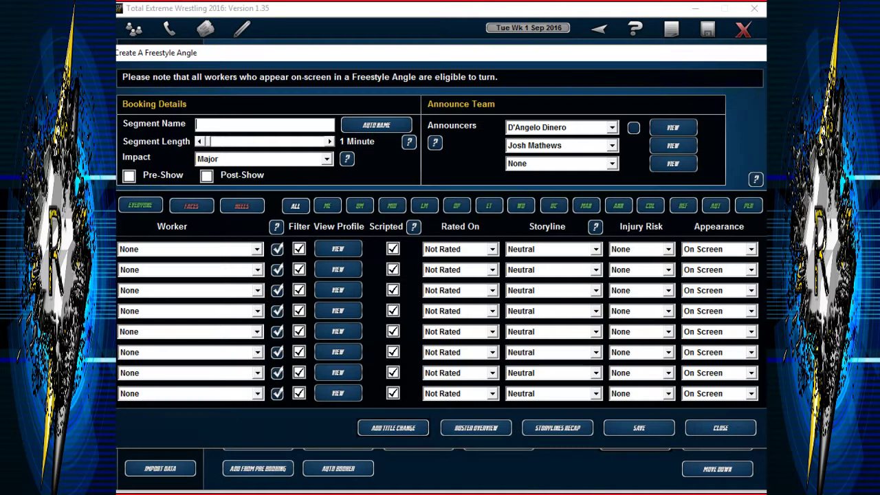
click(257, 249)
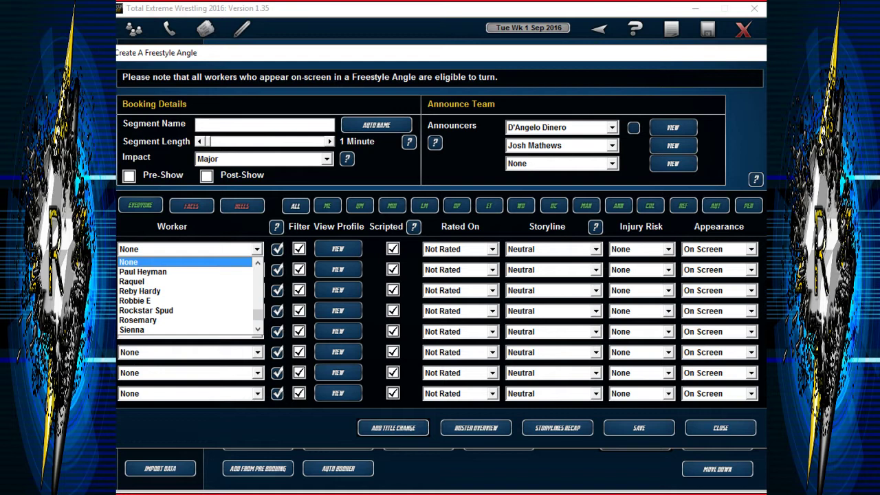
click(143, 272)
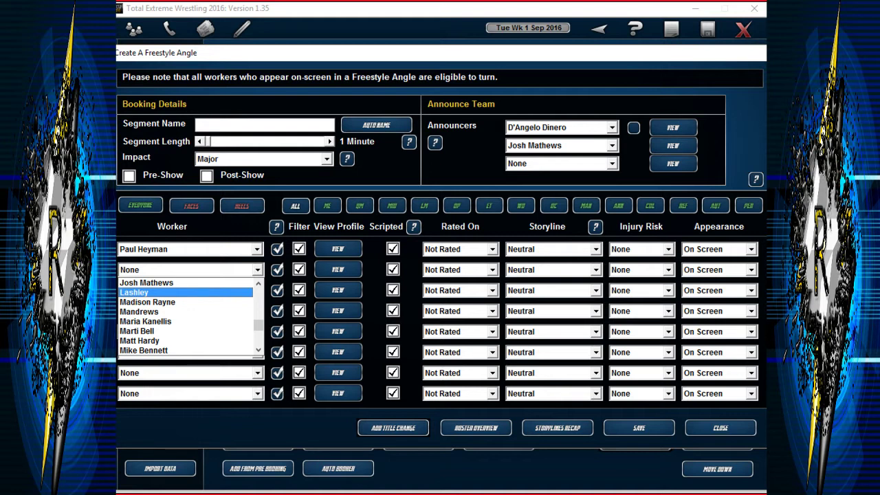
click(134, 292)
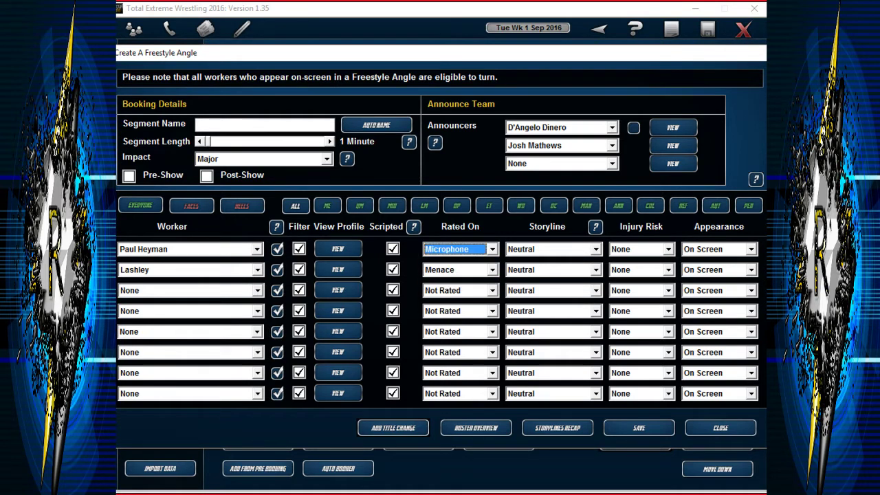
click(376, 124)
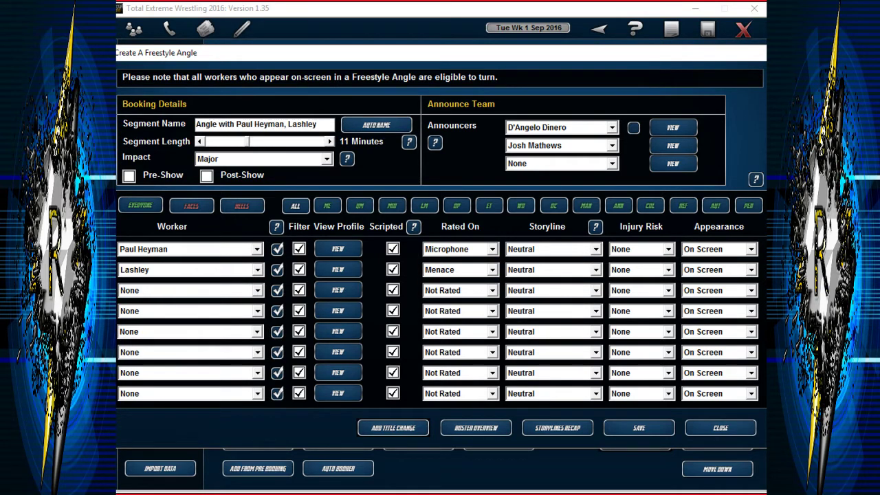
click(638, 427)
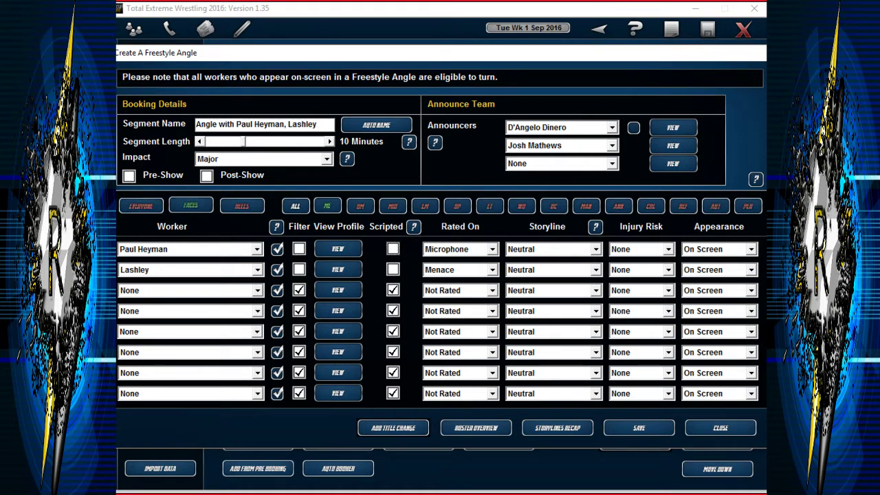
click(257, 290)
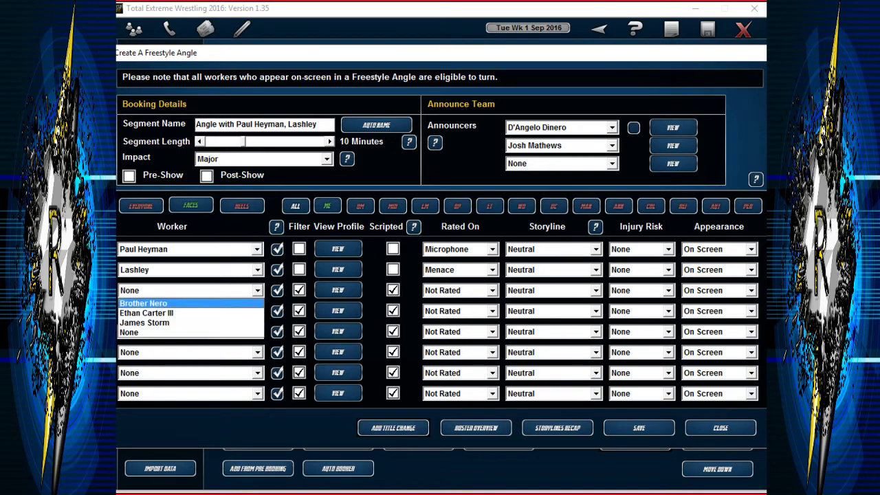
mouse_move(147, 313)
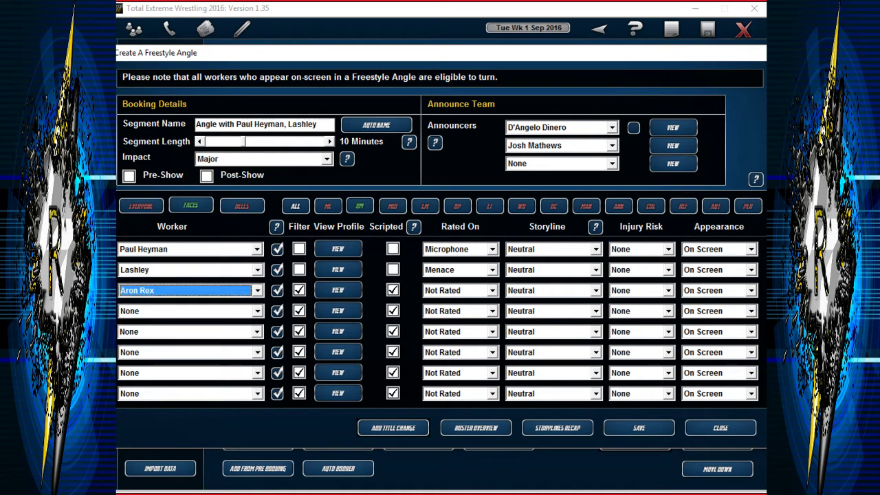
click(256, 290)
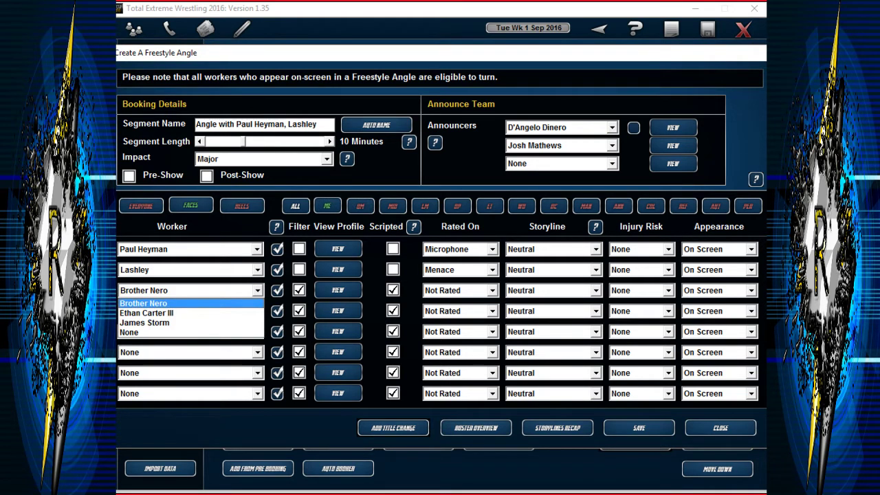
click(146, 313)
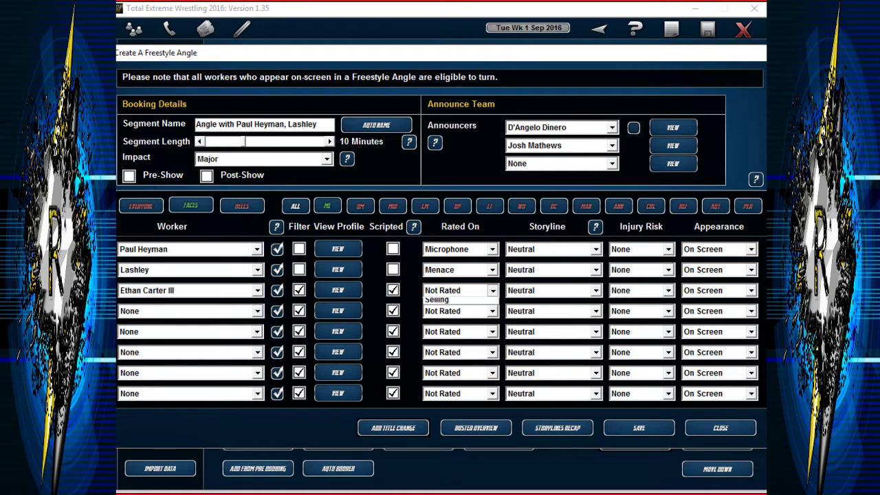
click(460, 290)
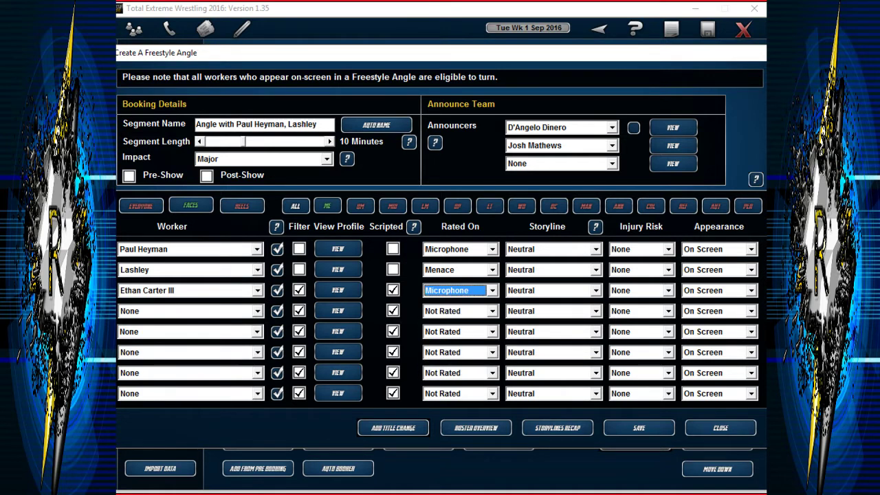
click(393, 290)
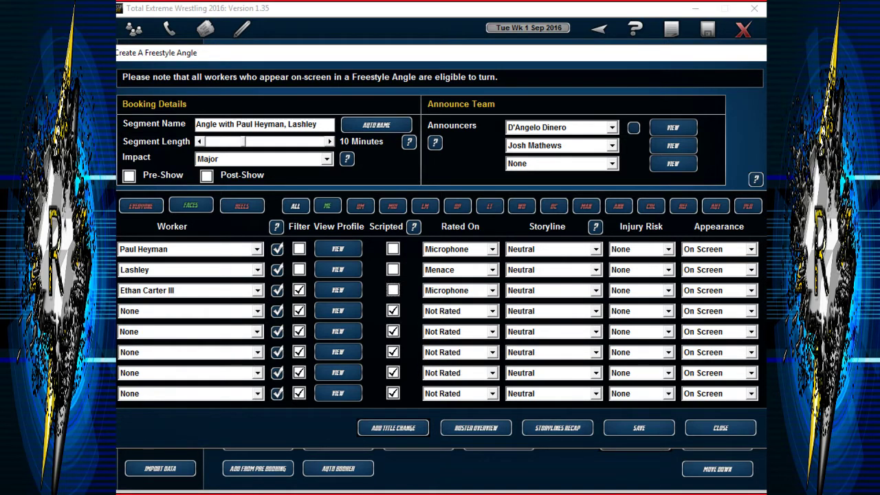
click(638, 428)
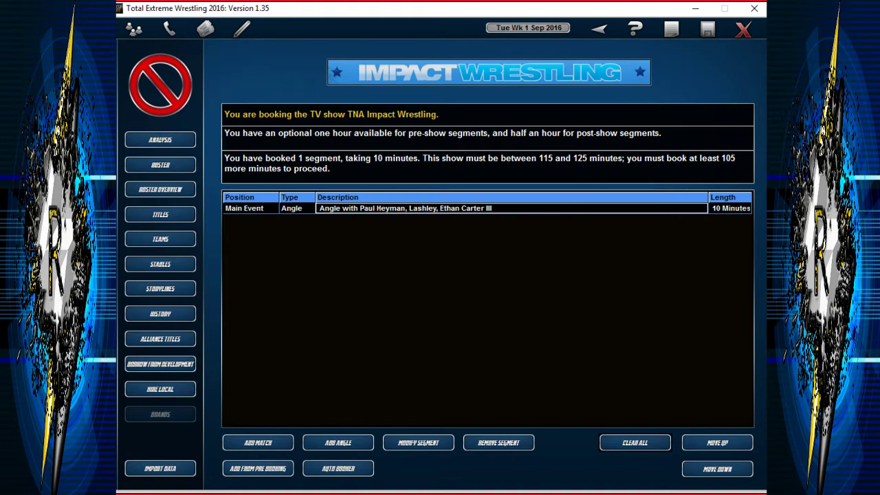
Auto-book the card, then add Lashley and Ethan Carter III to the opening Heyman interview.
click(258, 442)
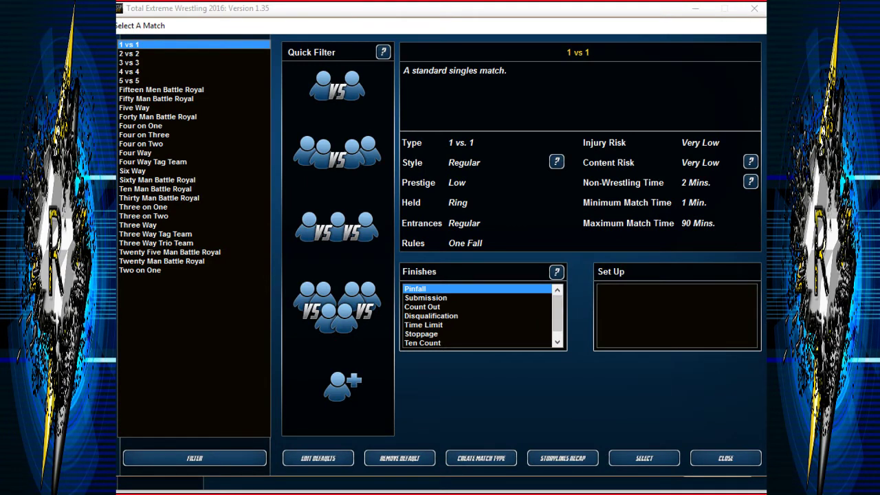
click(726, 458)
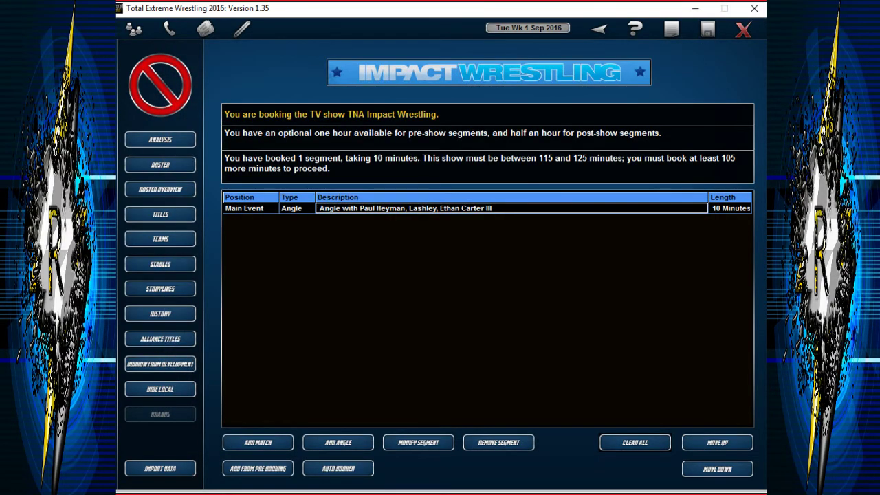
click(338, 469)
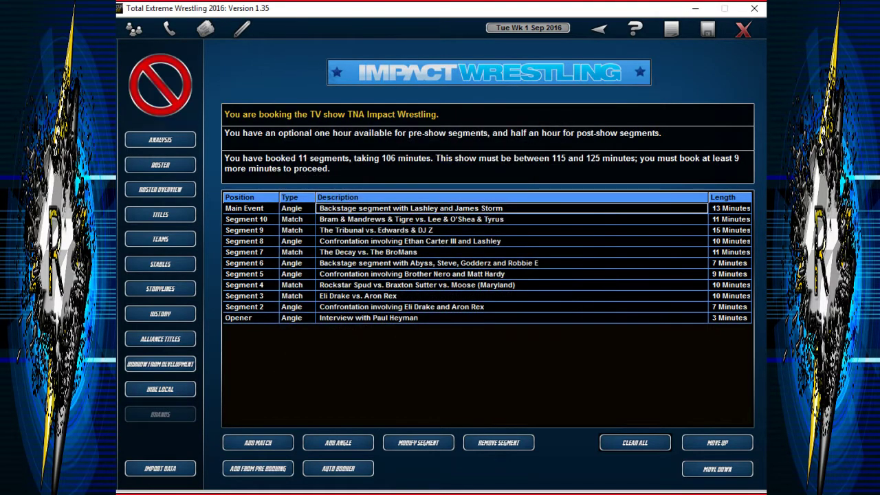
click(498, 442)
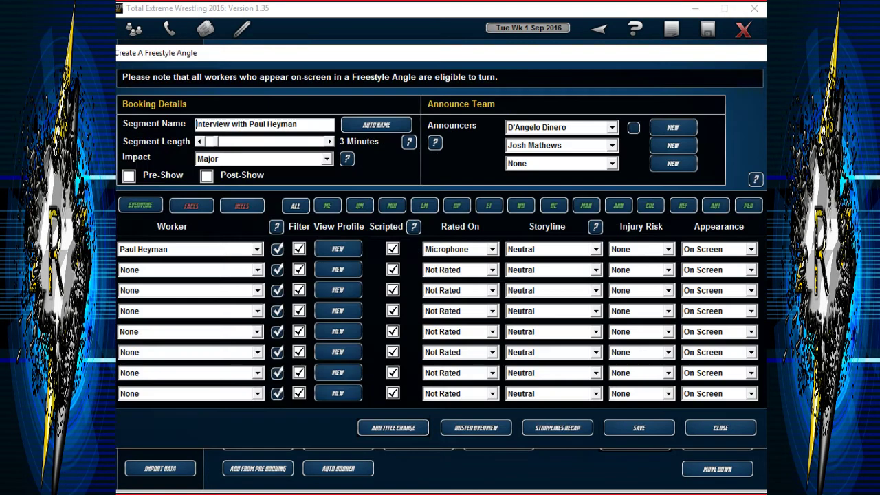
click(189, 269)
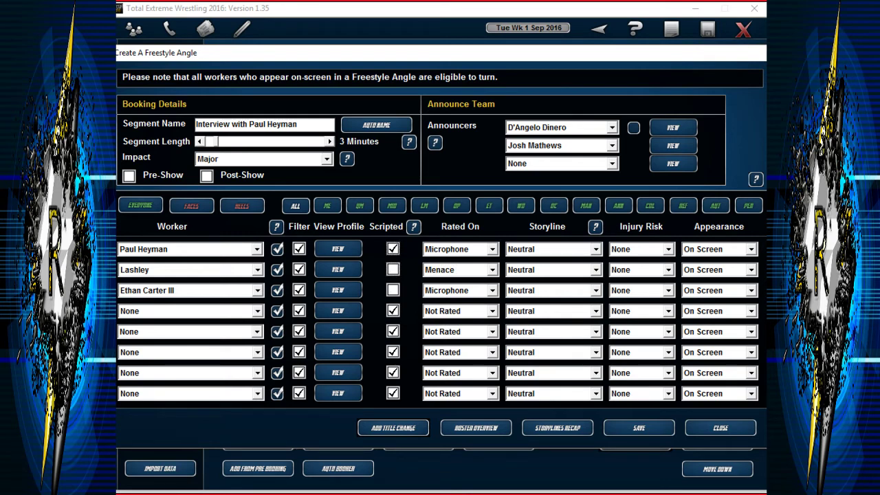
click(376, 124)
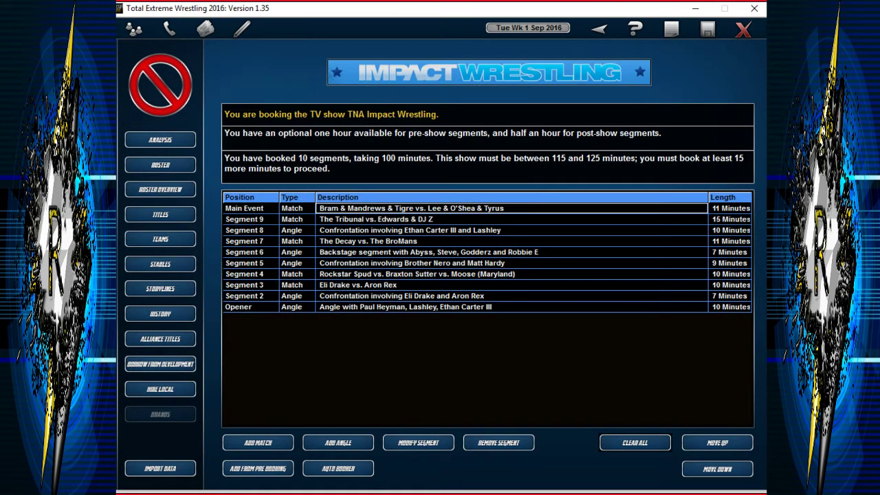
Book Lashley vs. Ethan Carter III as an auto-named 1 vs 1 I Quit title match.
click(257, 442)
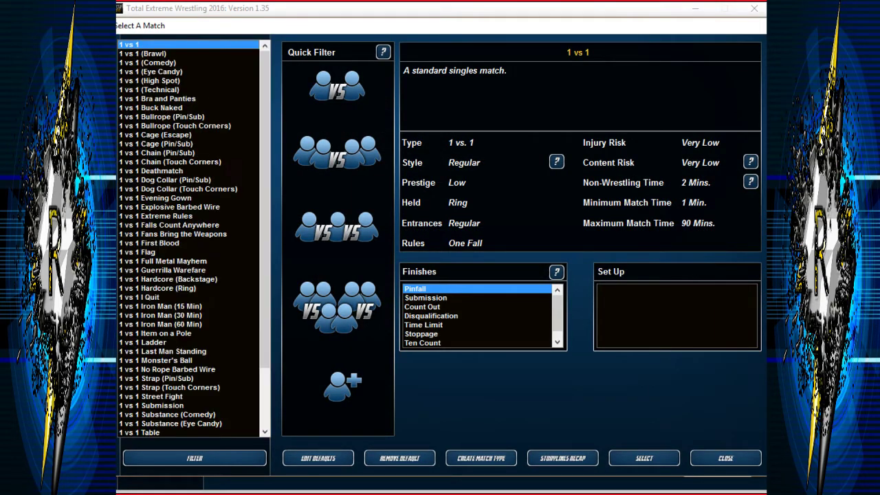
click(140, 297)
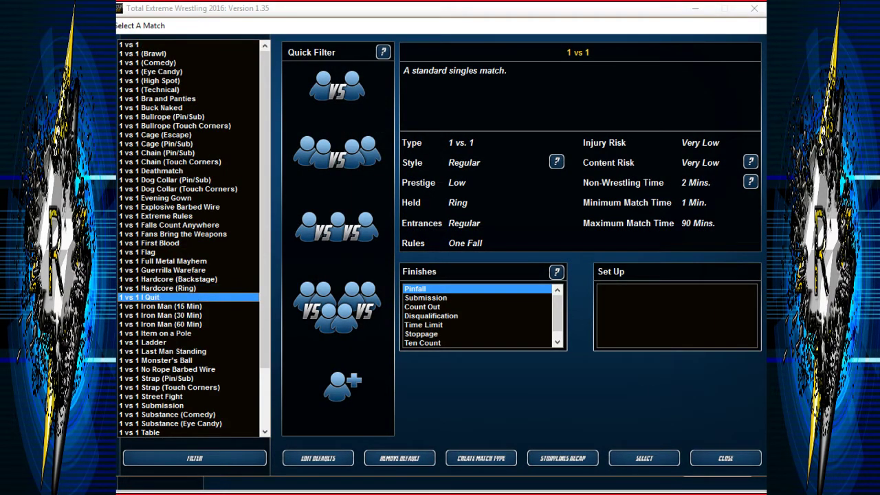
click(644, 458)
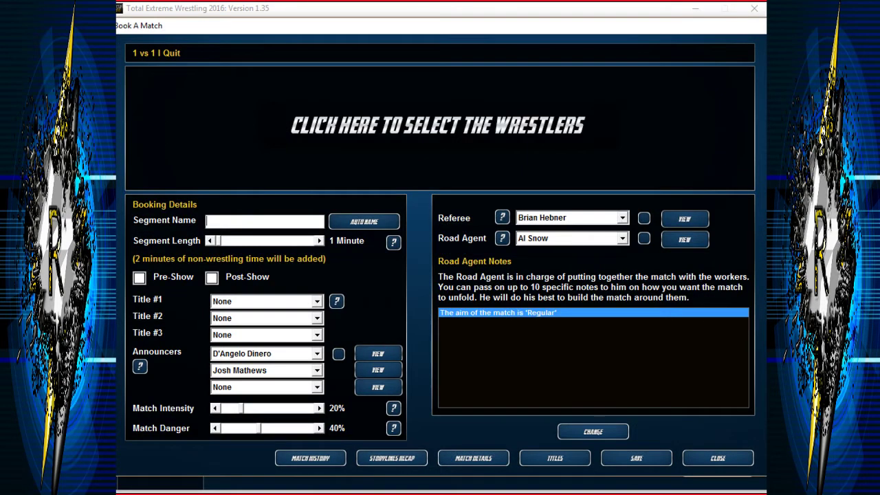
click(438, 125)
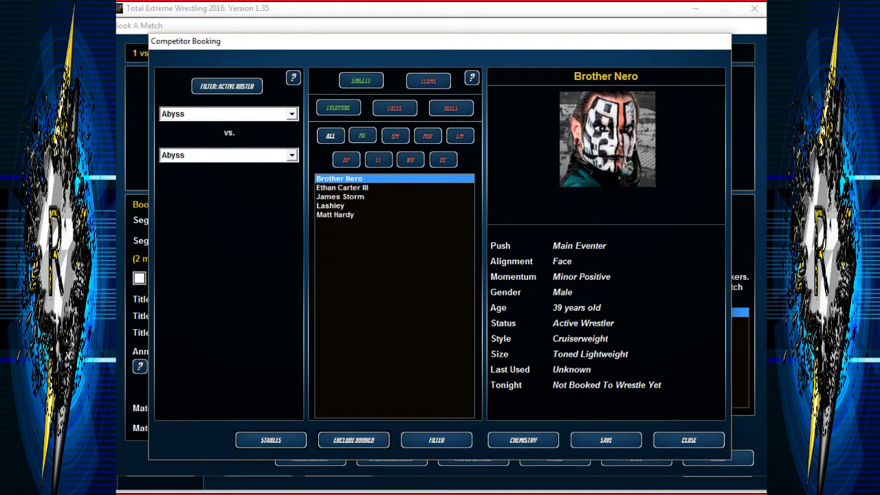
click(331, 205)
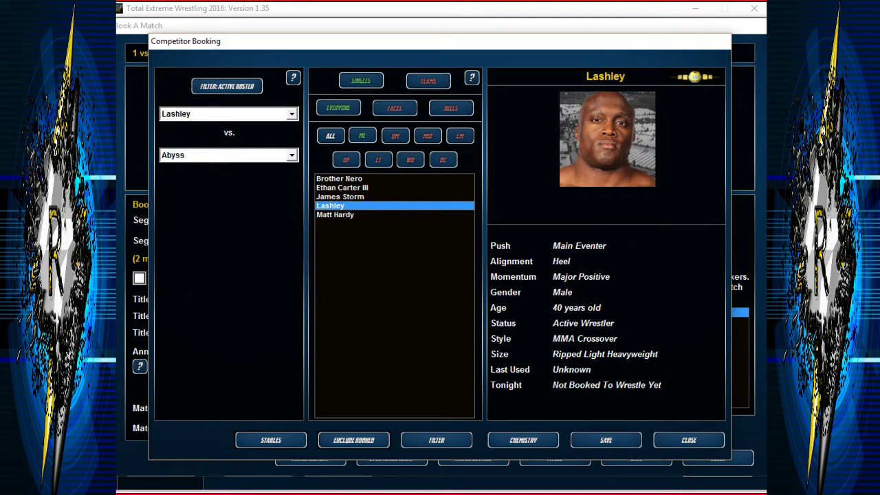
click(342, 187)
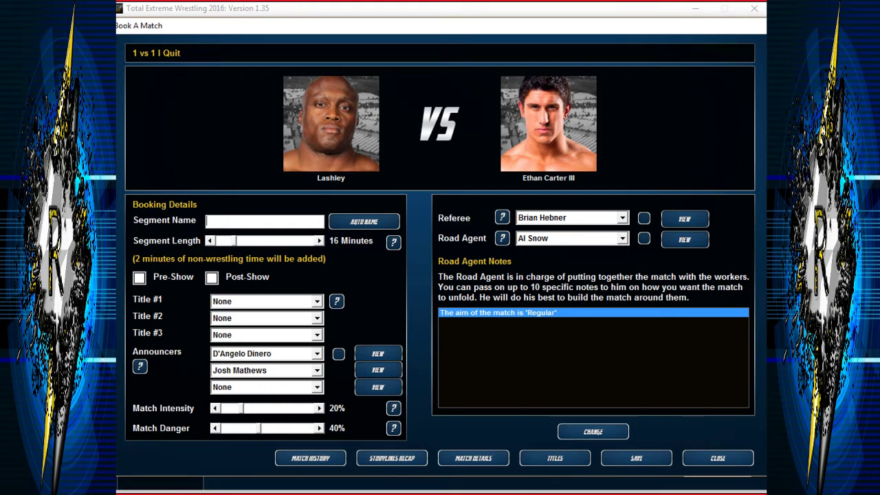
click(363, 221)
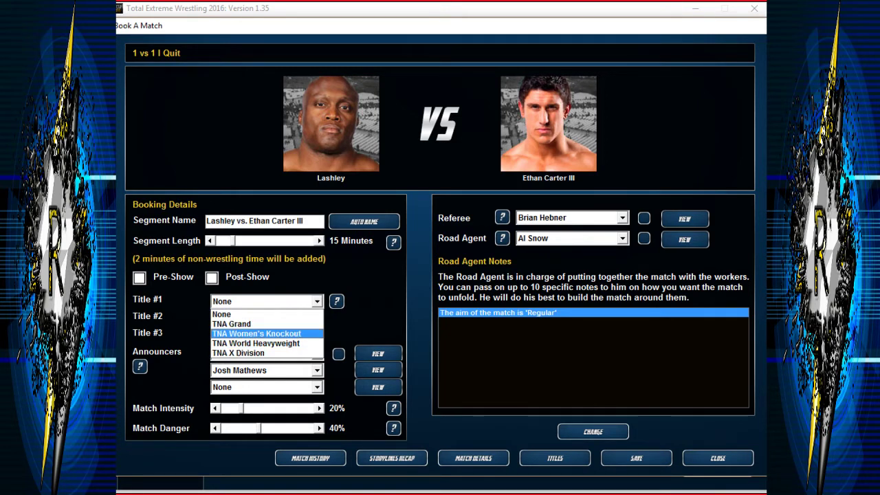
click(256, 343)
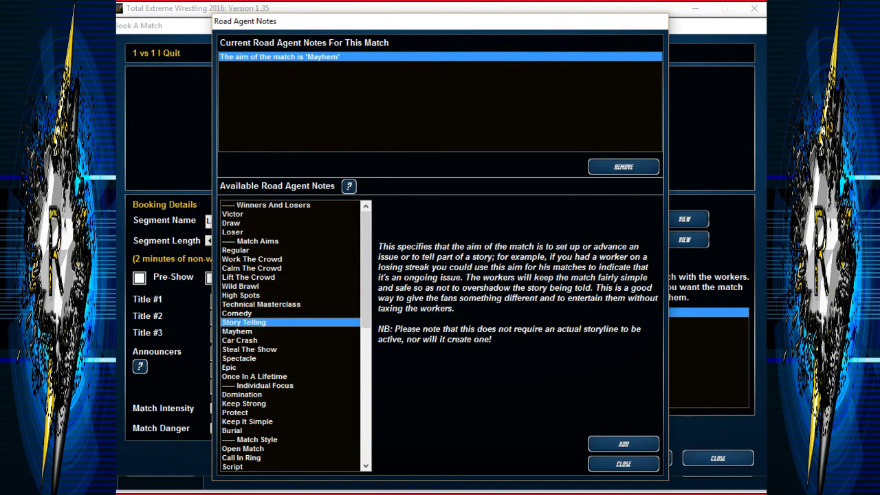
click(623, 464)
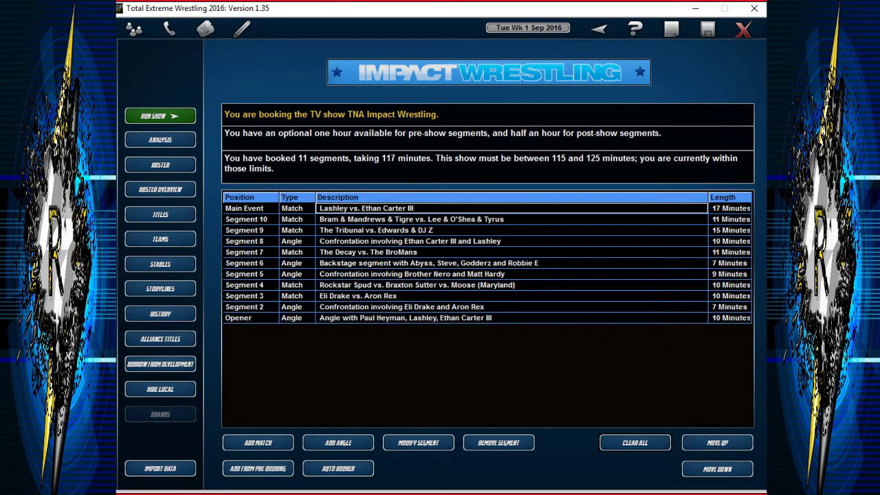
Run the Impact Wrestling show and view the opening angle's comment.
click(160, 139)
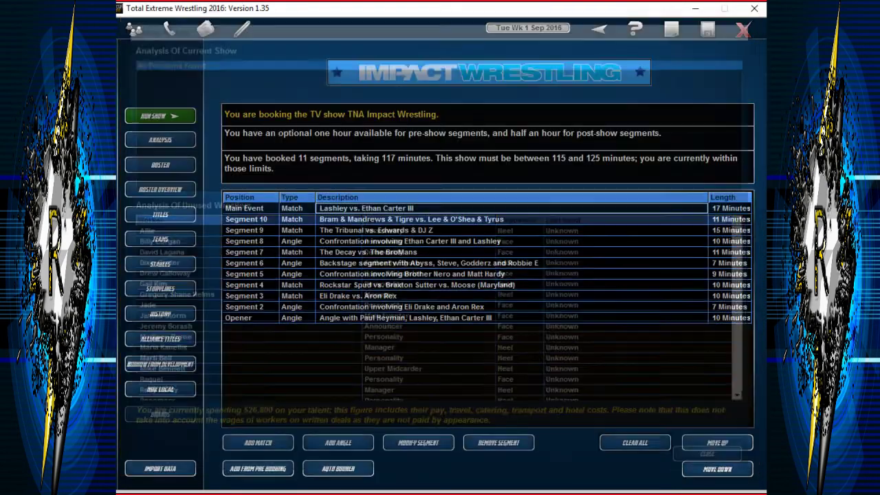
click(160, 115)
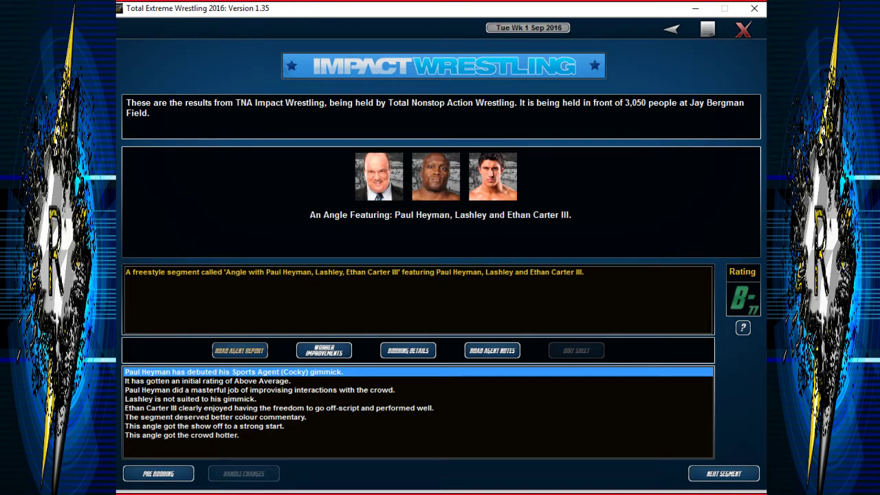
click(260, 390)
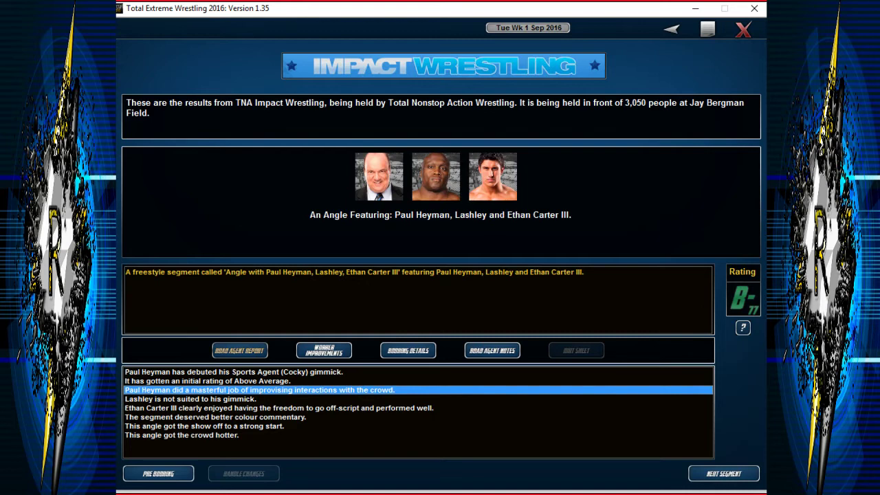
Step through Eli Drake vs. Aron Rex, the three-way, Nero/Hardy angle and Abyss results.
click(723, 473)
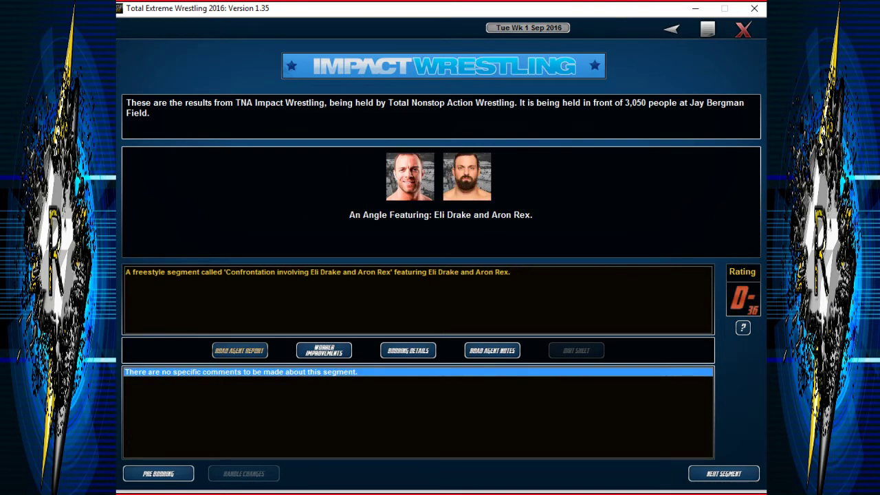
click(723, 473)
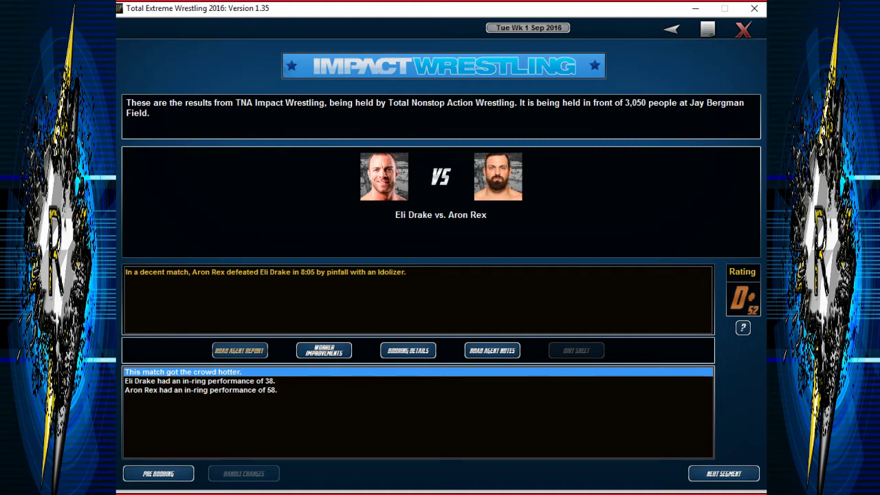
click(723, 473)
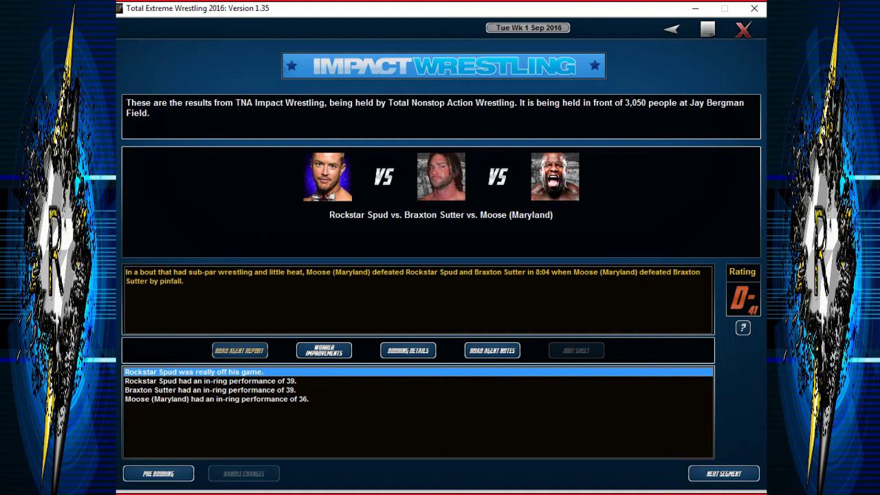
click(723, 473)
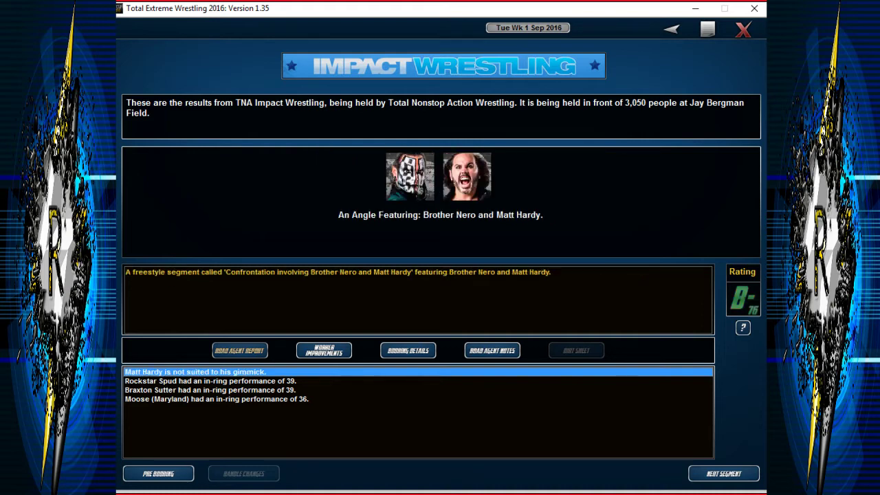
click(492, 350)
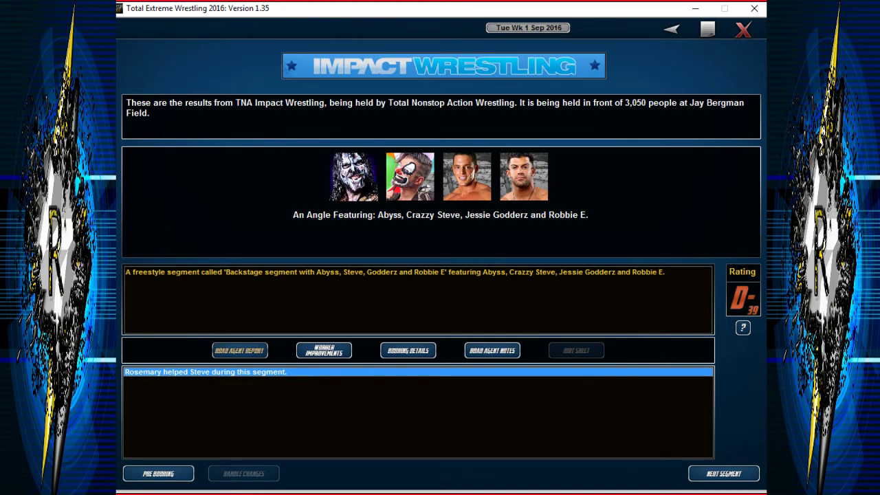
Step through the Decay vs. BroMans, EC3–Lashley angle, Tribunal and six-man tag results.
click(723, 473)
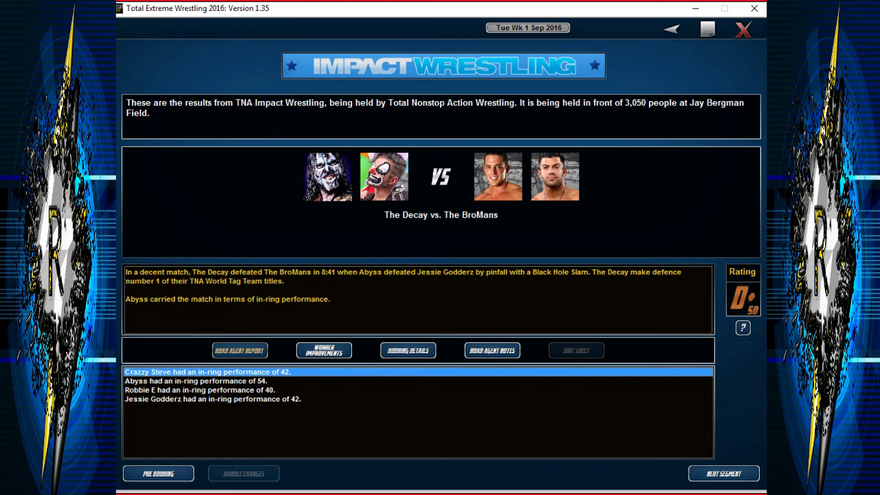
click(723, 473)
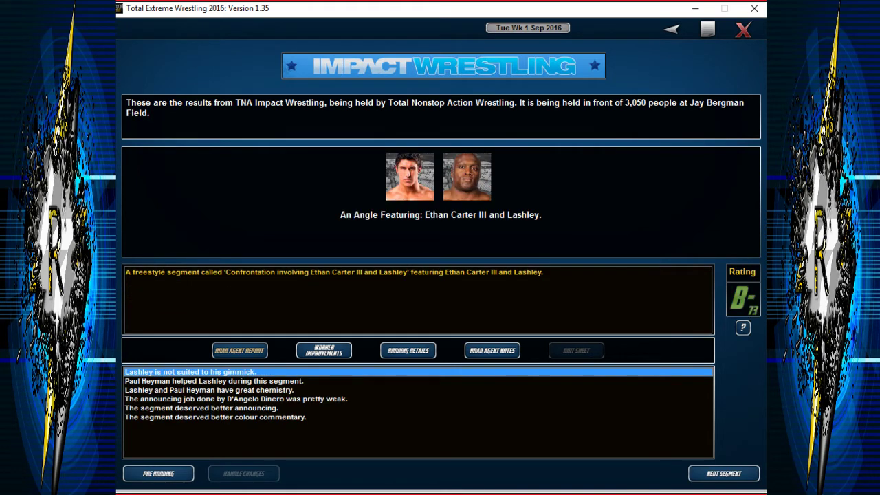
click(723, 474)
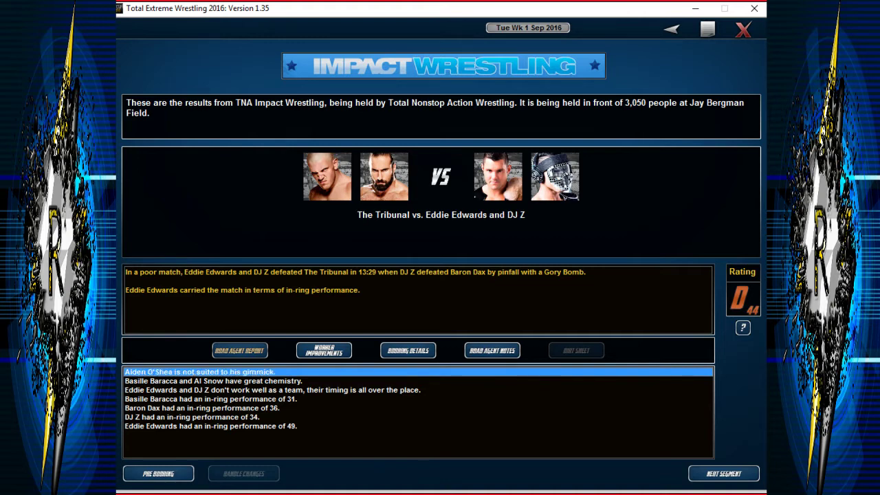
click(724, 473)
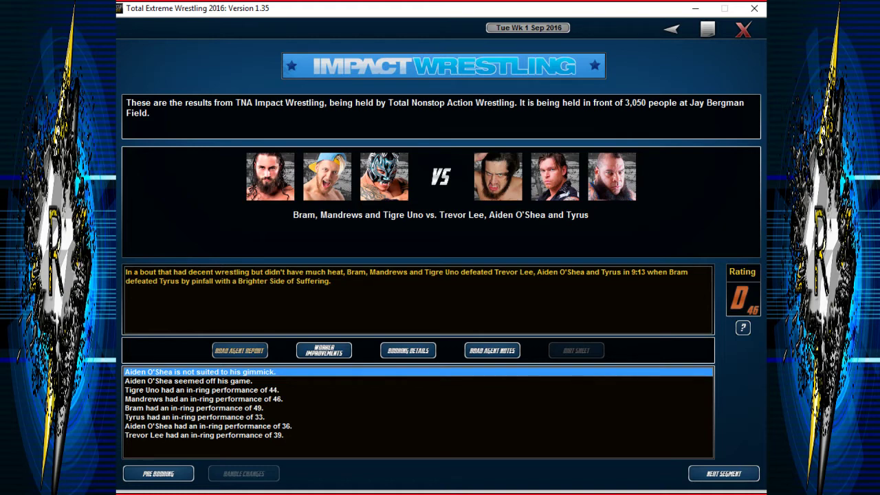
View the main event result, end the show rated C (60), and continue past the summary.
click(724, 473)
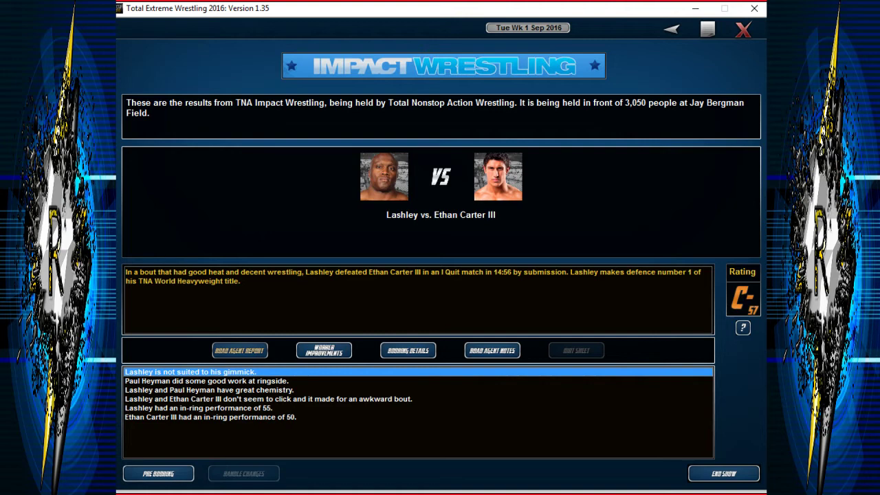
click(723, 473)
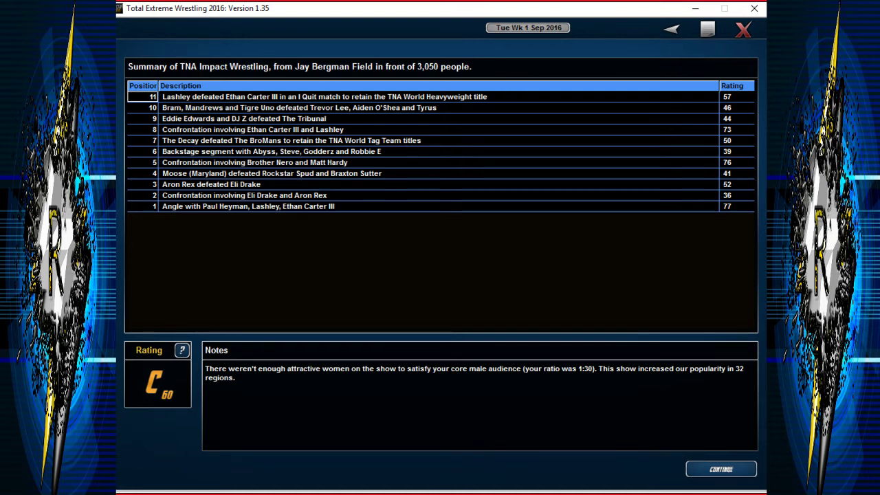
click(721, 469)
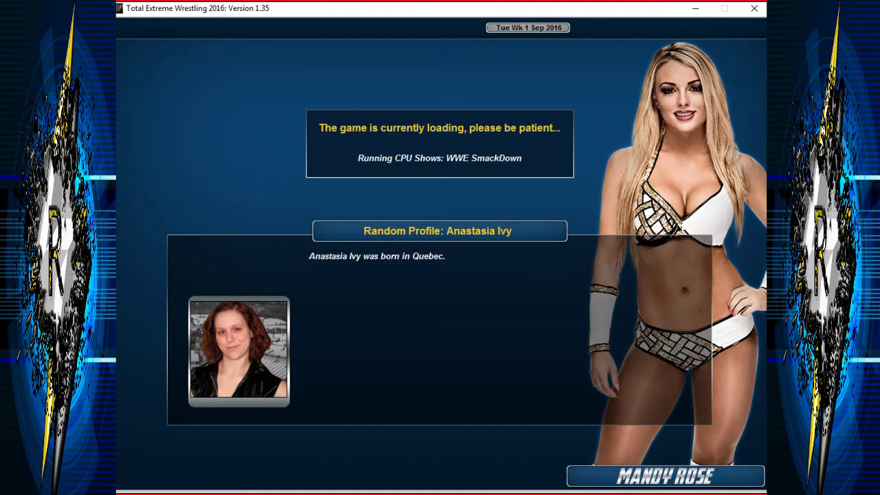